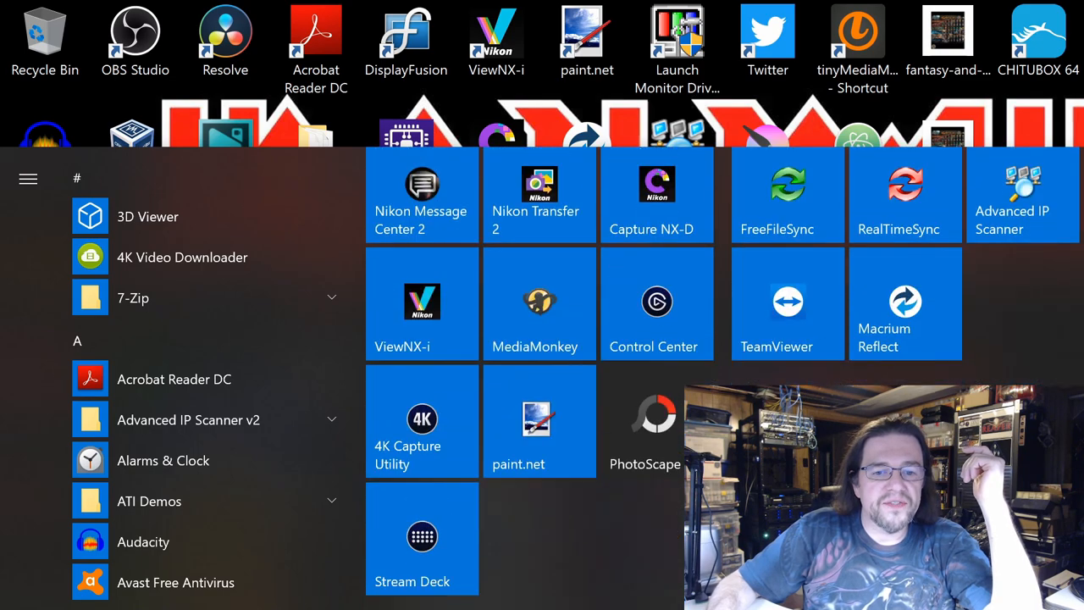
- Scroll the Start menu to find and launch KeePass
scroll(down, 3)
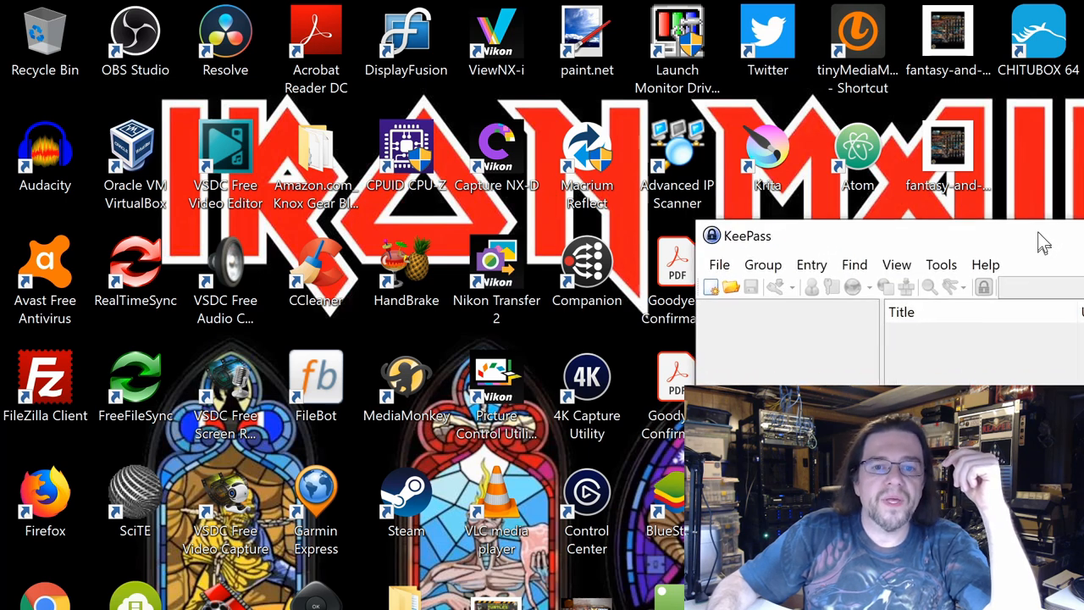
- Start a new database from the File menu to bring up the New Database notice
click(723, 257)
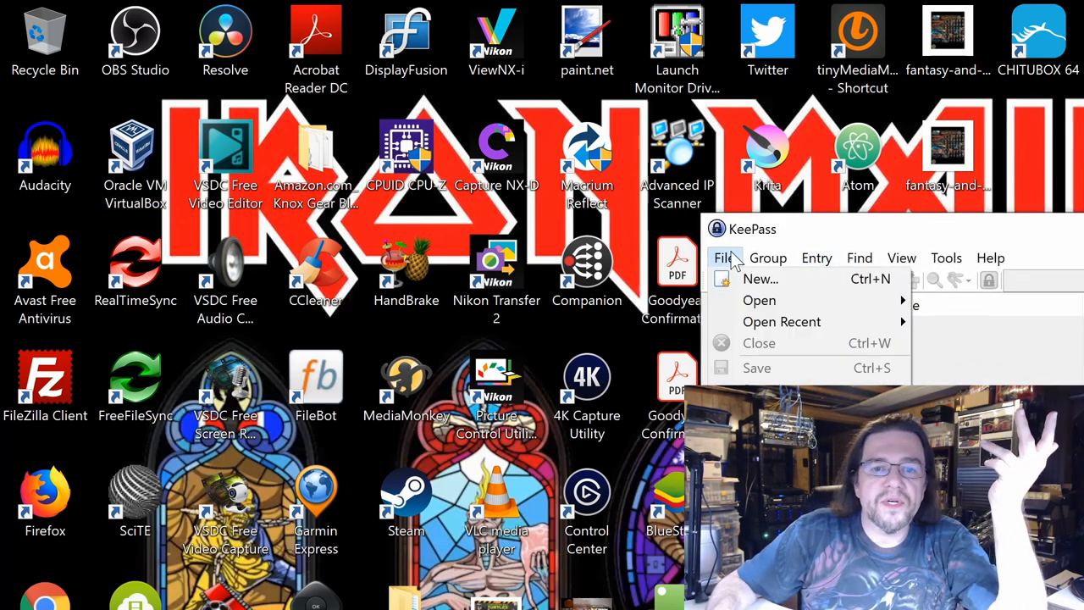
mouse_move(759, 279)
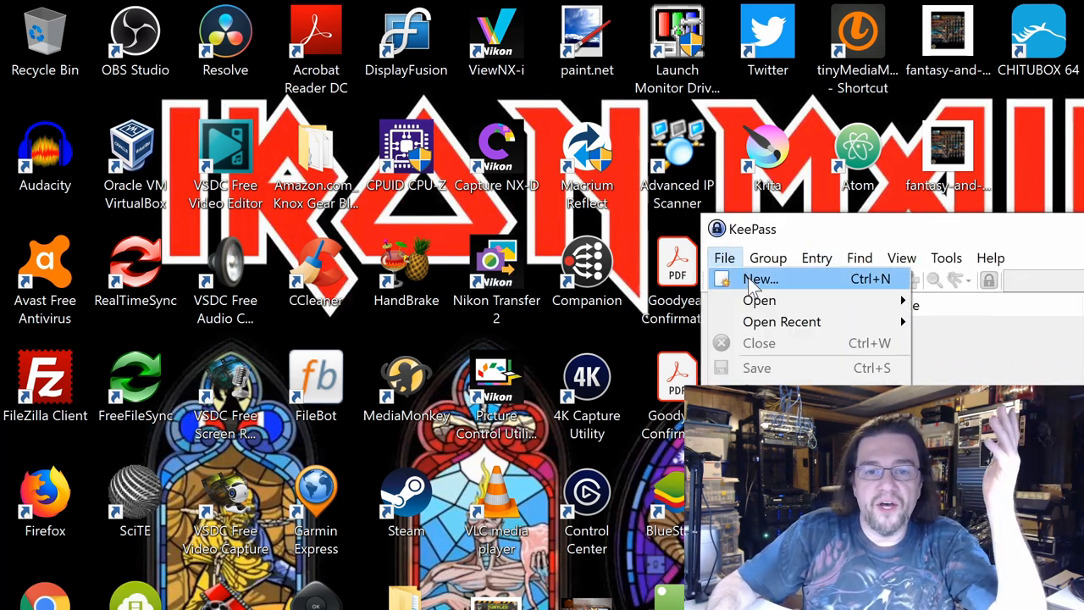
click(759, 279)
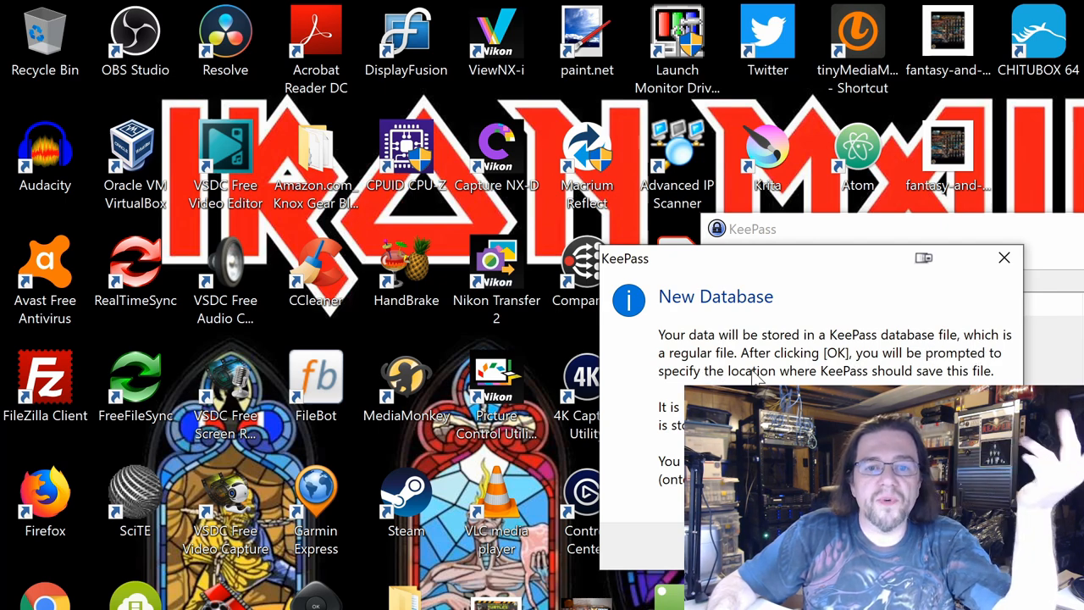
mouse_move(758, 377)
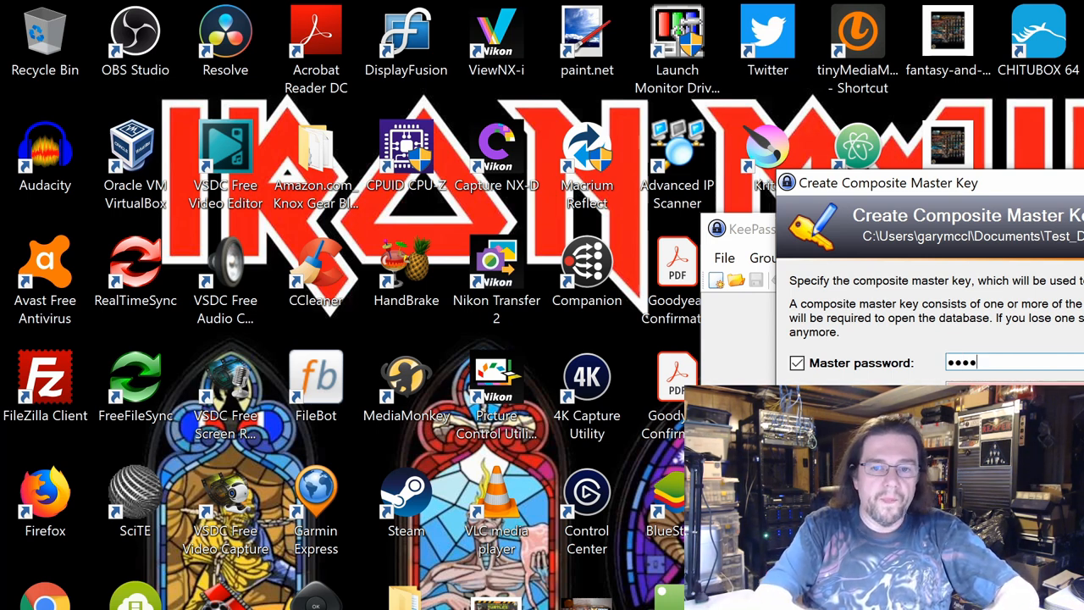
text(•)
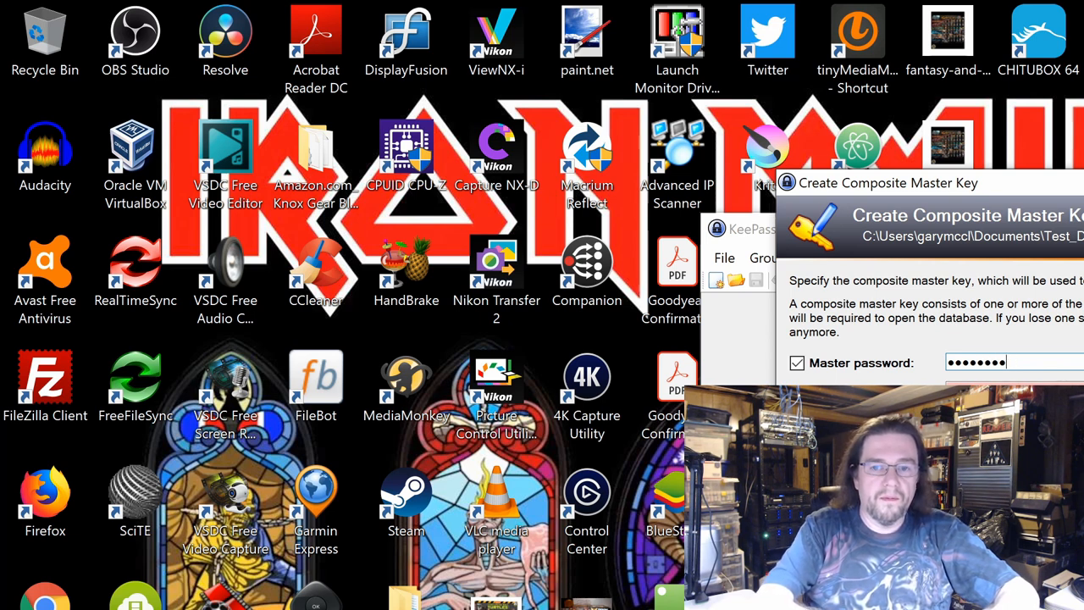
click(1013, 363)
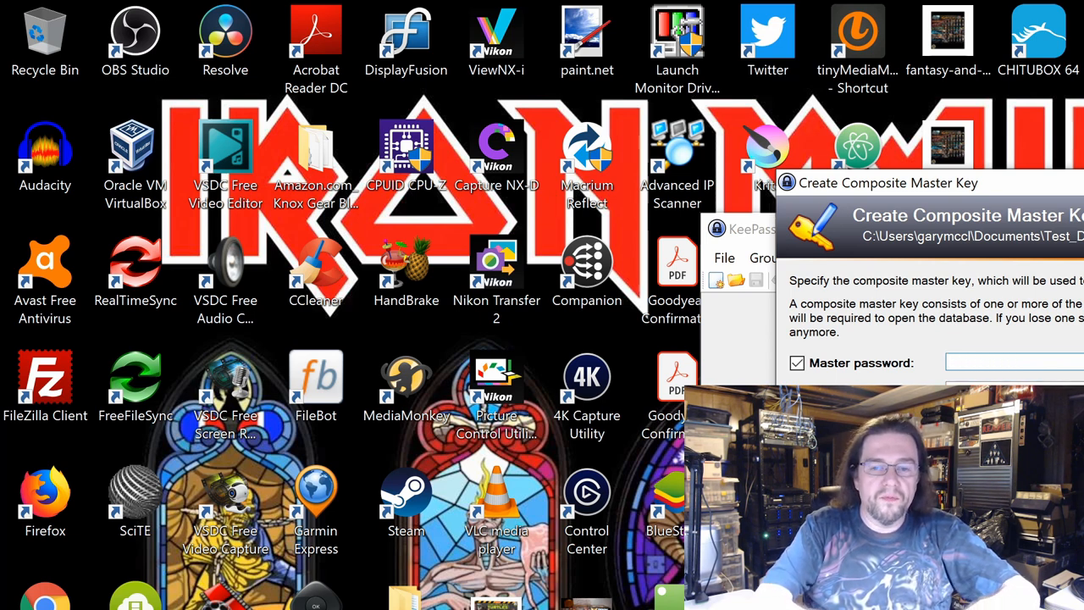
text(•)
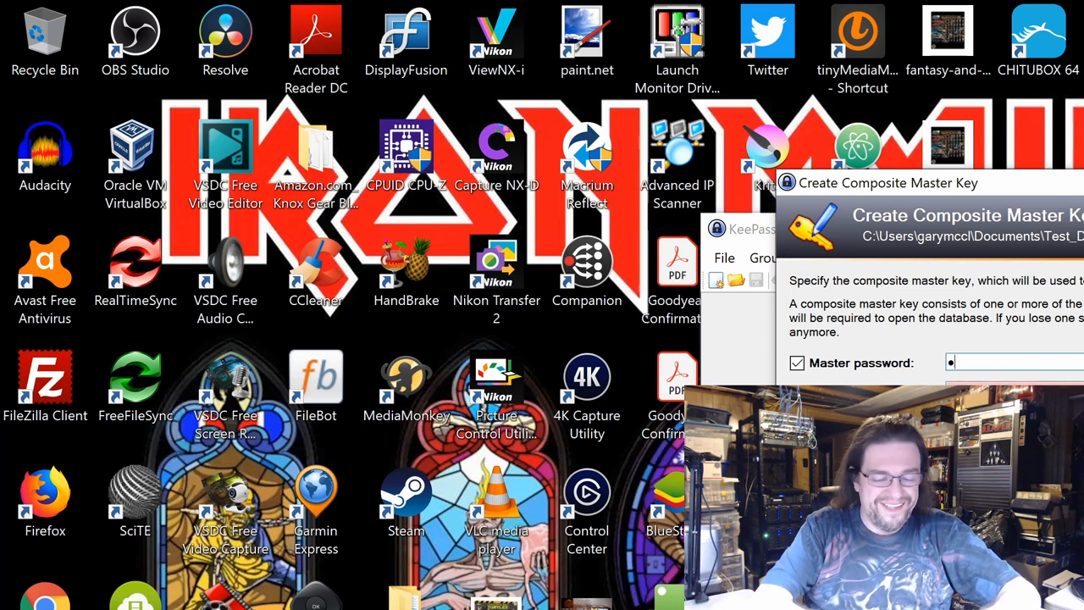
text(password)
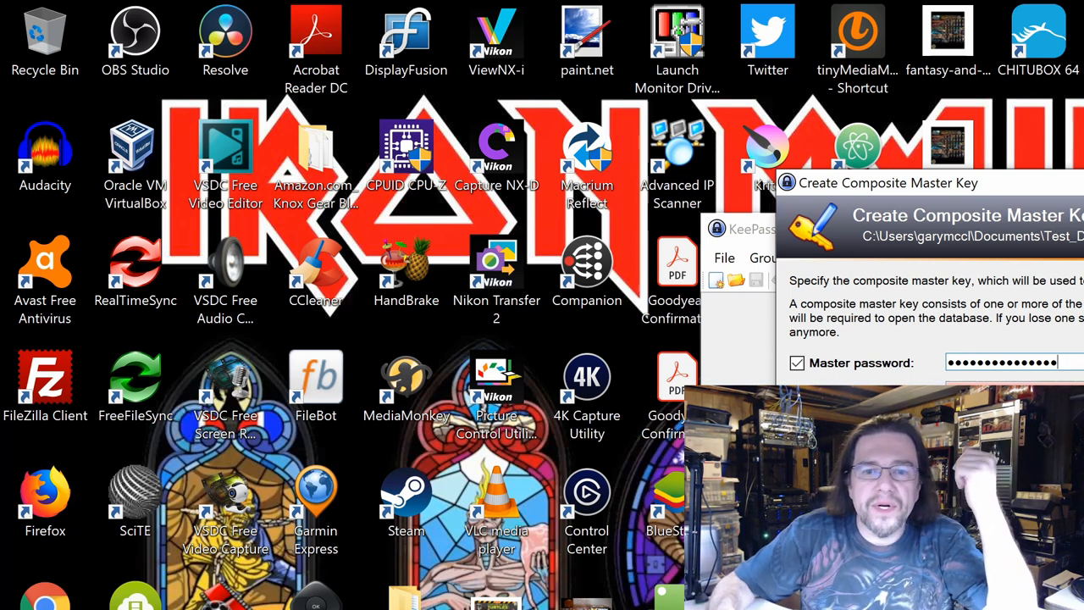
mouse_move(1033, 382)
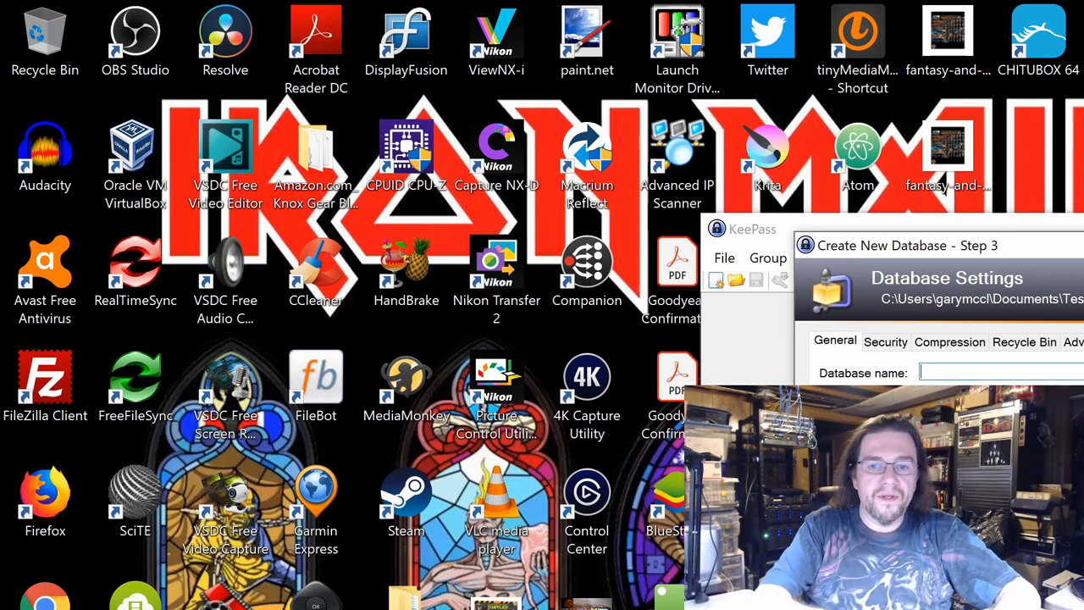
- Clear the 'This is a' database name and confirm the database settings
text(This is an example of using ke)
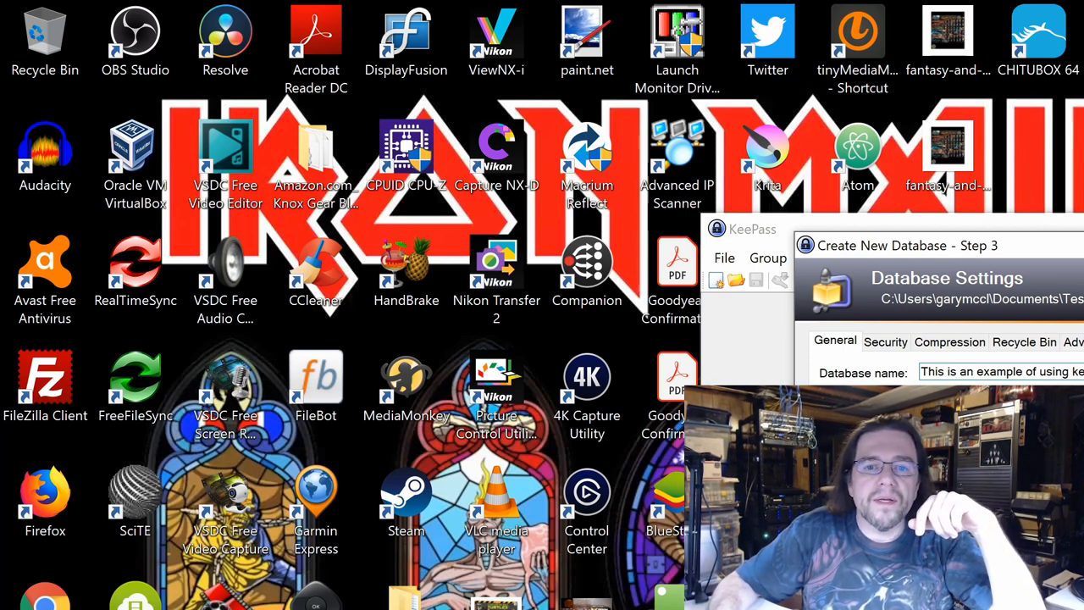
triple_click(999, 371)
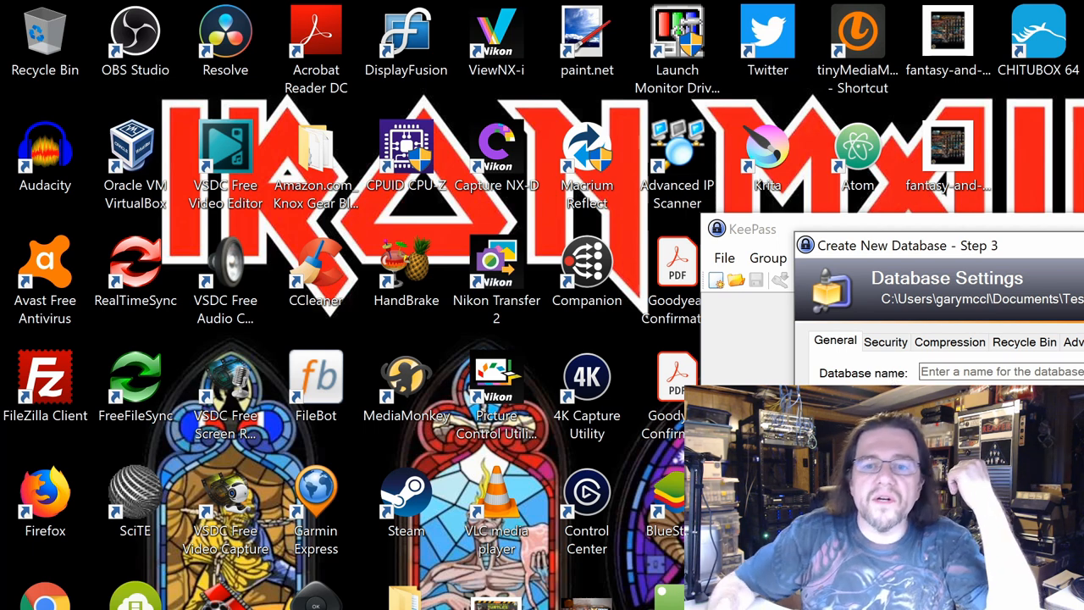
click(999, 372)
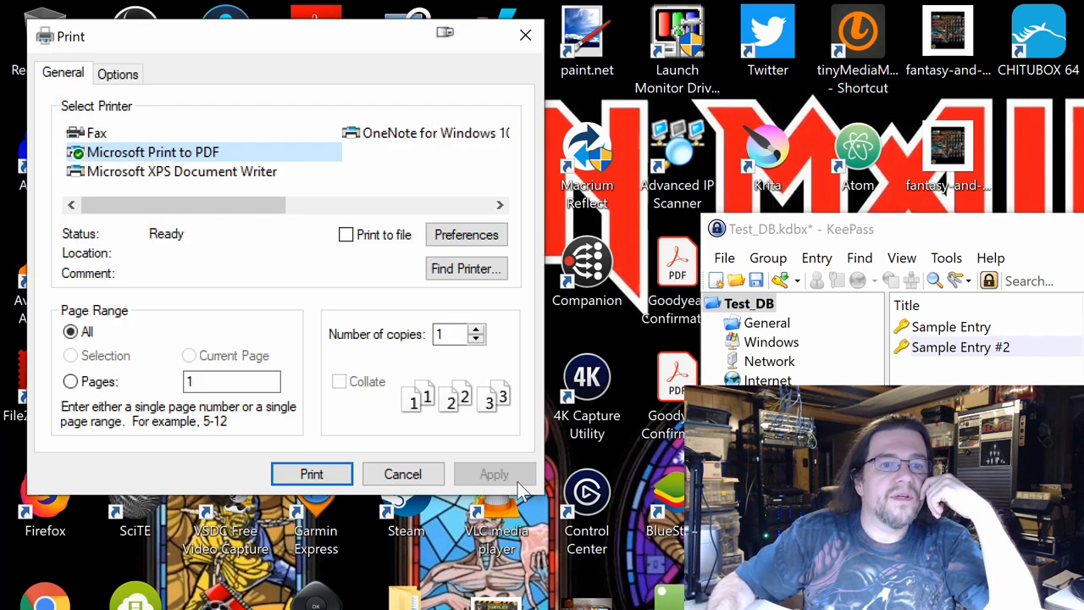
mouse_move(312, 473)
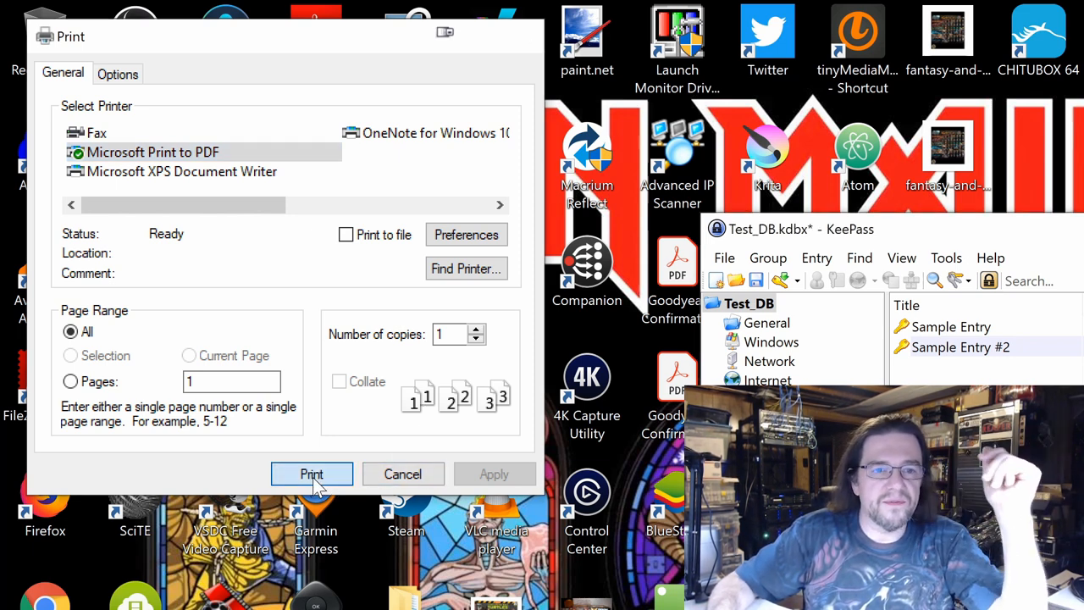
- Print the database sheet to Microsoft Print to PDF
click(311, 474)
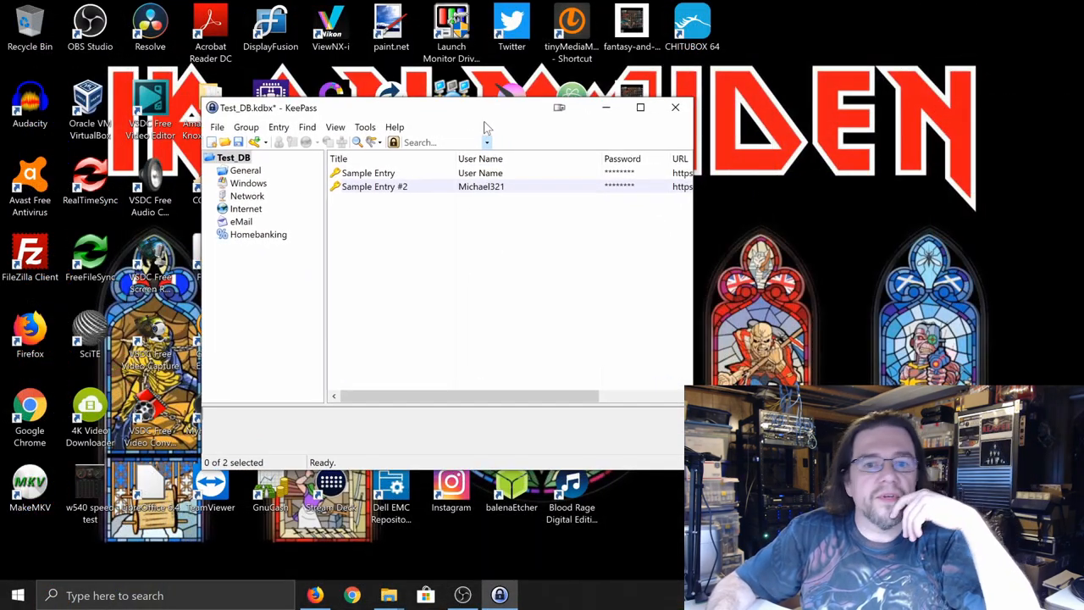
- Open Sample Entry in the Test_DB entry list for editing
click(368, 173)
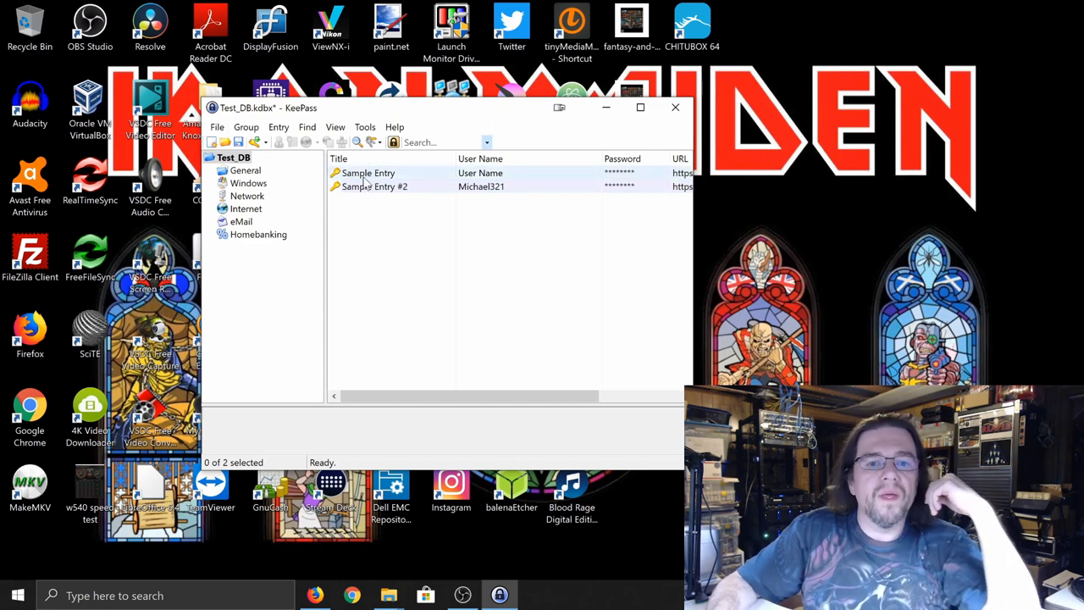
double_click(369, 173)
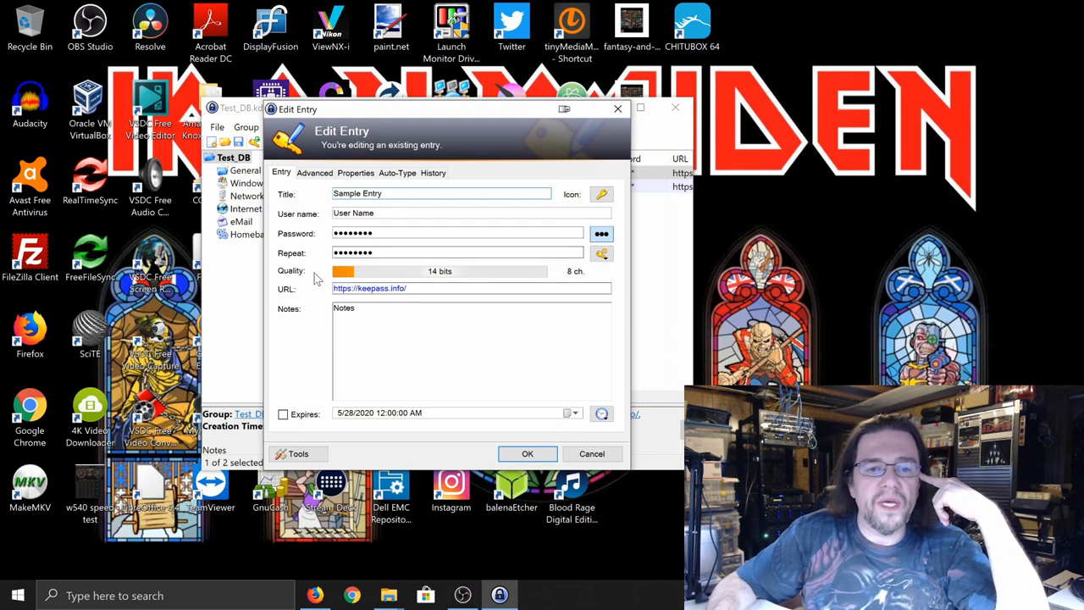
mouse_move(575, 279)
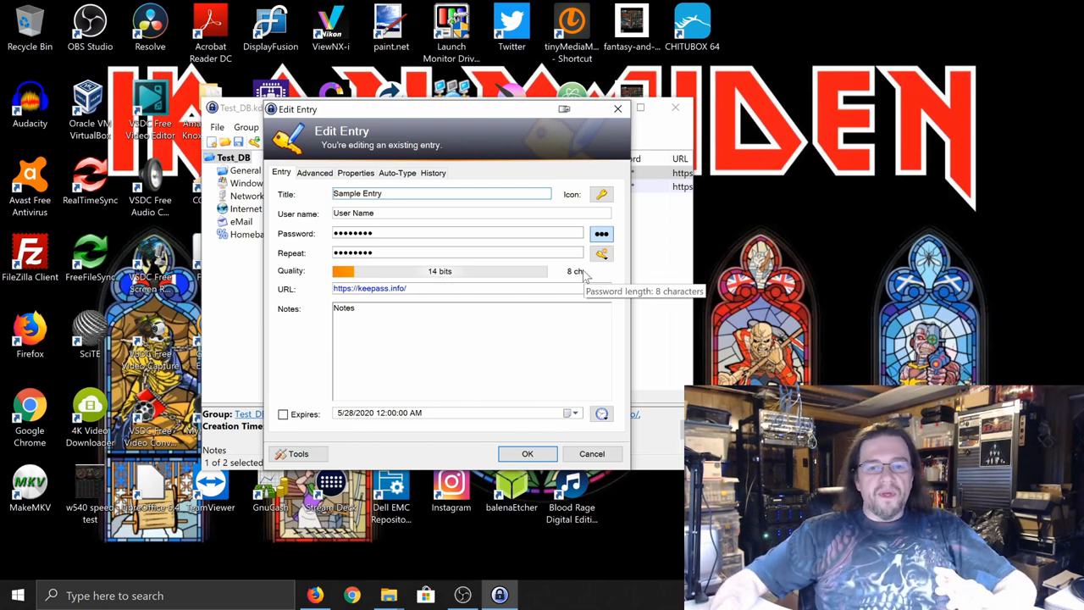
mouse_move(571, 286)
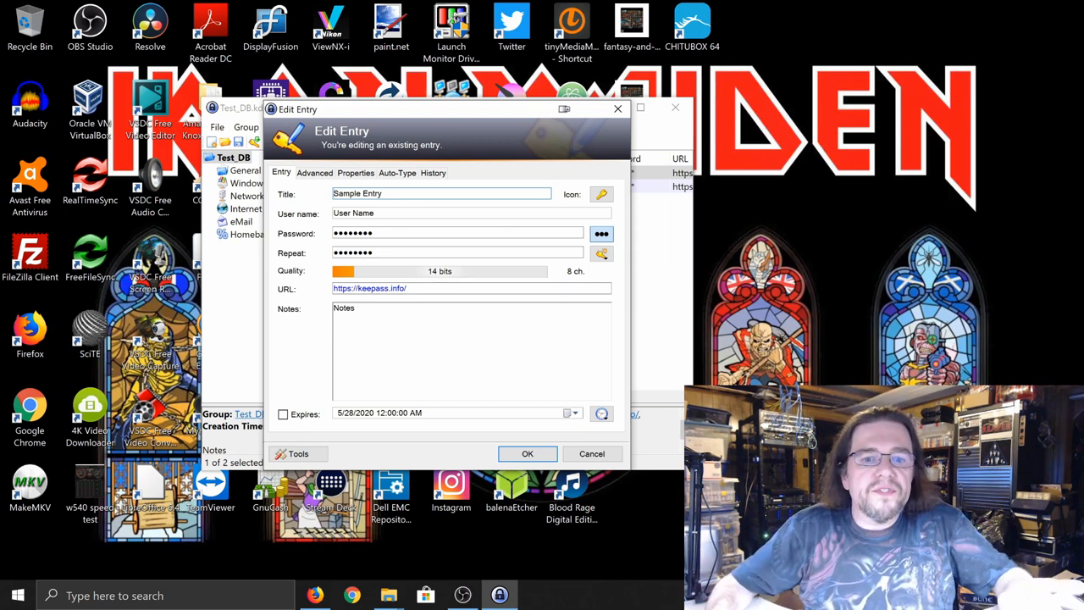
mouse_move(451, 461)
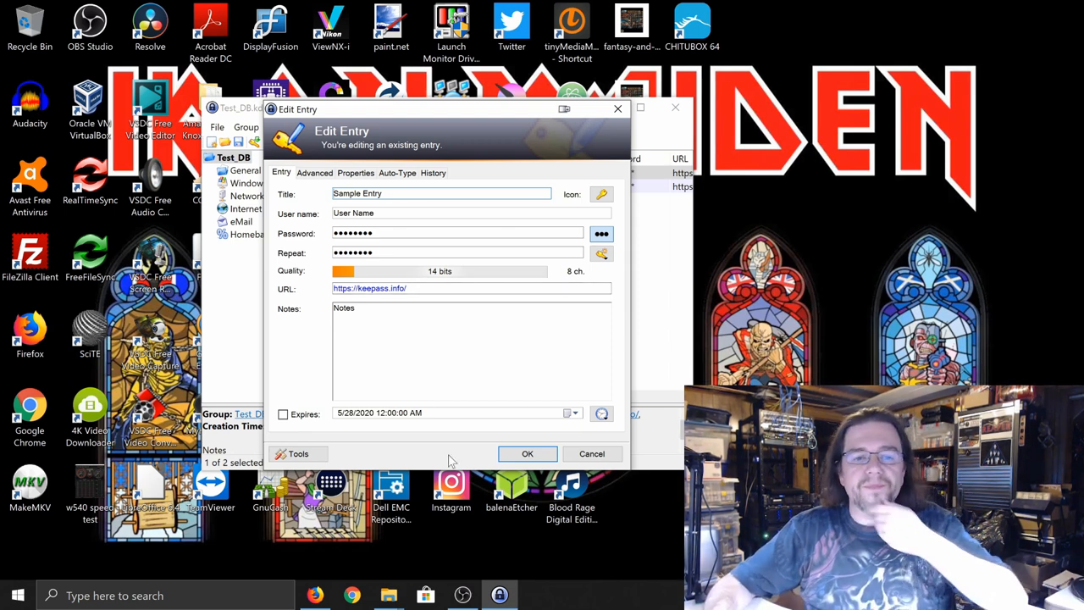
mouse_move(565, 441)
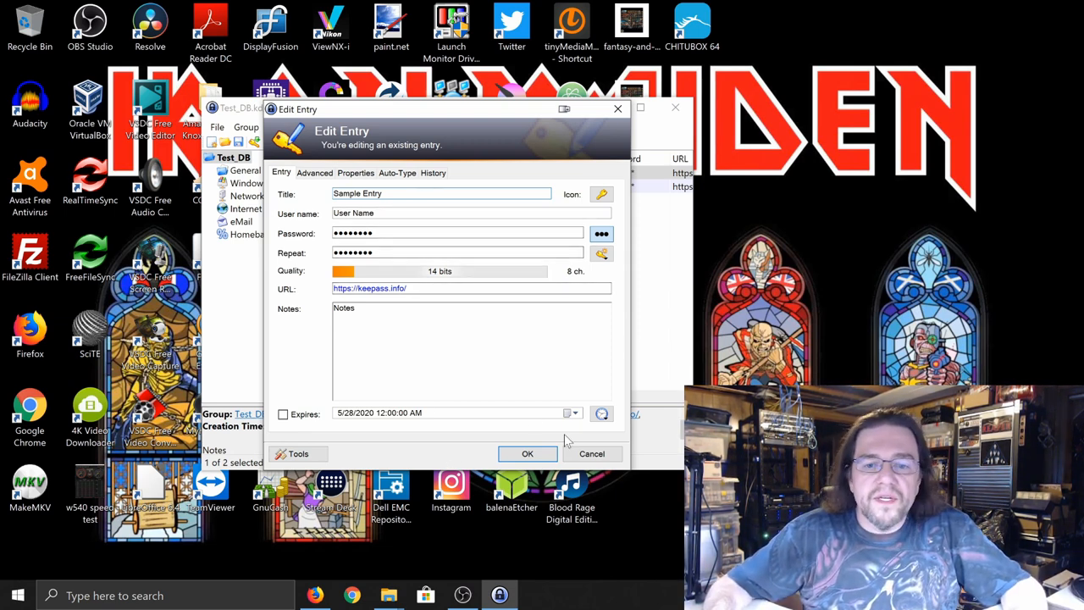
- Close Sample Entry and start a new group named Email under Test_DB
click(526, 453)
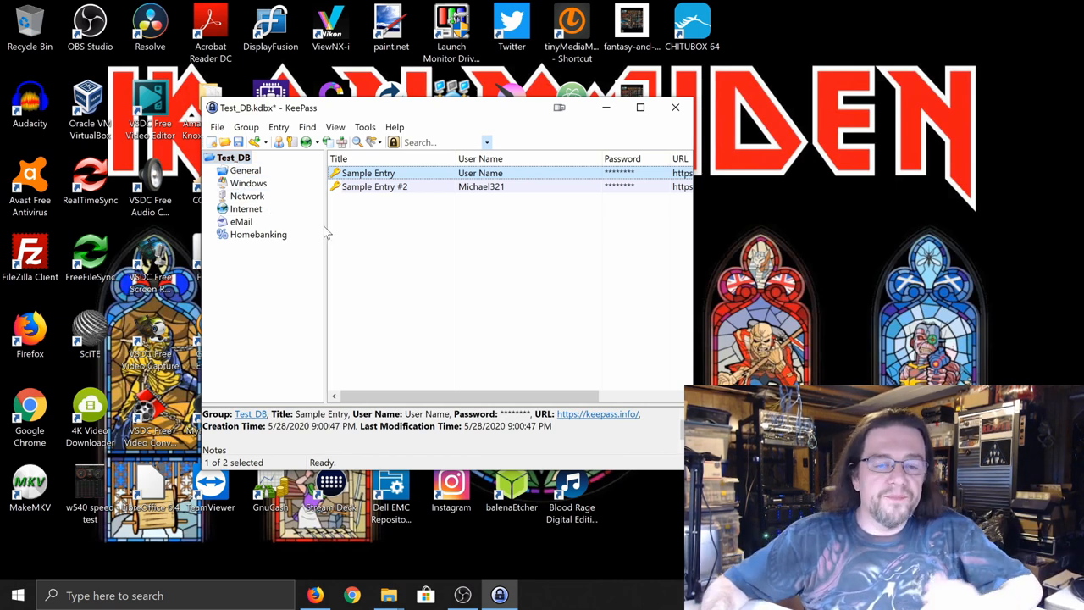
mouse_move(343, 224)
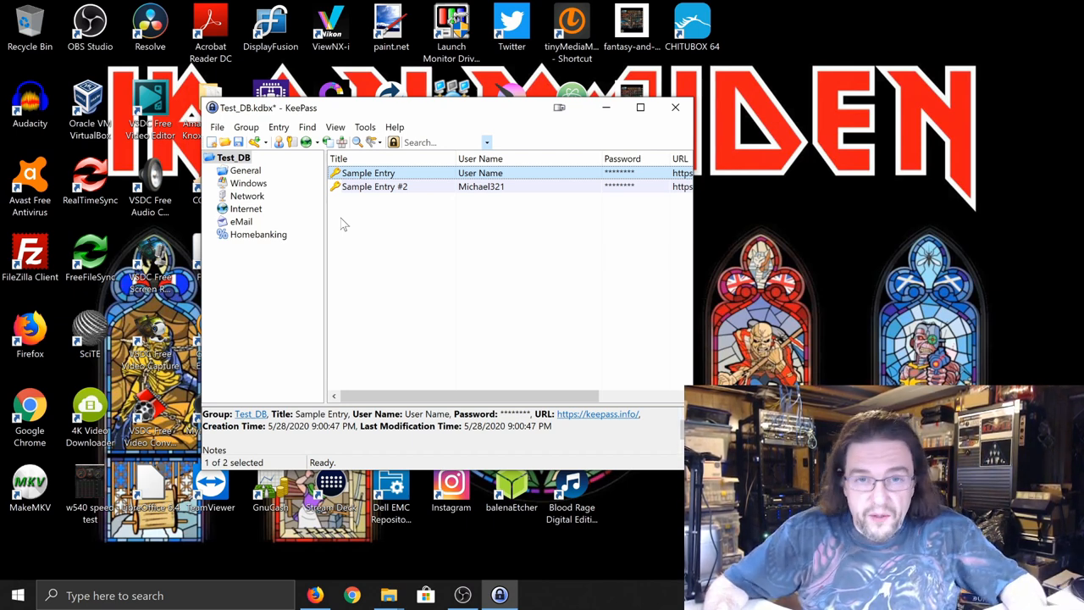
mouse_move(317, 230)
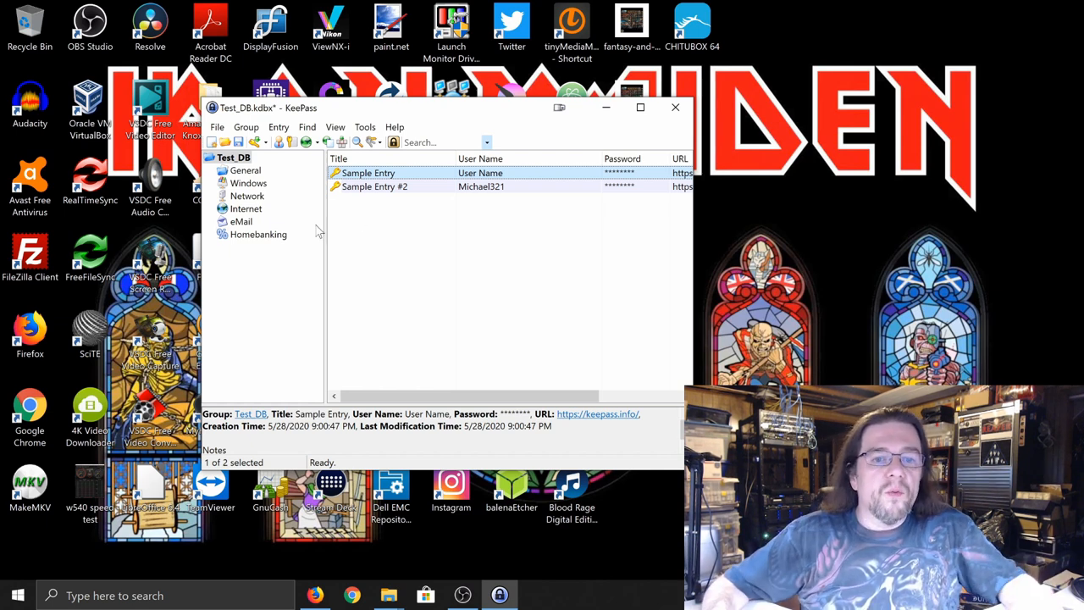
right_click(259, 233)
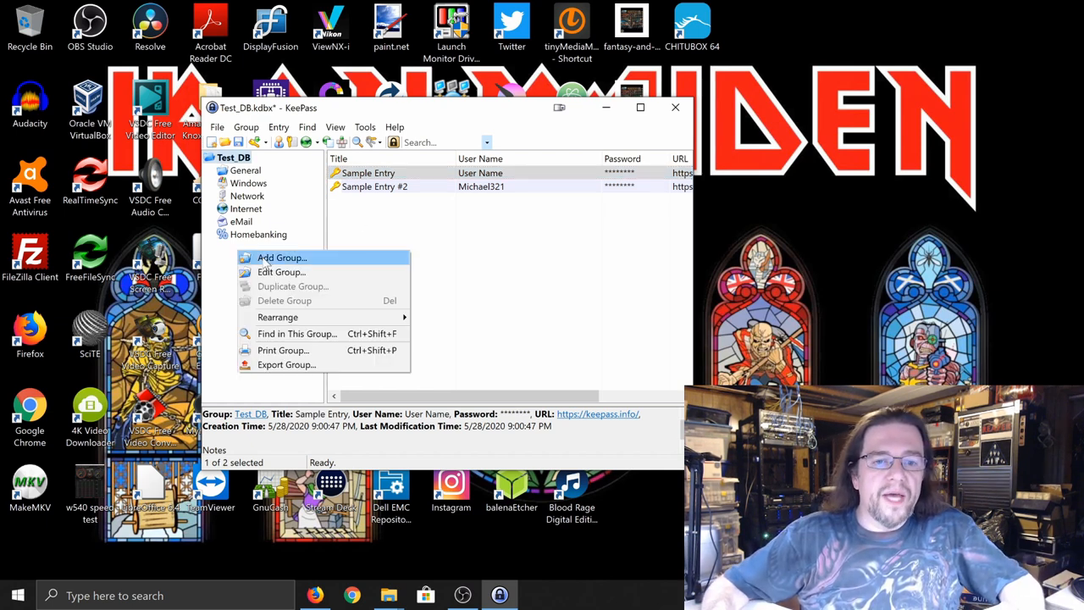
click(281, 258)
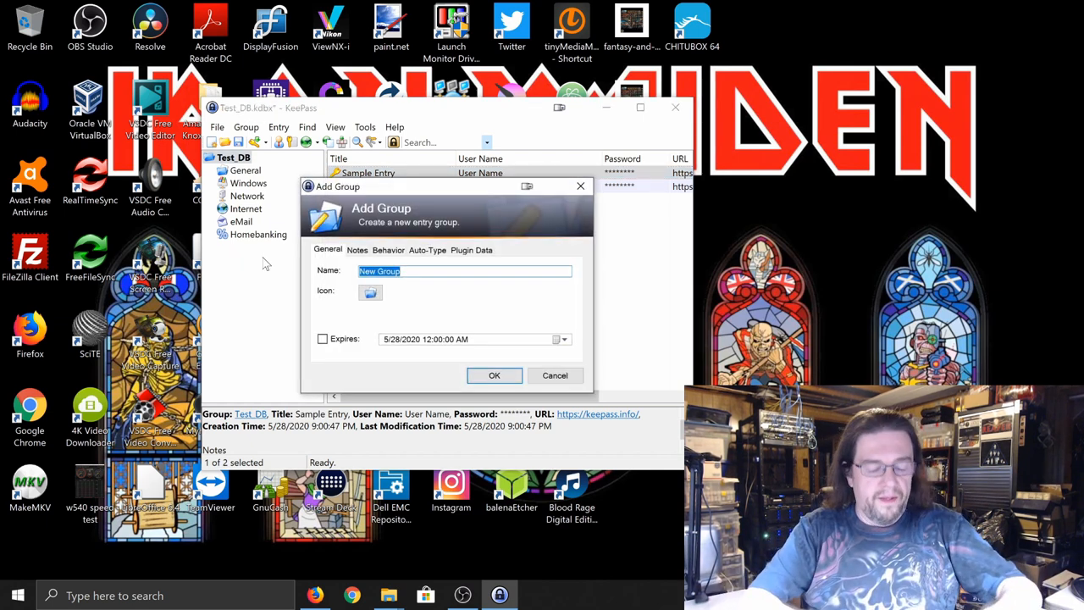
text(Email)
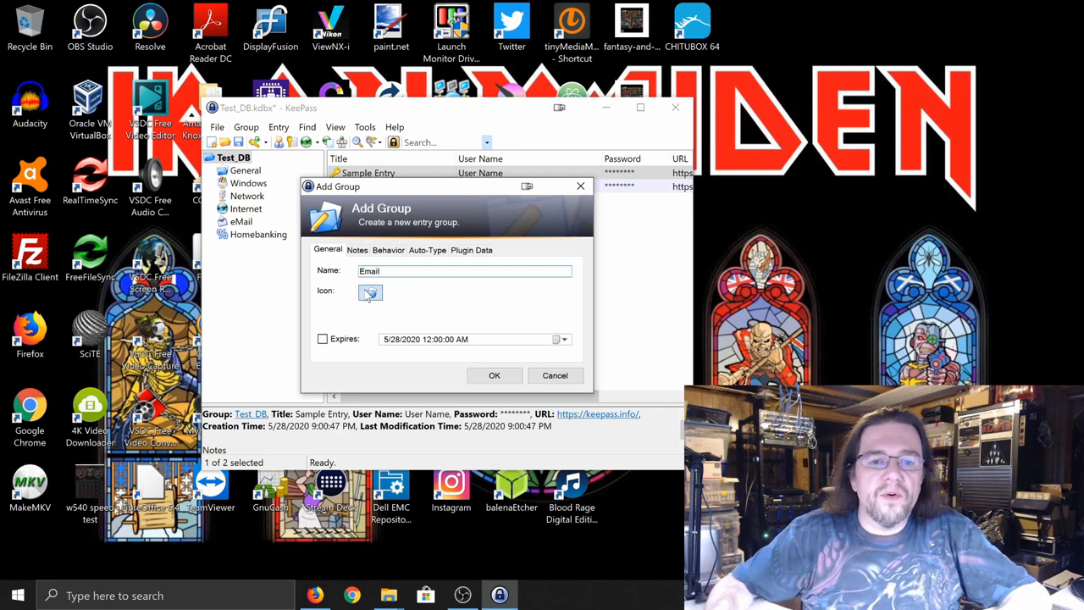
- Pick a custom icon for the Email group and create it
click(370, 293)
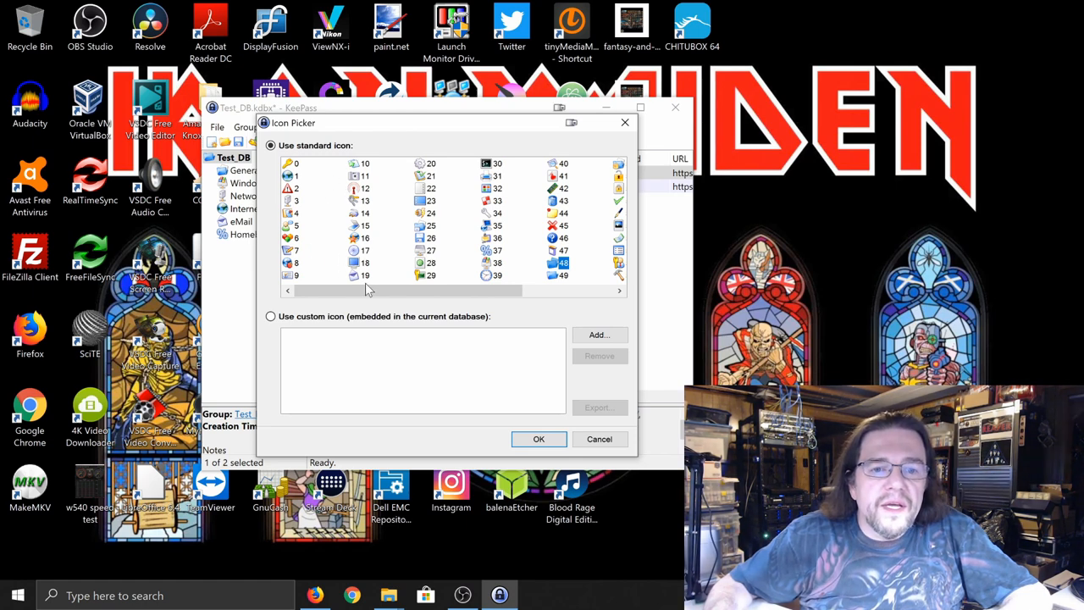
click(364, 274)
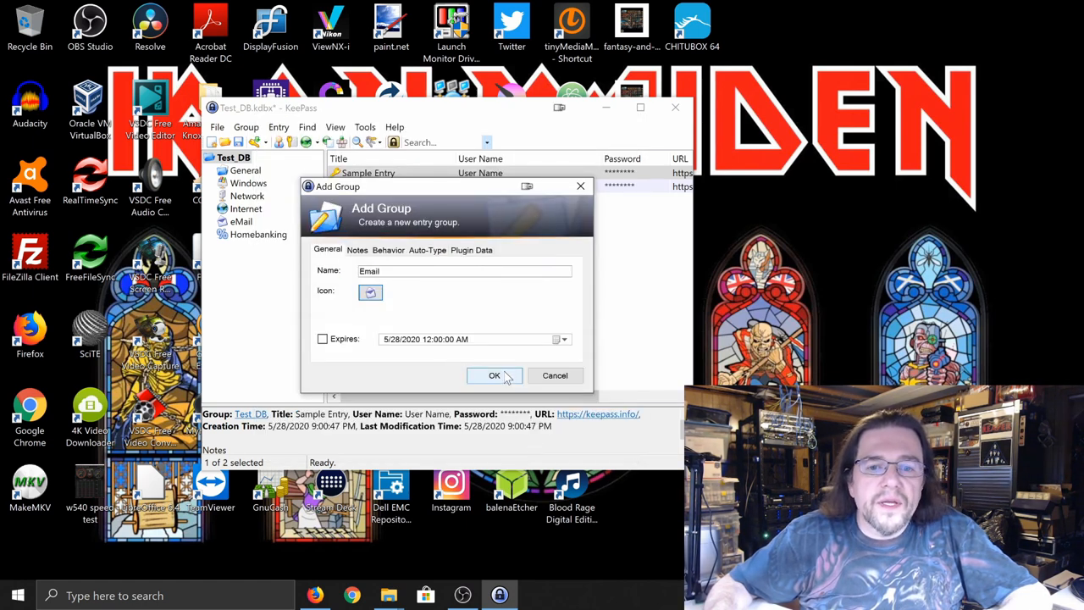
click(494, 375)
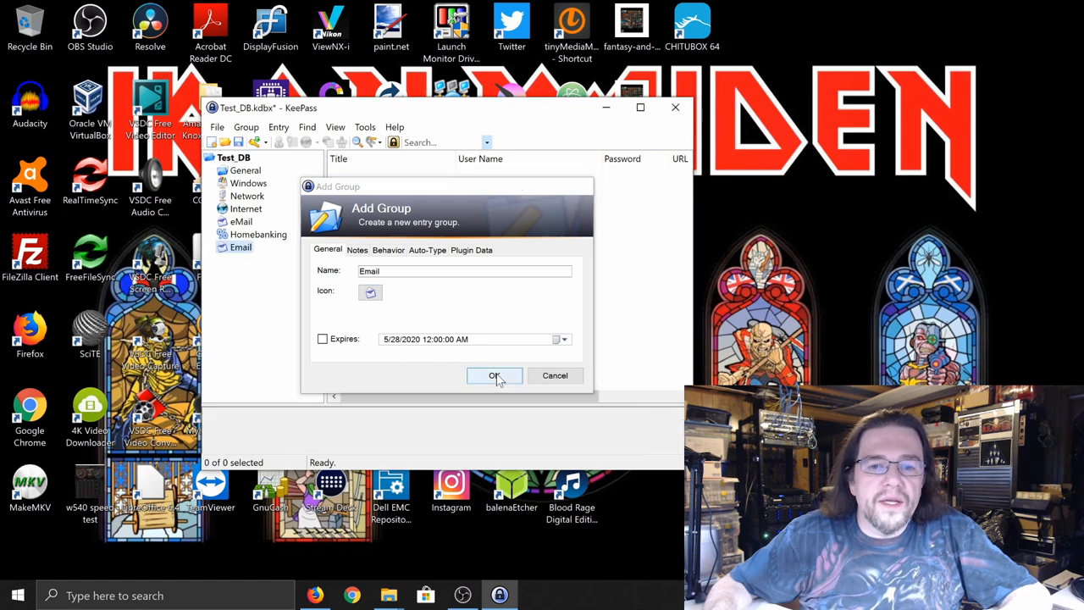
click(495, 375)
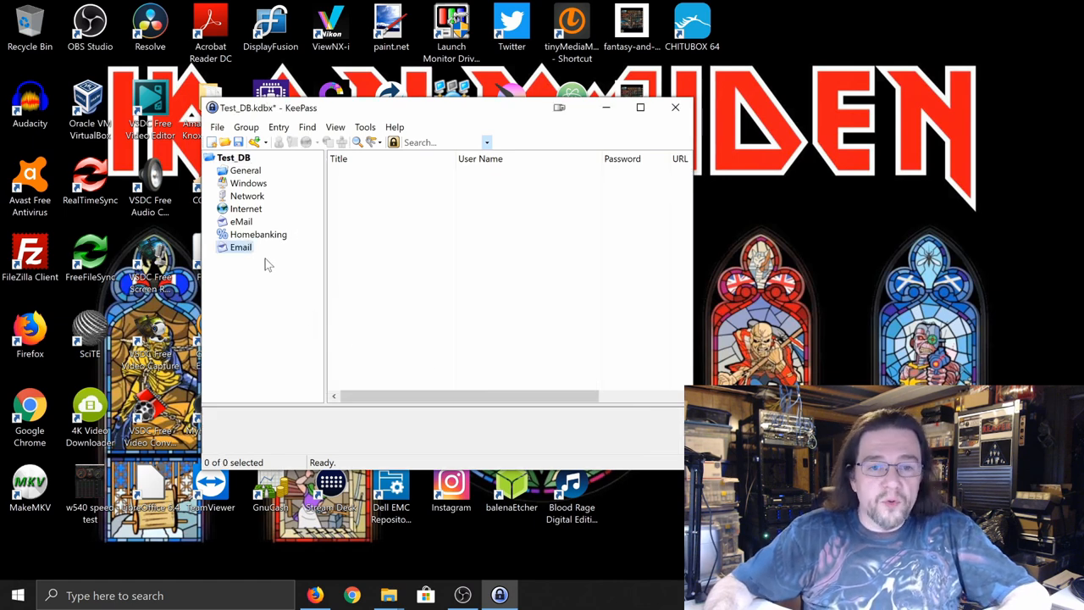
mouse_move(269, 238)
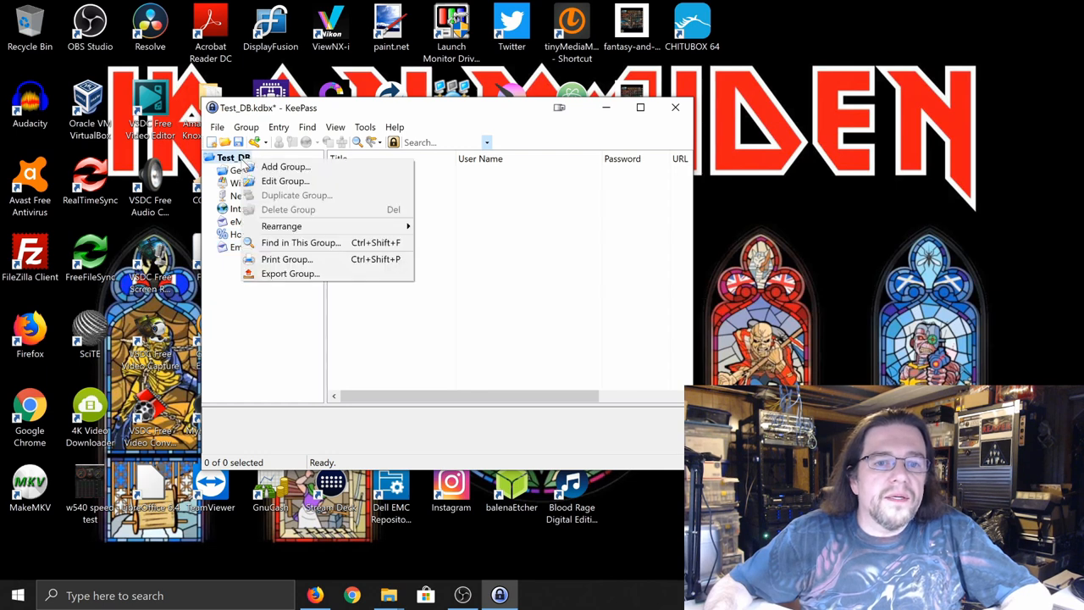
mouse_move(281, 226)
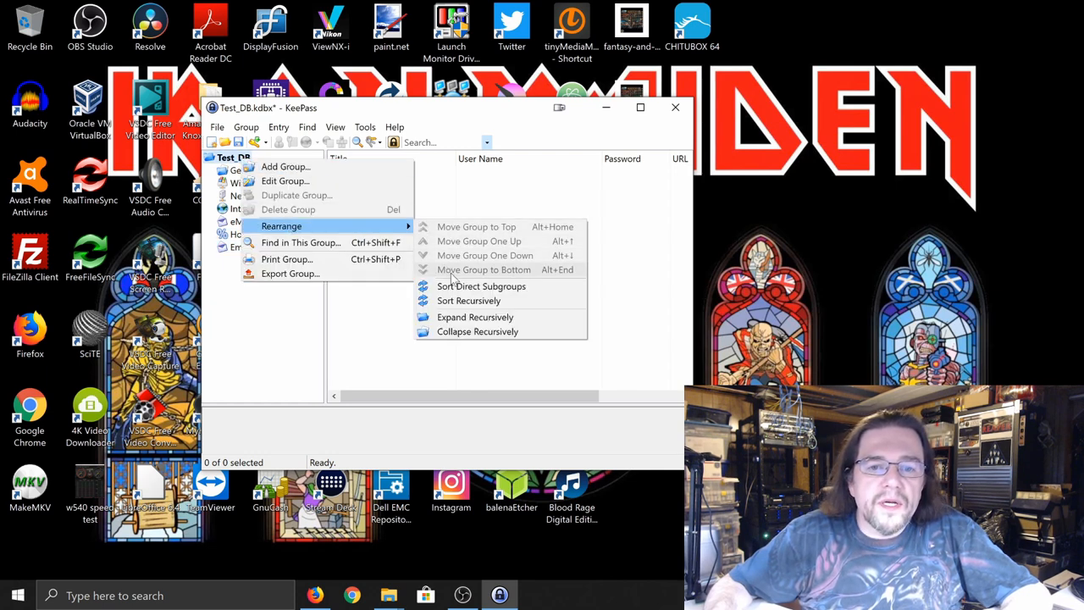
mouse_move(481, 285)
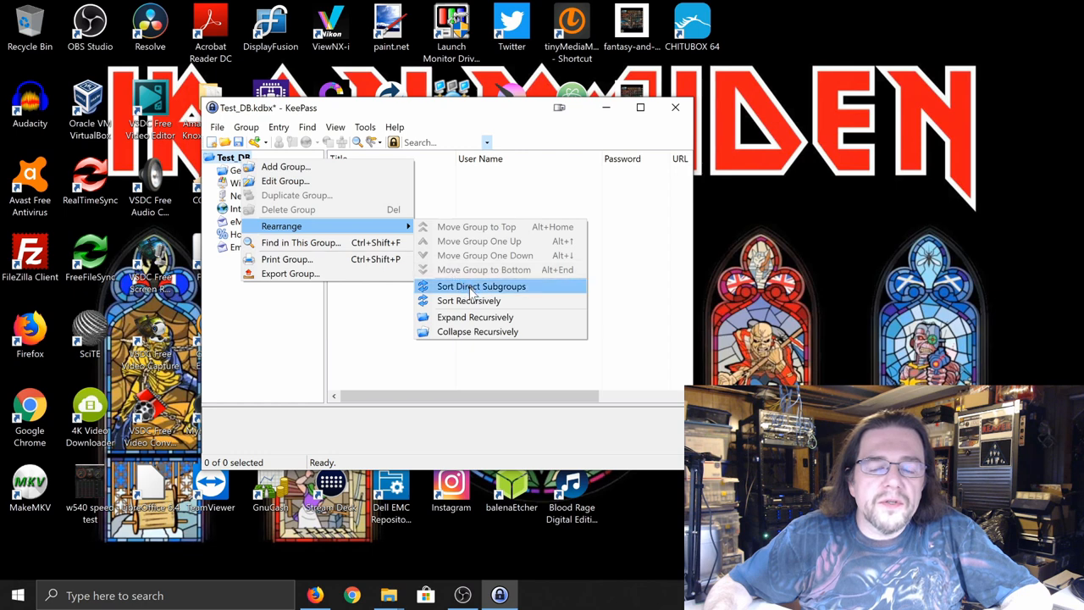
- Sort Test_DB's direct subgroups alphabetically
click(480, 285)
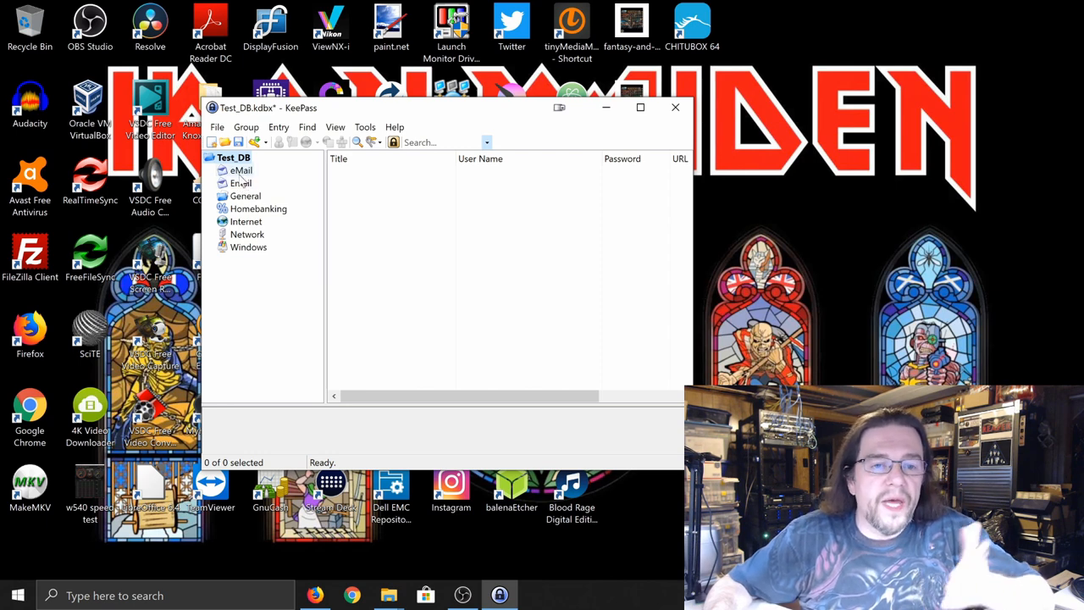
- Delete the Email group into the Recycle Bin and collapse the bin
right_click(240, 183)
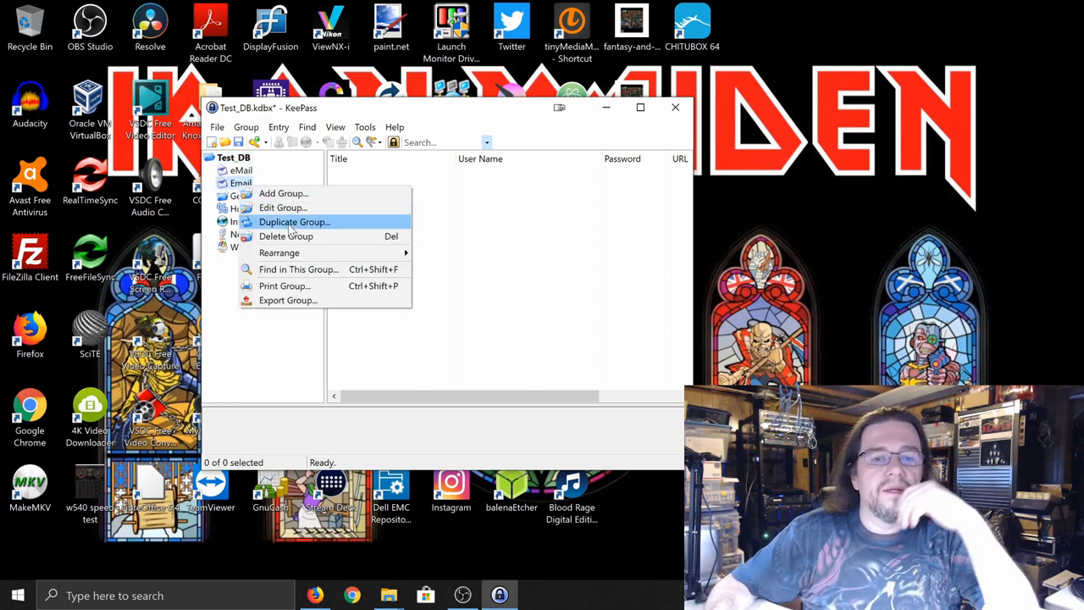
mouse_move(279, 253)
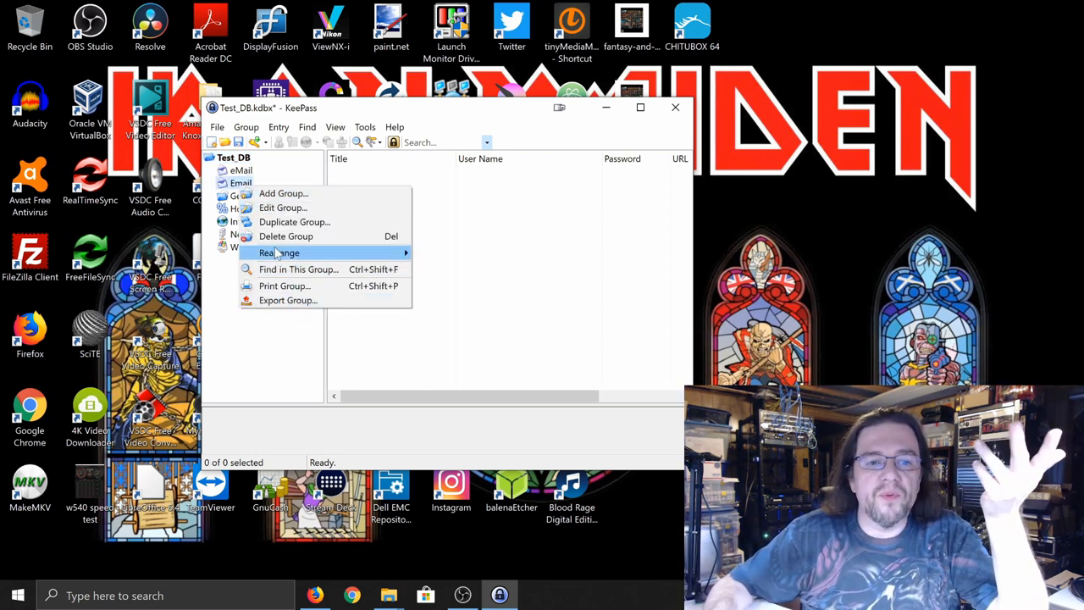
click(285, 235)
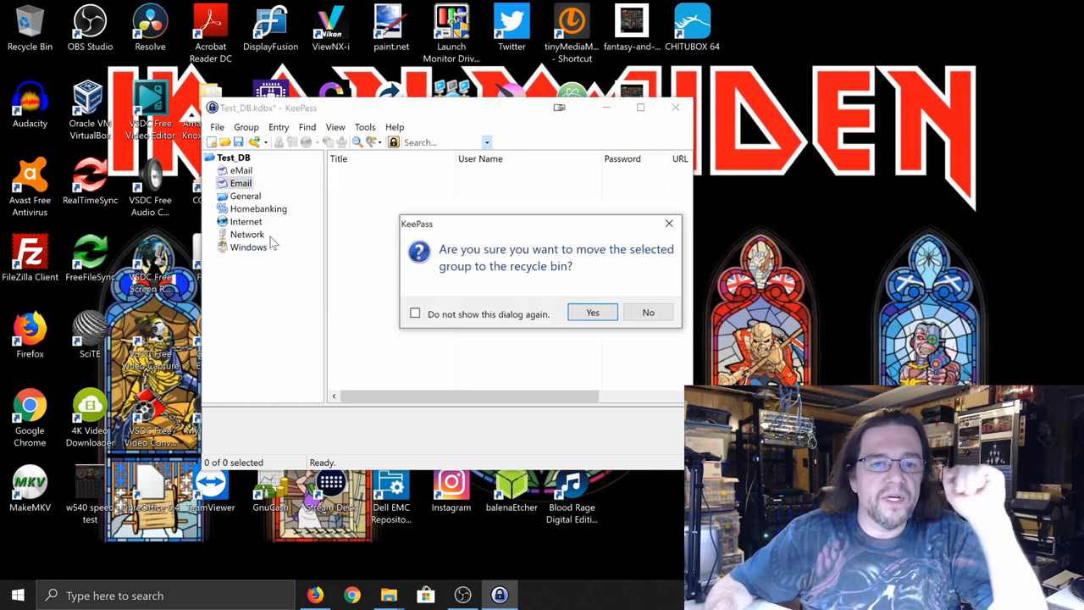
click(592, 311)
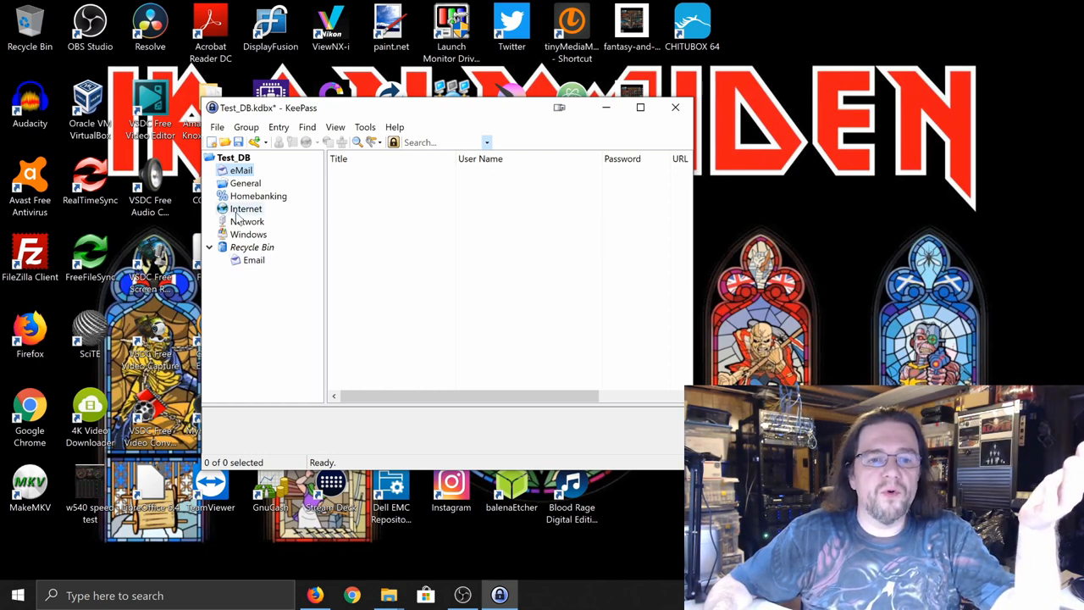
click(209, 246)
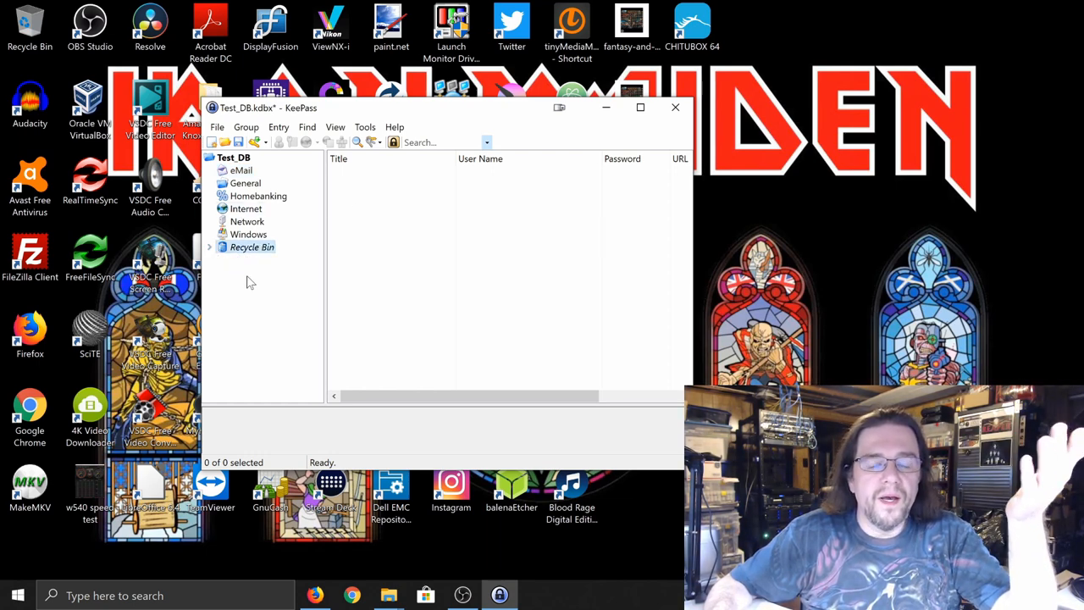
right_click(252, 246)
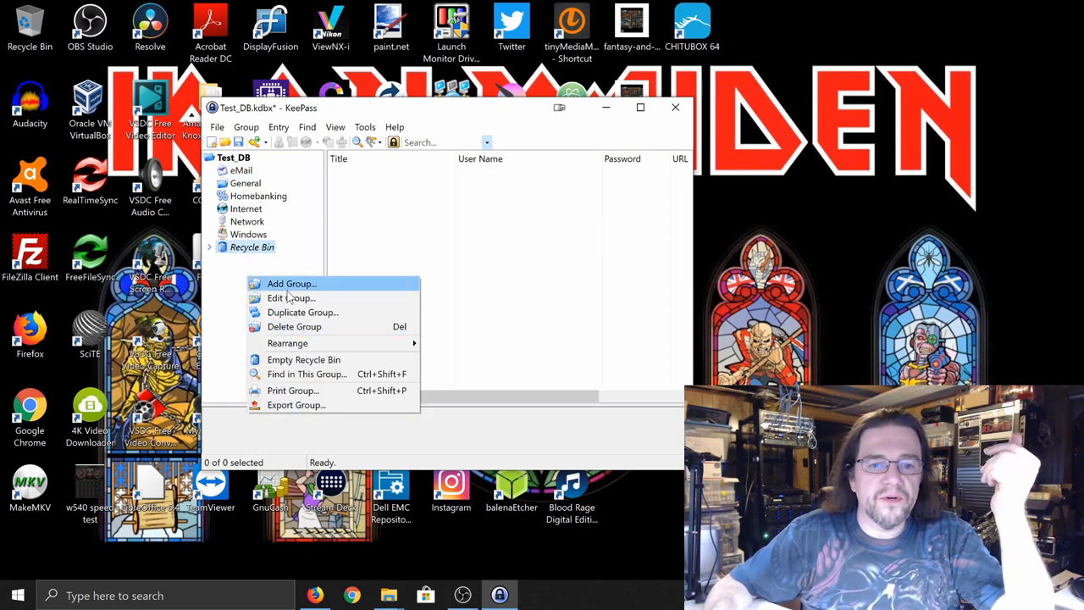
- Add a group named Bills and give it the dollar-sign icon (icon 66)
click(290, 283)
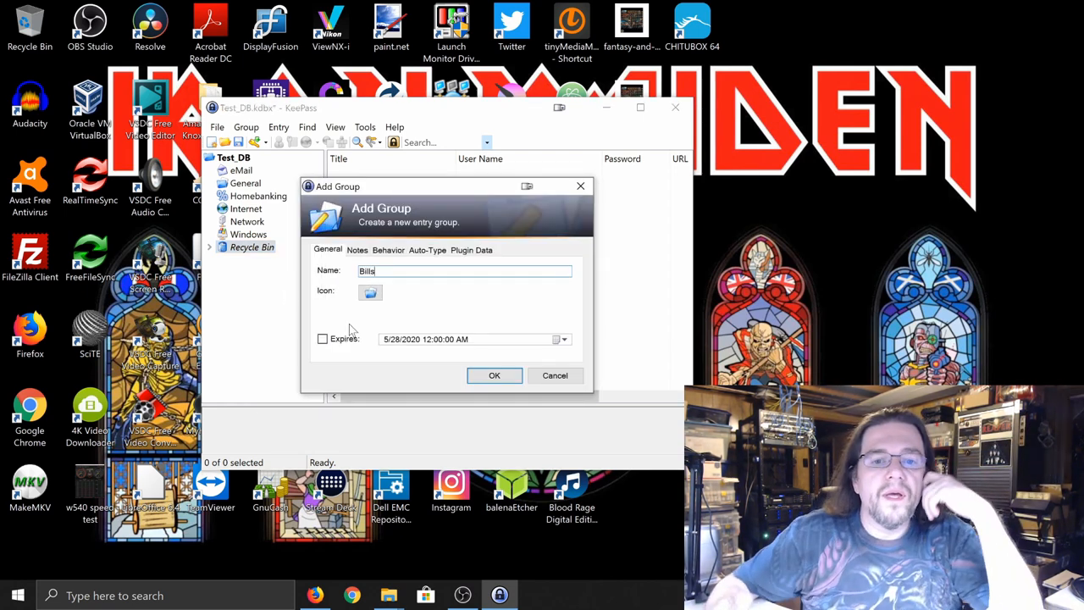
click(370, 292)
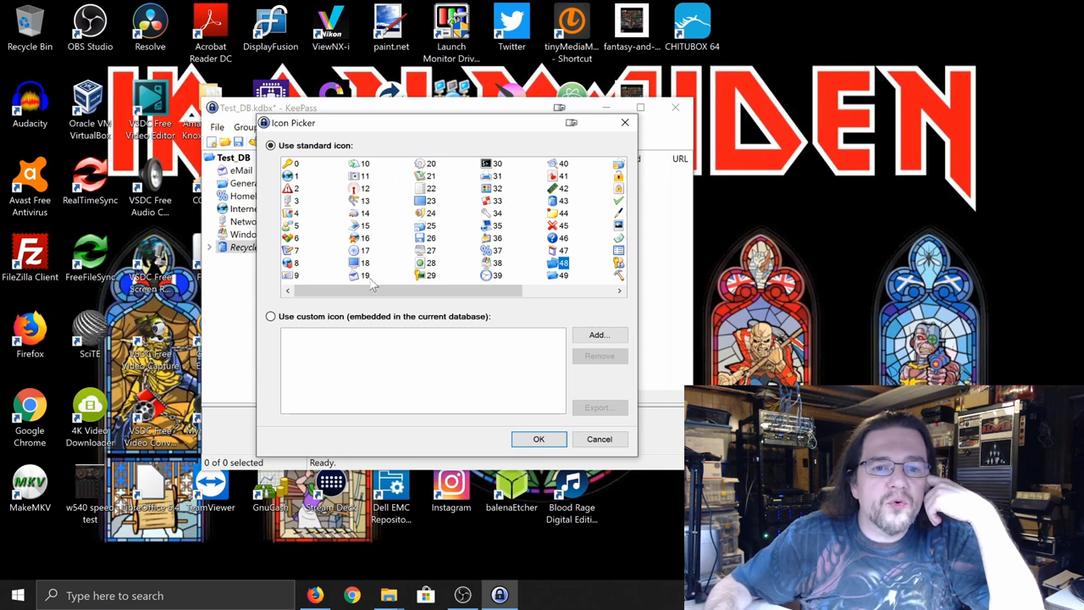
mouse_move(457, 191)
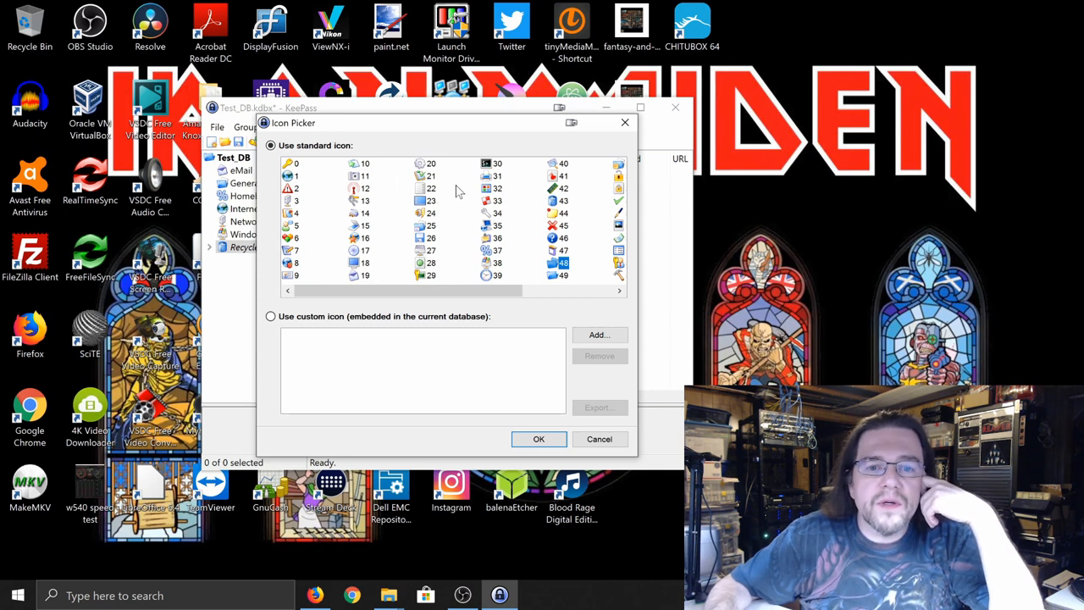
mouse_move(502, 281)
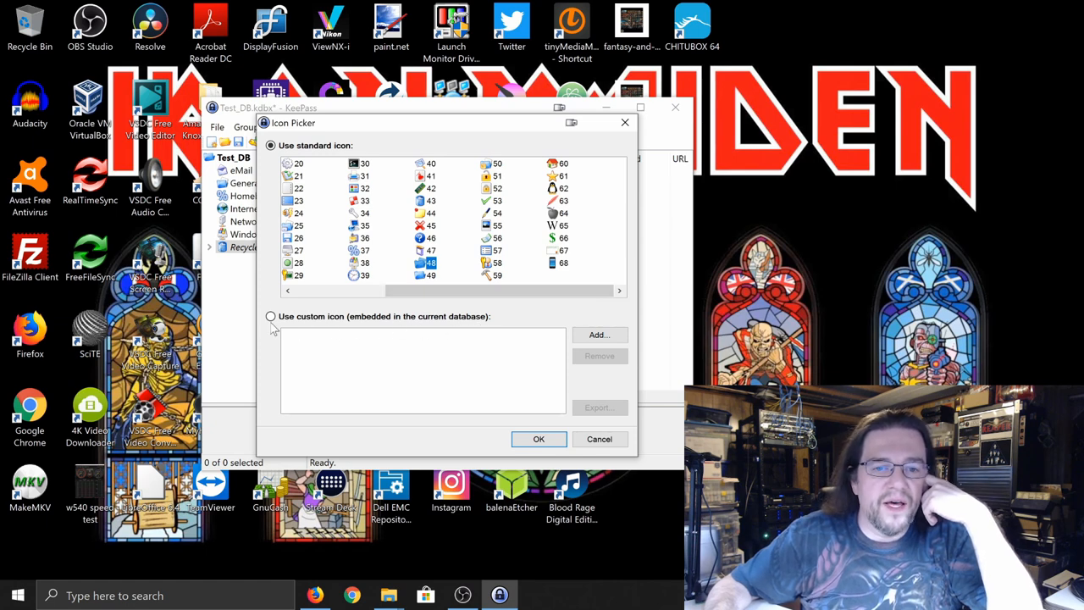
mouse_move(503, 262)
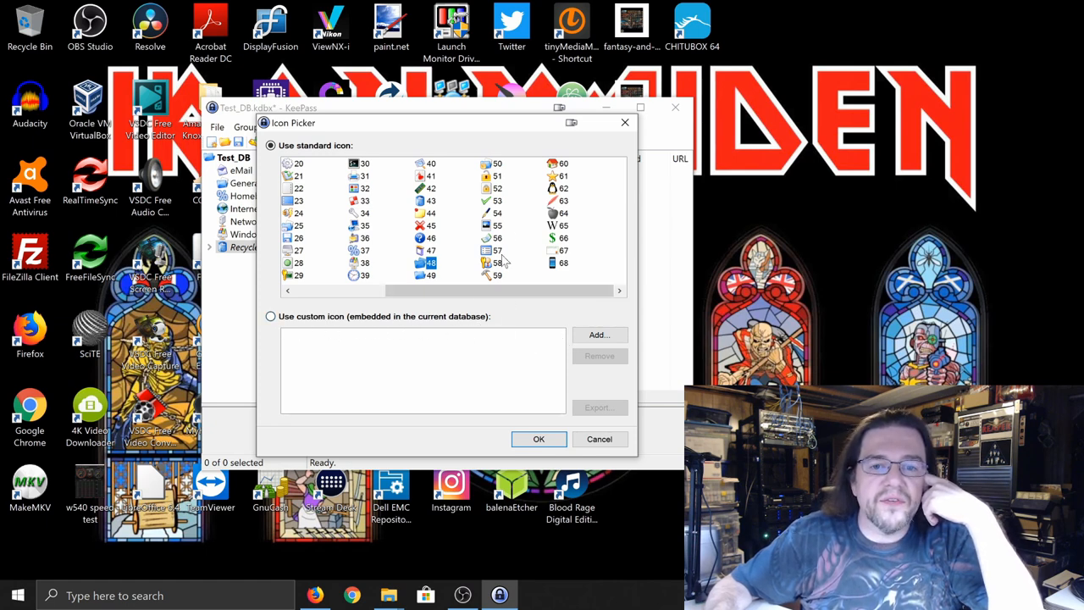
mouse_move(538, 250)
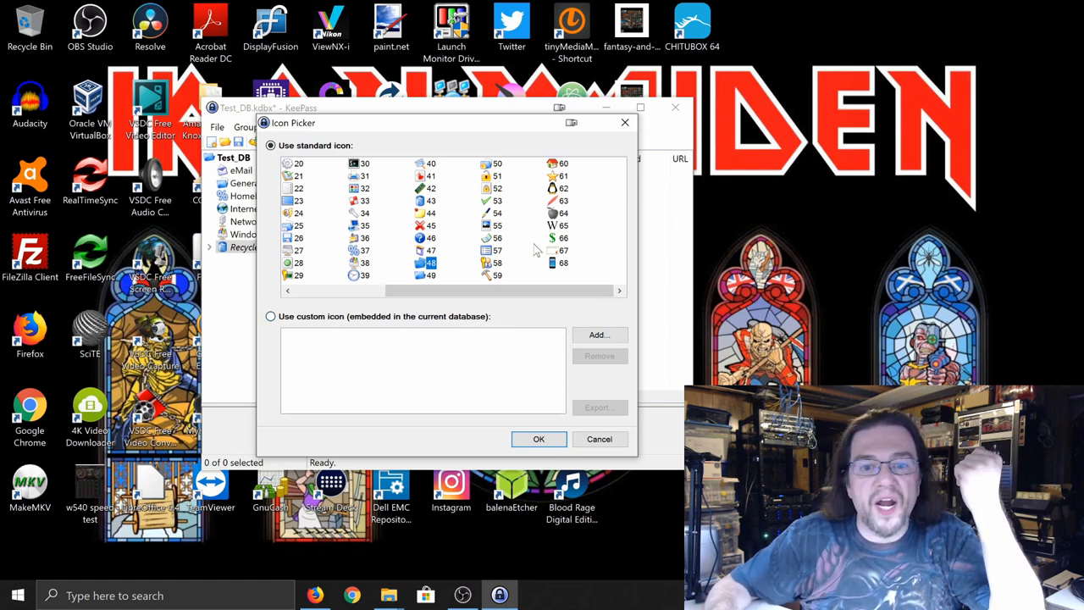
click(563, 237)
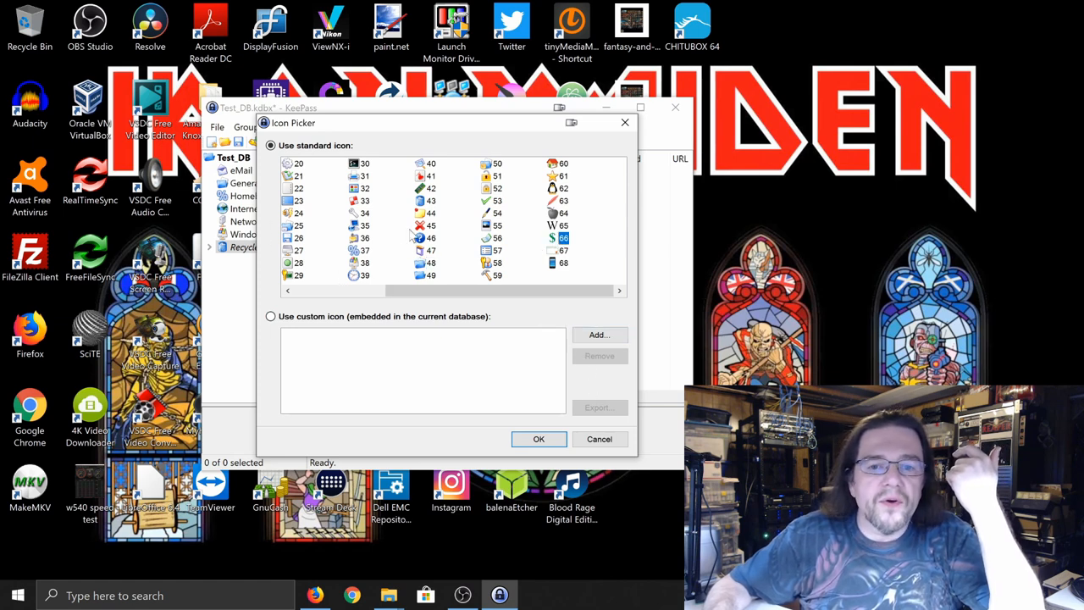
mouse_move(539, 439)
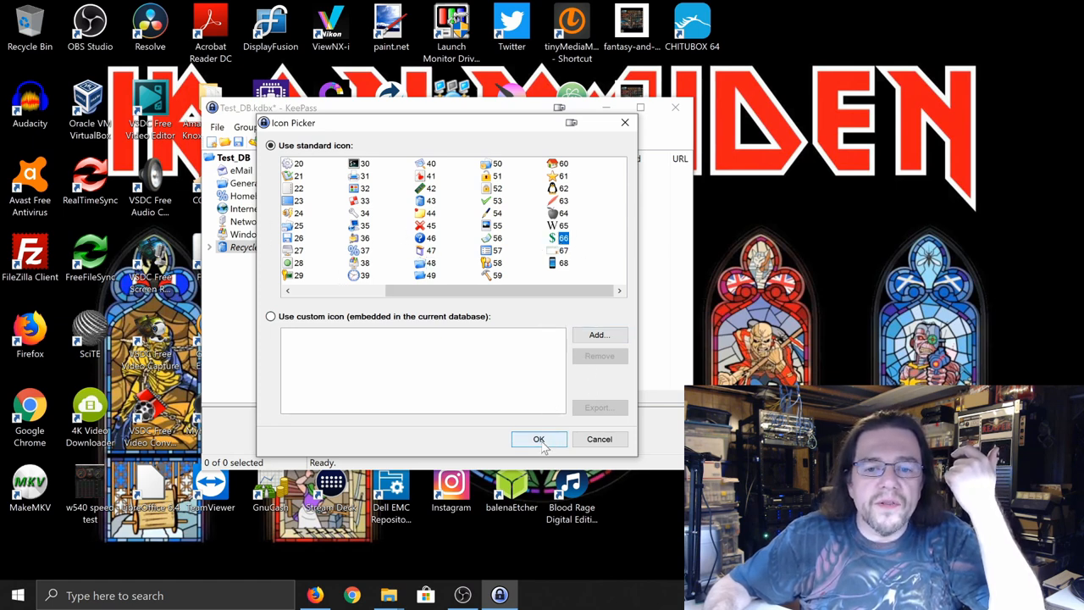
click(539, 438)
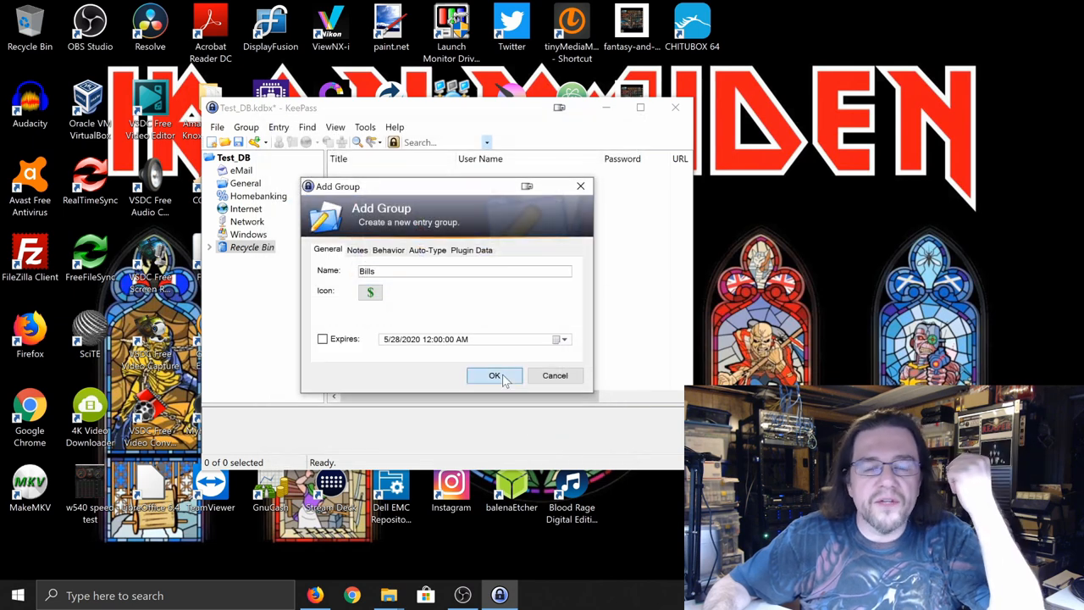
- Create the Bills group and move it above eMail to the top of Test_DB's groups
click(495, 376)
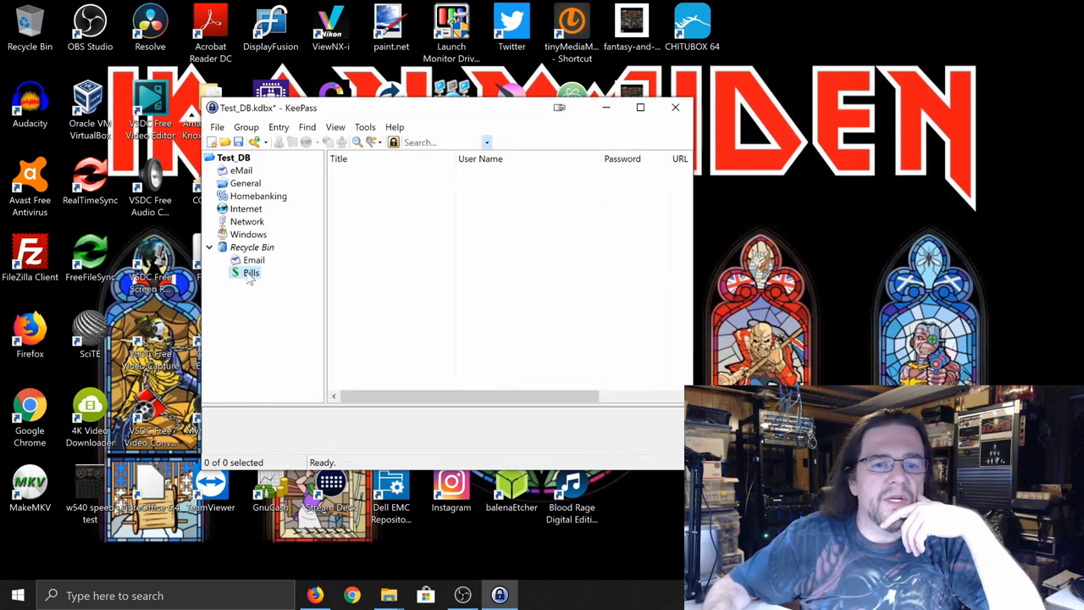
click(233, 158)
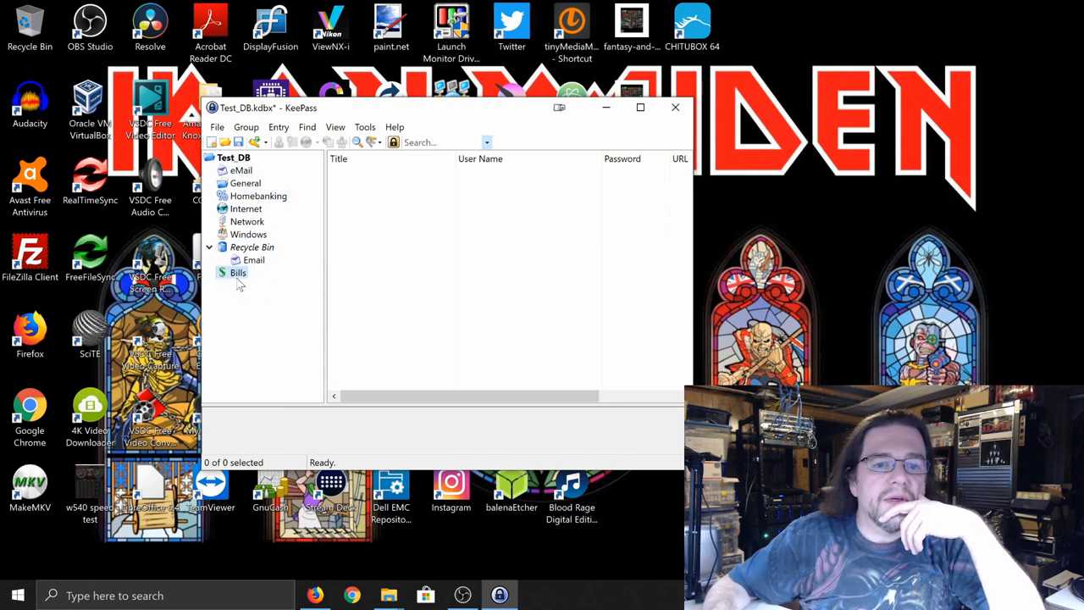
right_click(238, 272)
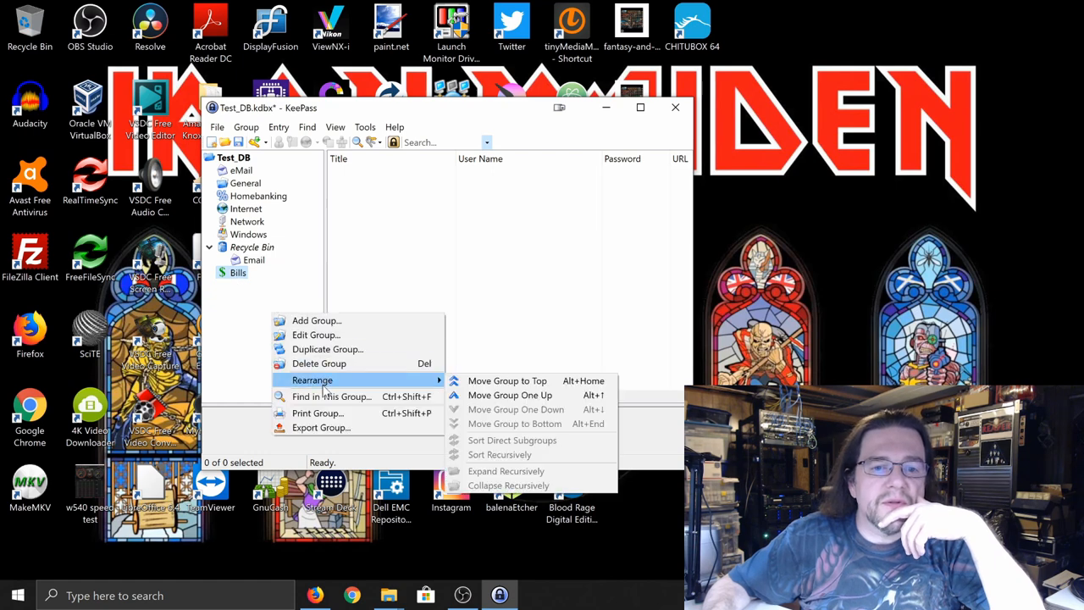
mouse_move(509, 394)
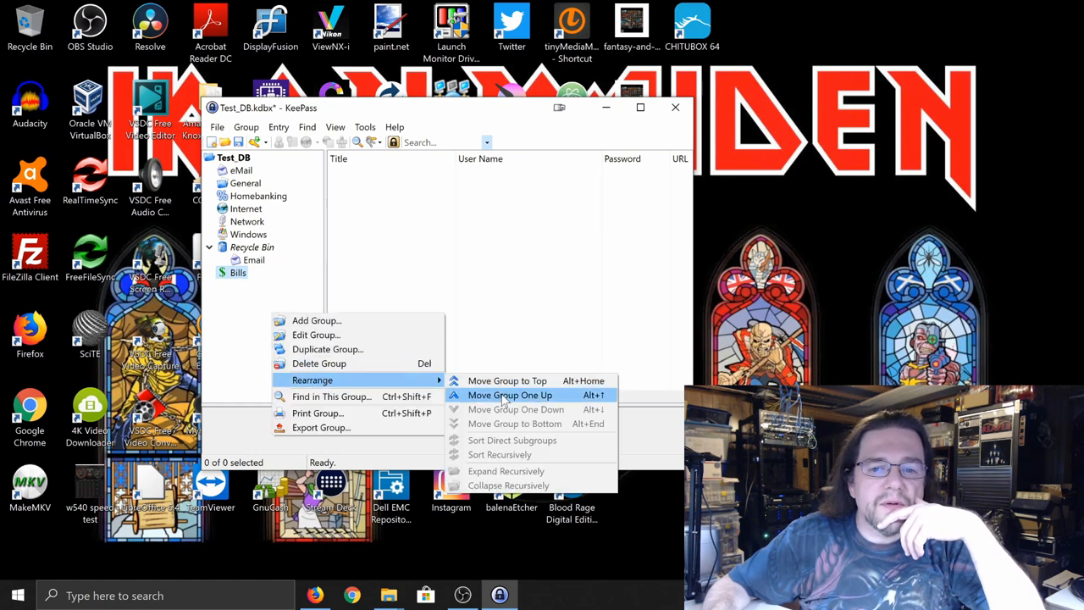
mouse_move(508, 395)
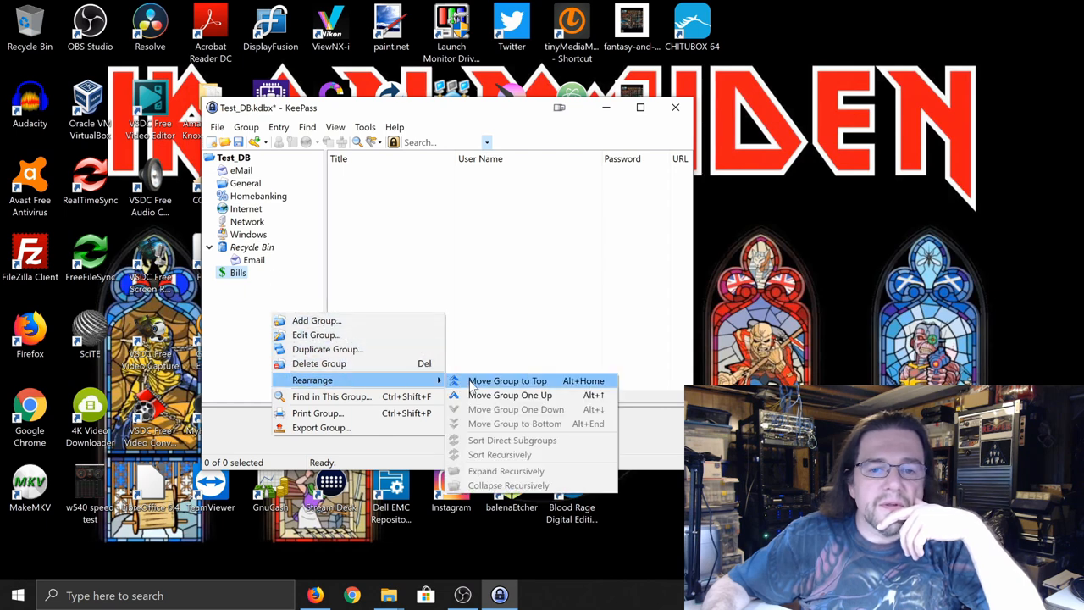
mouse_move(327, 349)
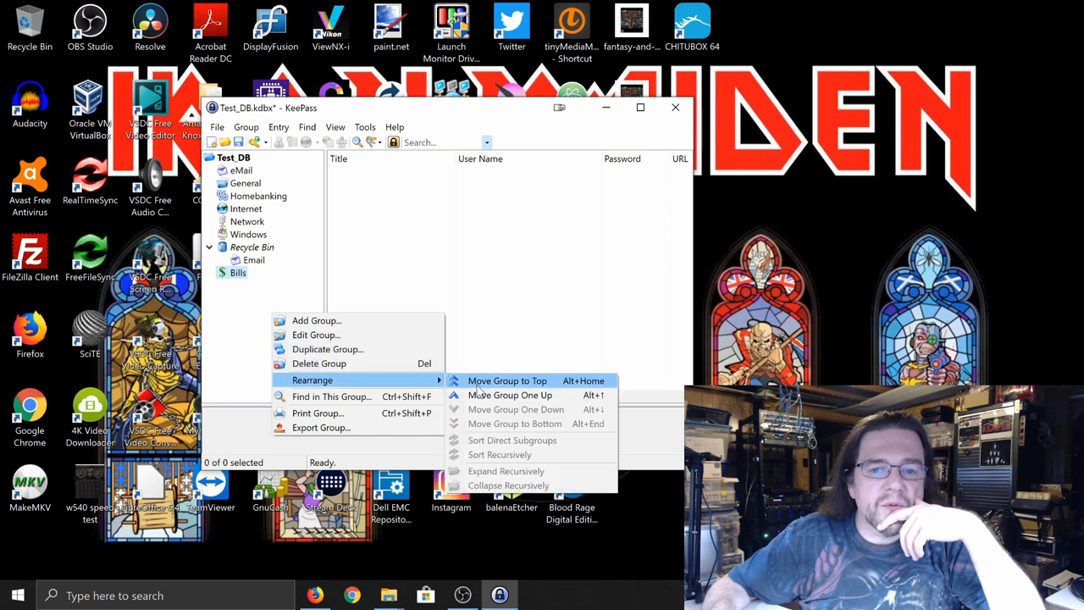
click(506, 380)
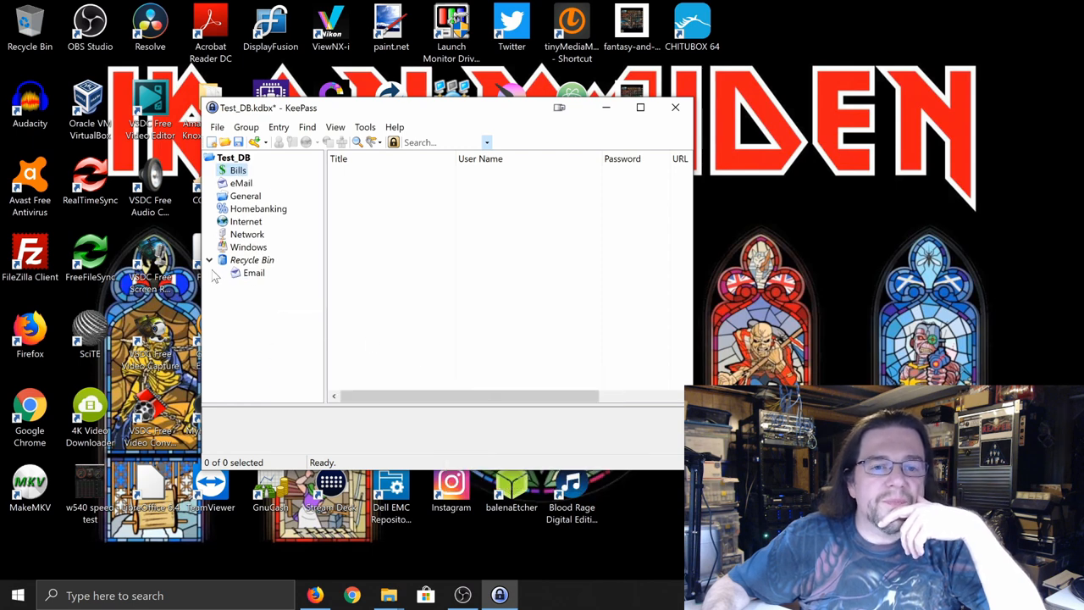
mouse_move(311, 188)
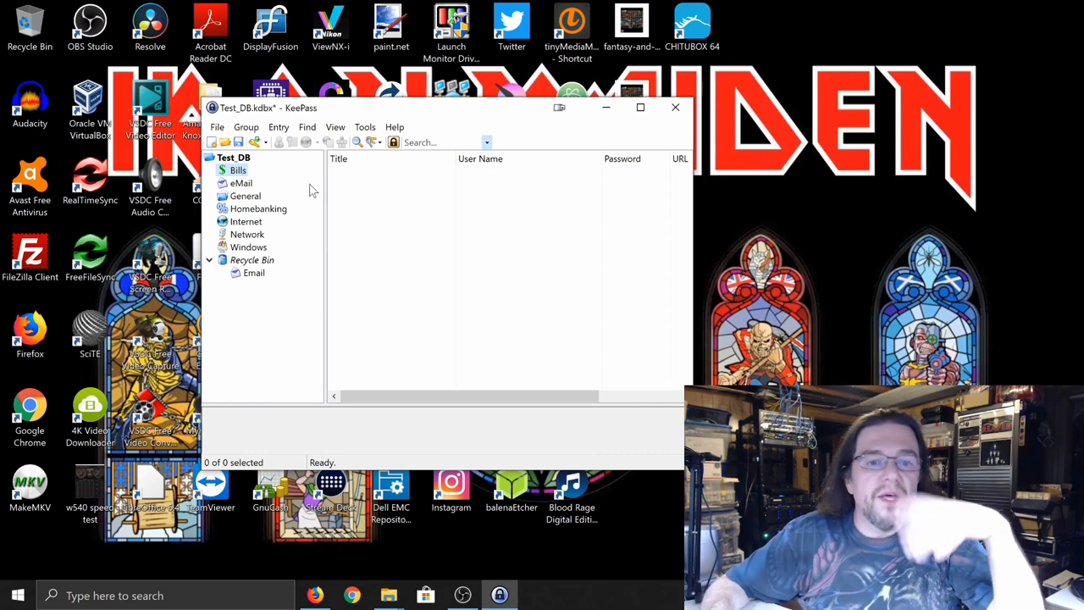
click(241, 183)
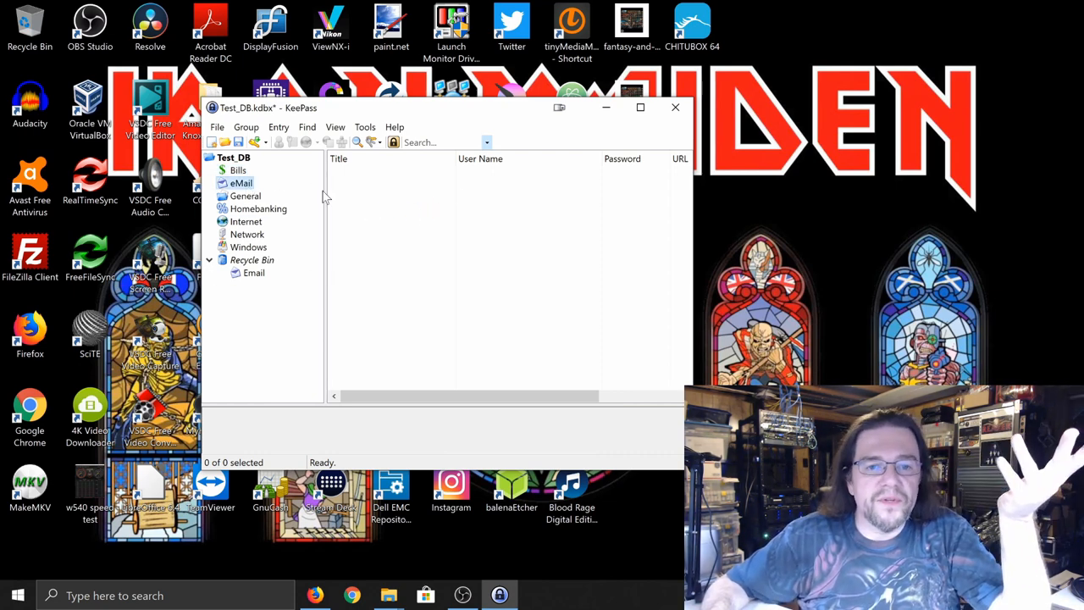
mouse_move(273, 186)
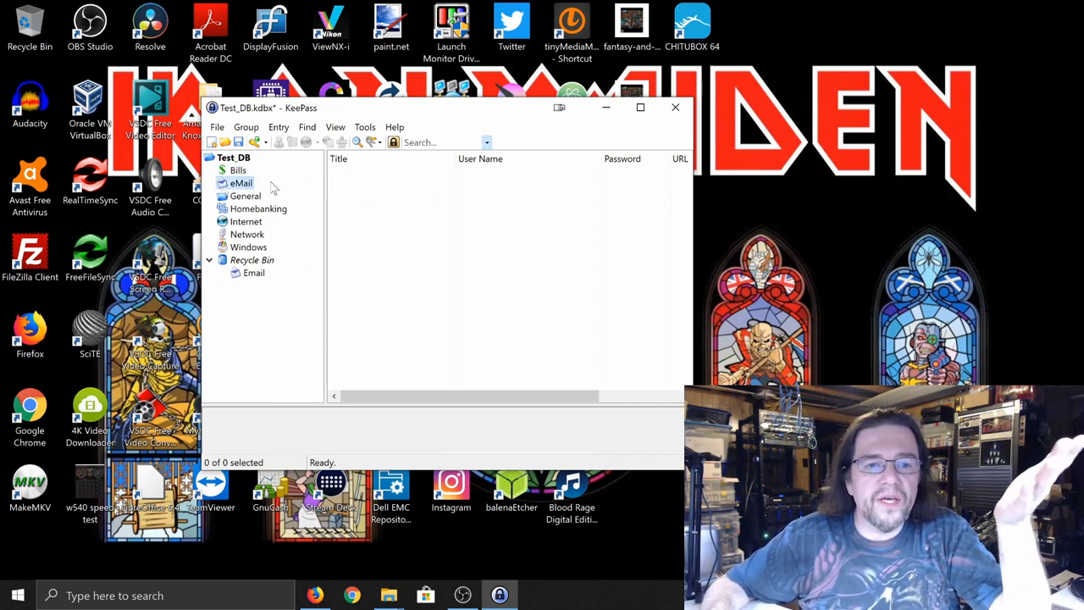
right_click(389, 211)
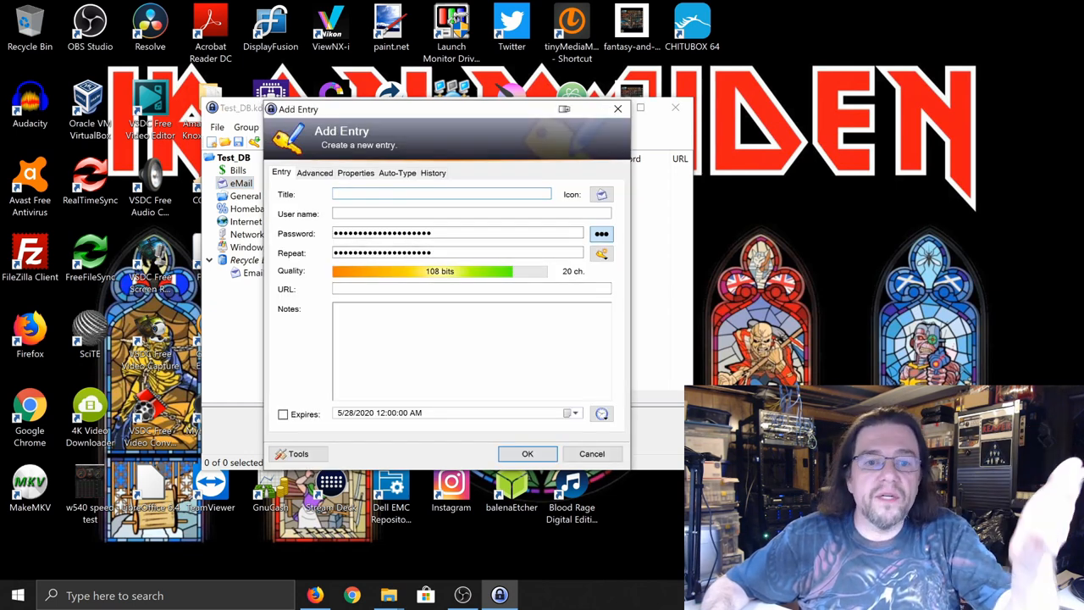
mouse_move(601, 234)
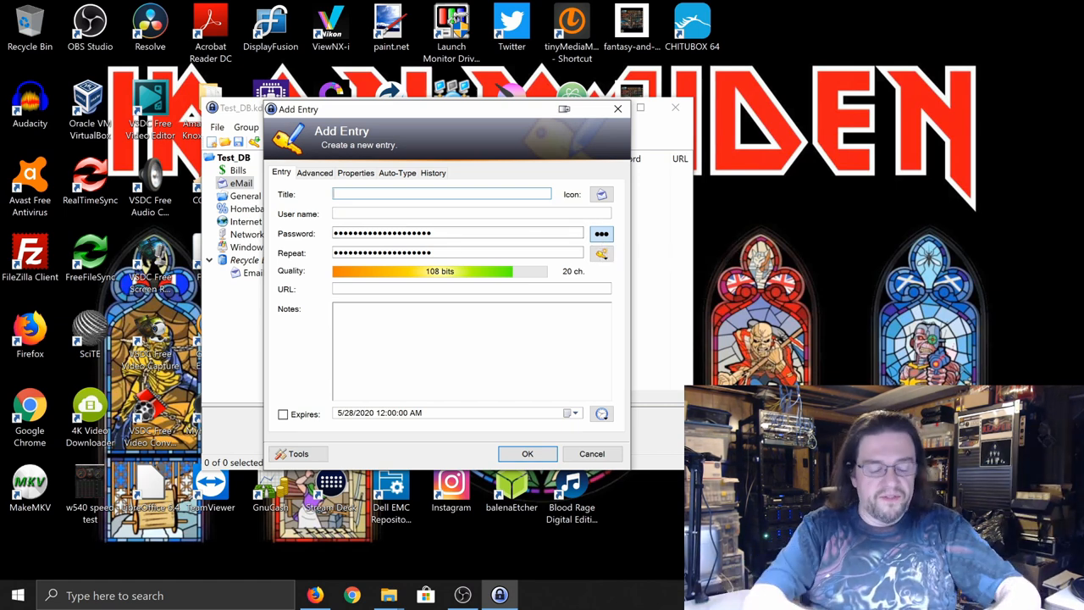
text(Gmail)
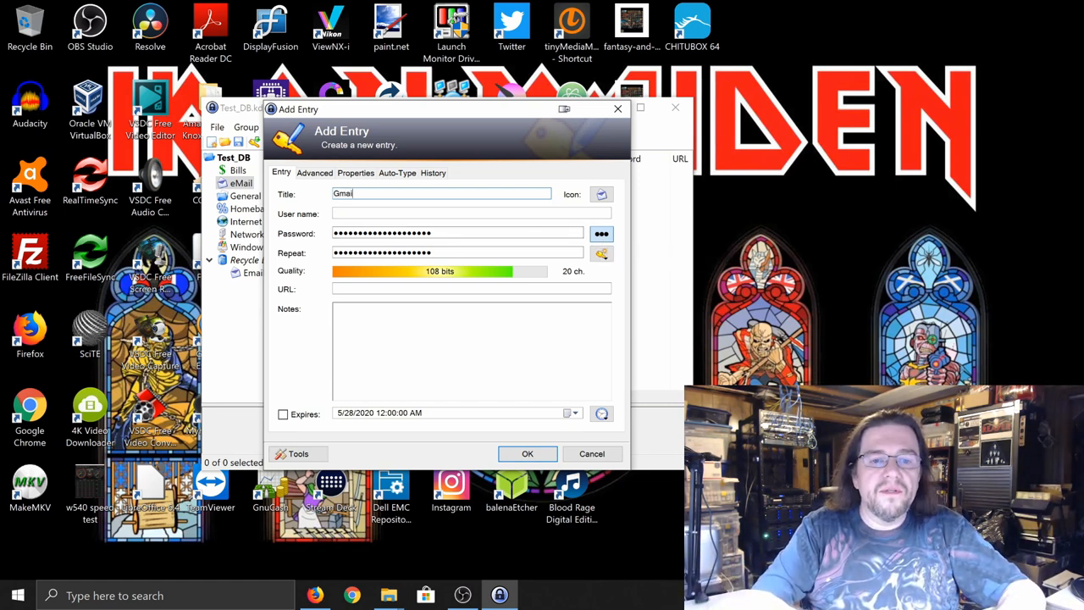
mouse_move(602, 194)
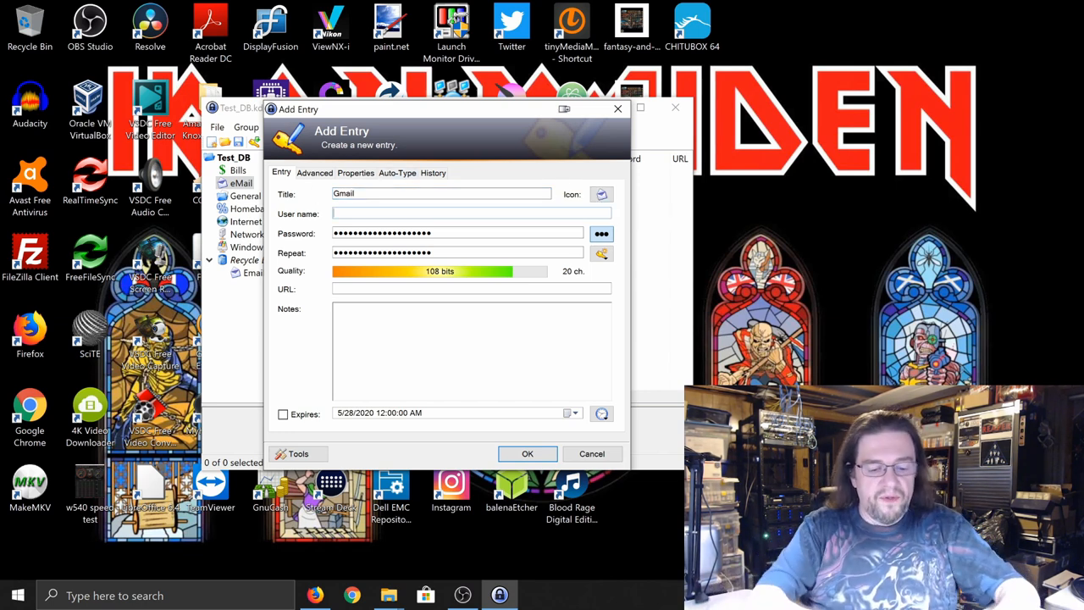
text(your_email_address@)
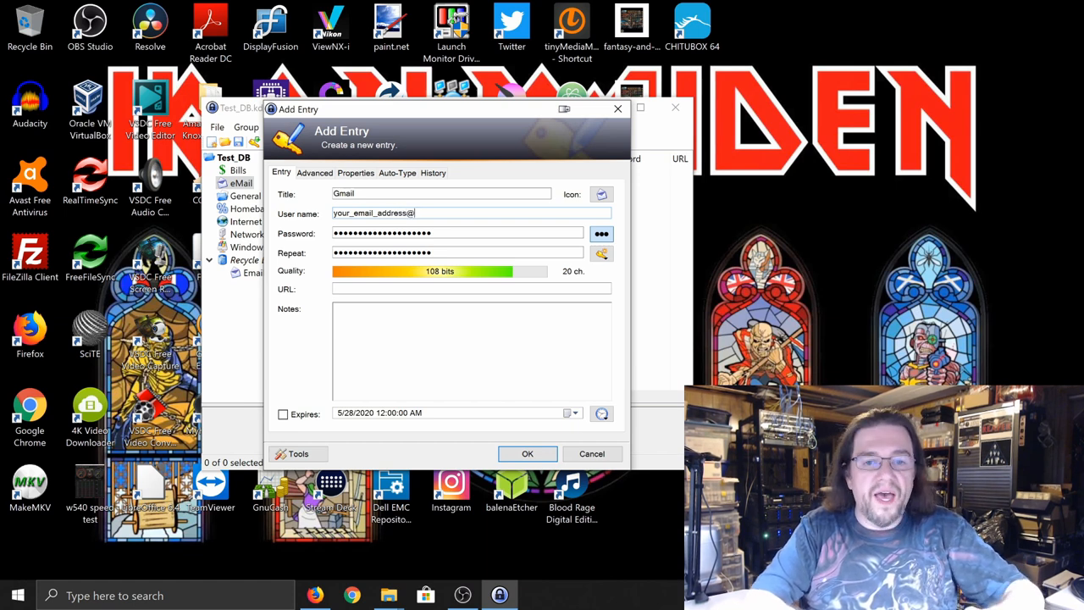
text(gmail.)
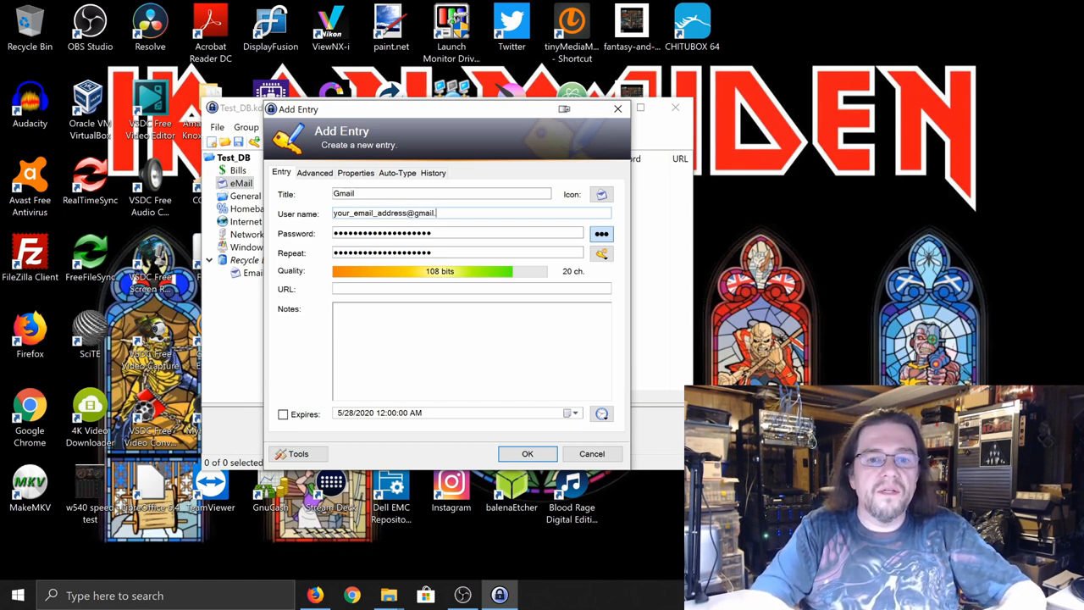
text(com)
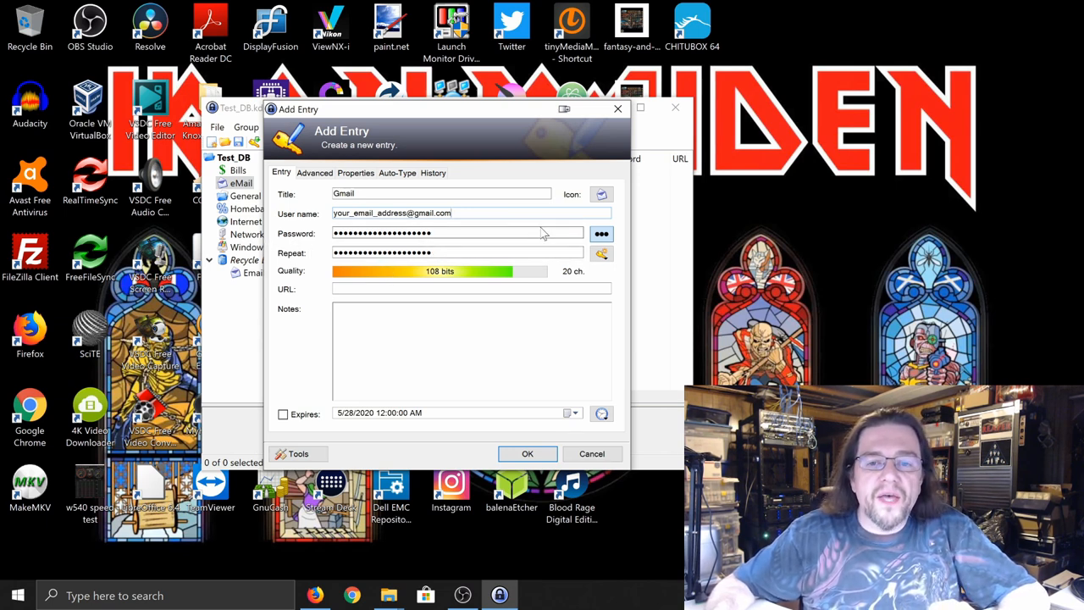
- Reveal the Gmail entry's password and bring up the password generation choices
click(601, 233)
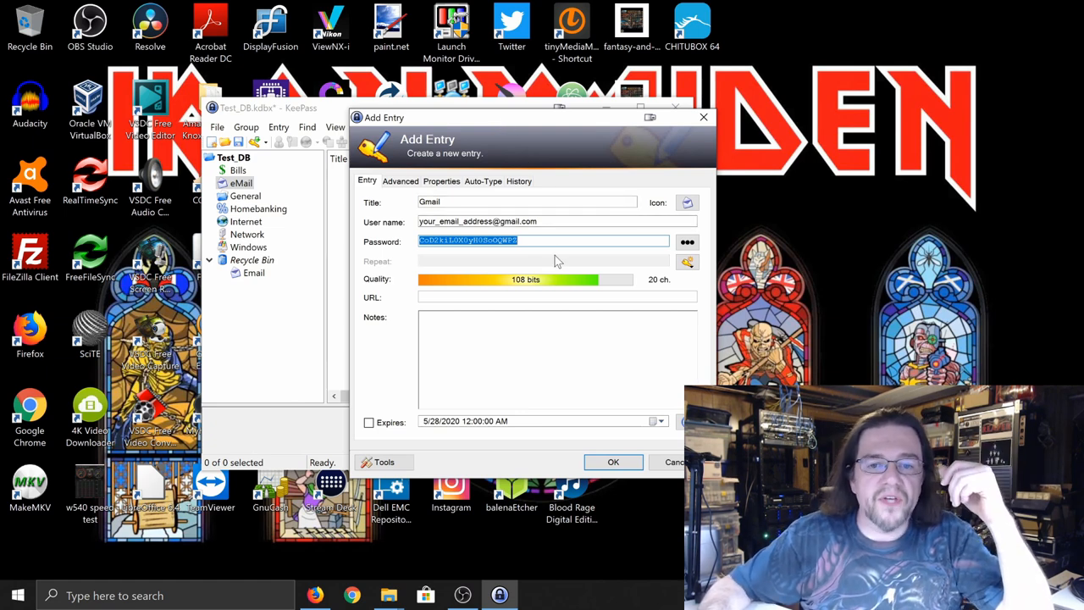
mouse_move(427, 252)
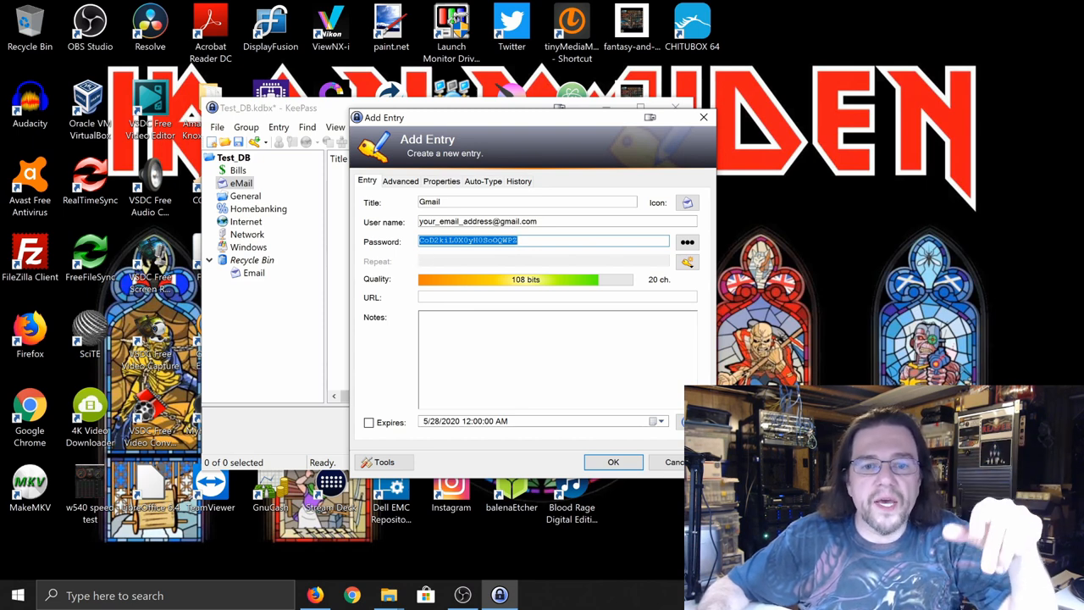
mouse_move(688, 261)
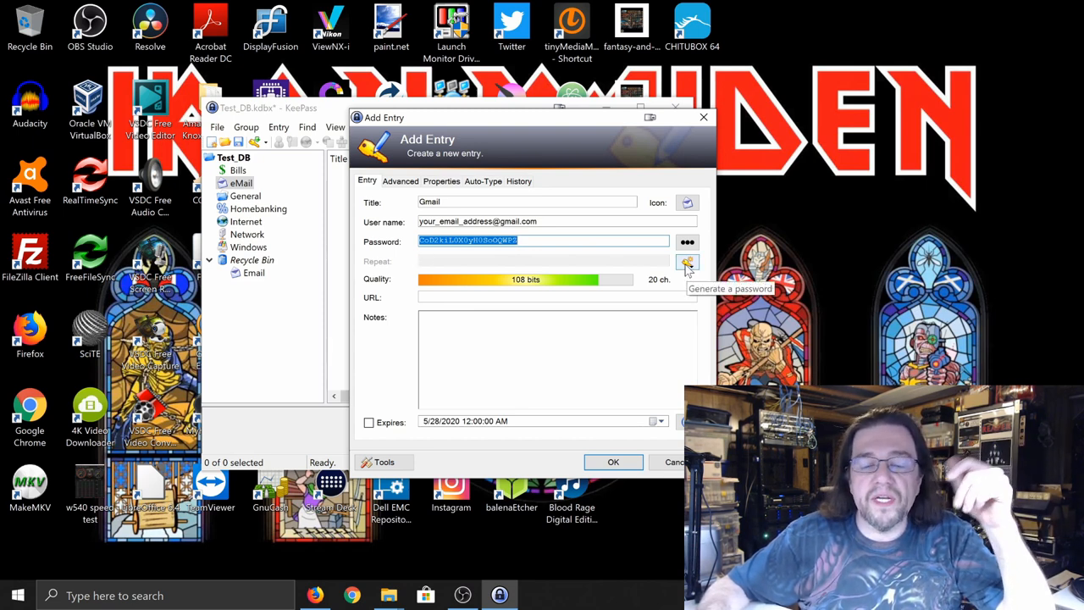
click(687, 263)
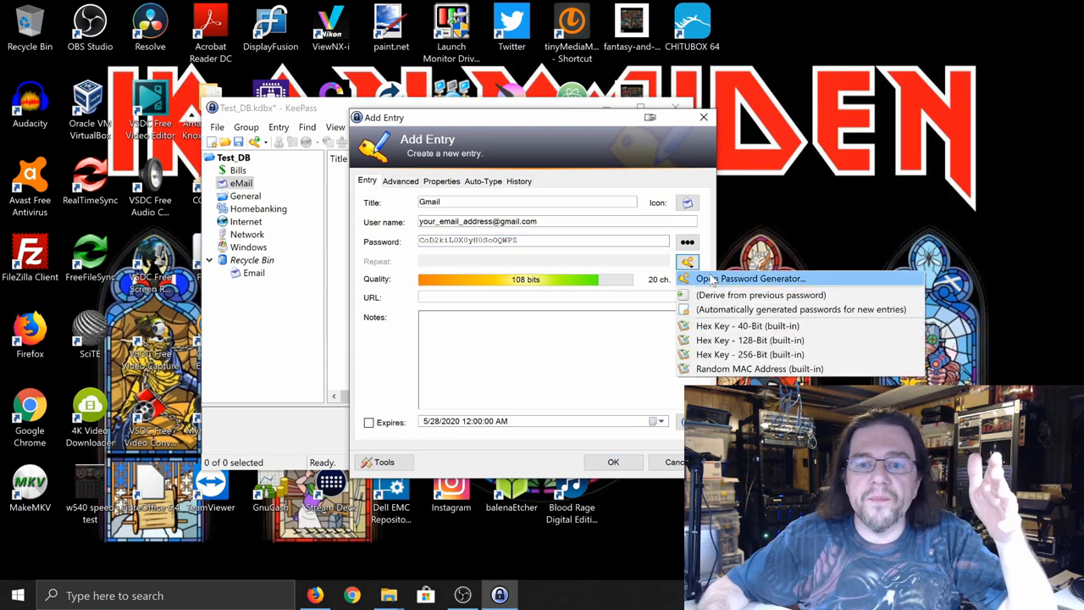
- Open the Password Generator showing 20-character upper-case, lower-case and digit settings
click(750, 278)
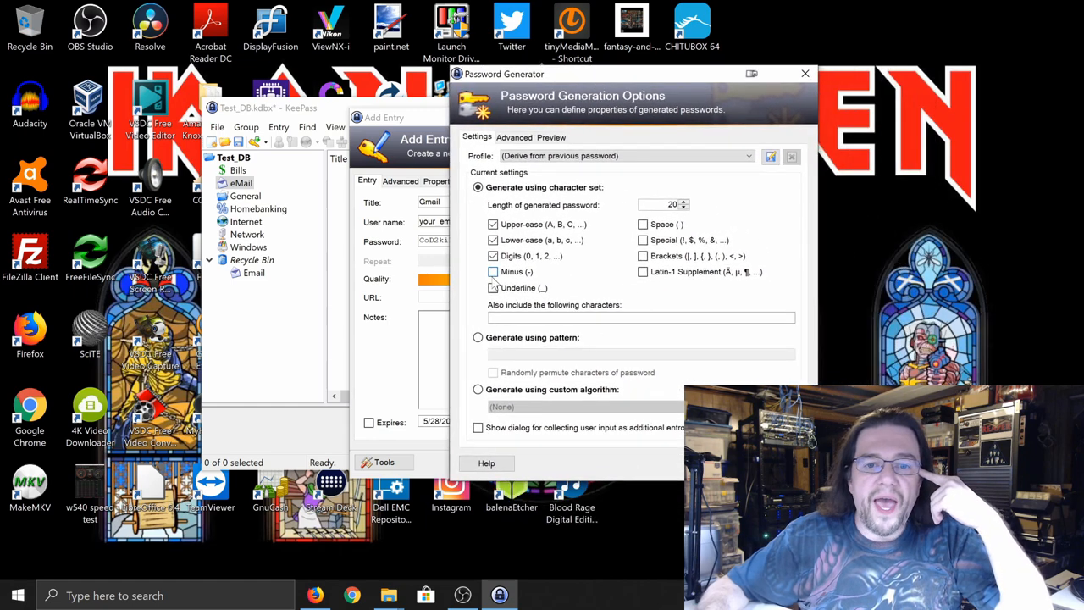
click(493, 287)
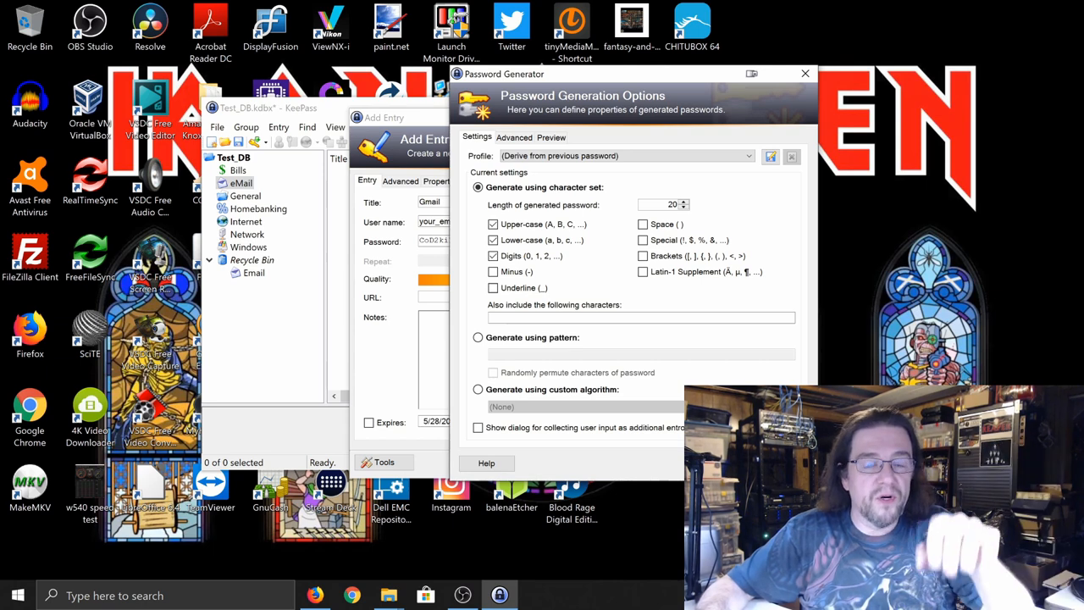
mouse_move(684, 291)
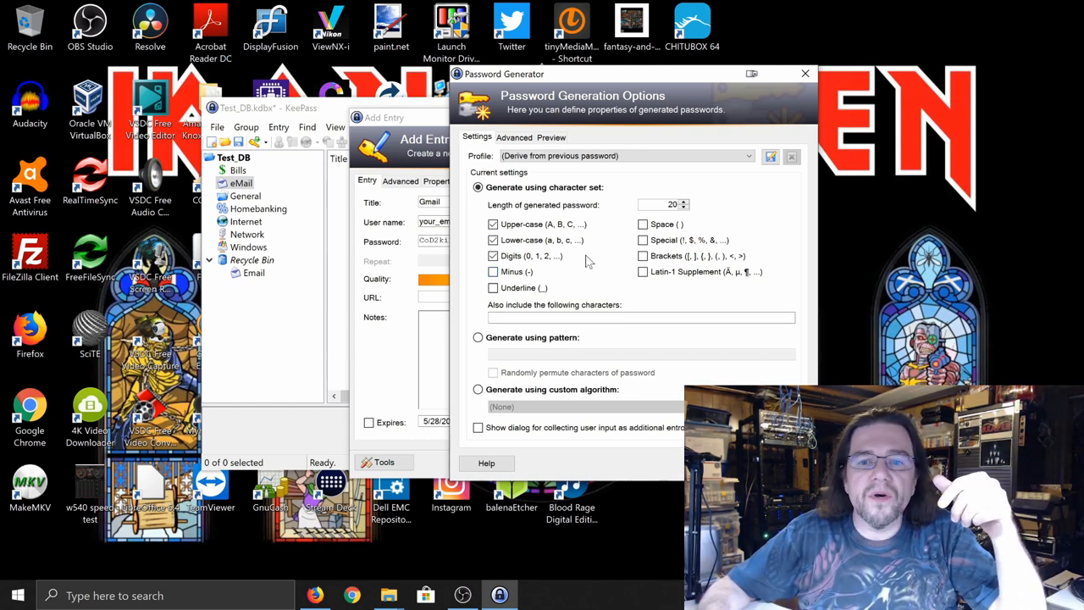
- Generate a 141-bit password with special and Latin-1 characters, hide it, and save Gmail
click(643, 239)
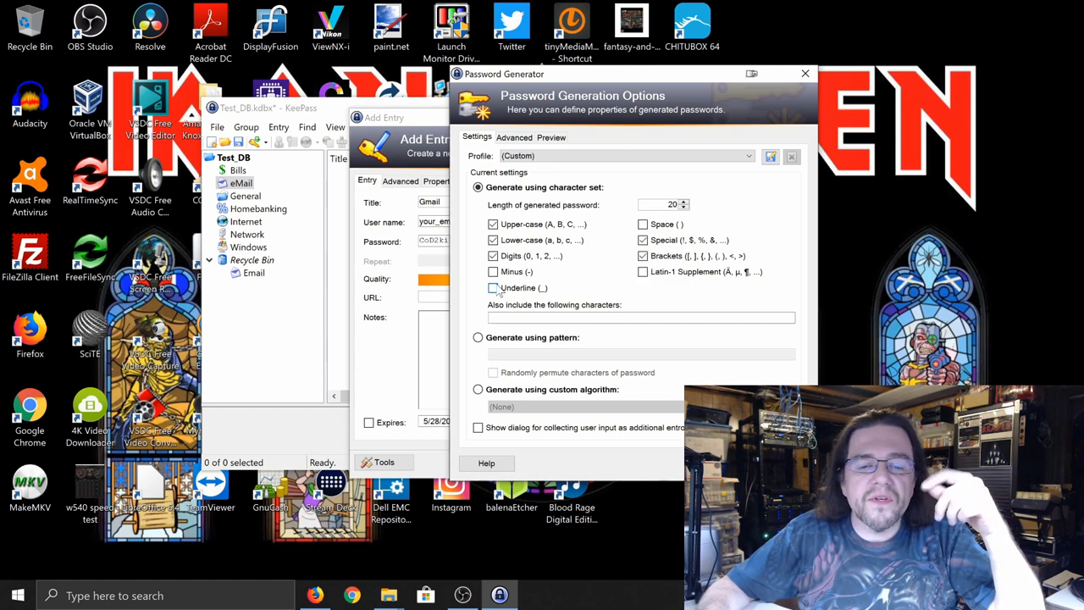
click(642, 271)
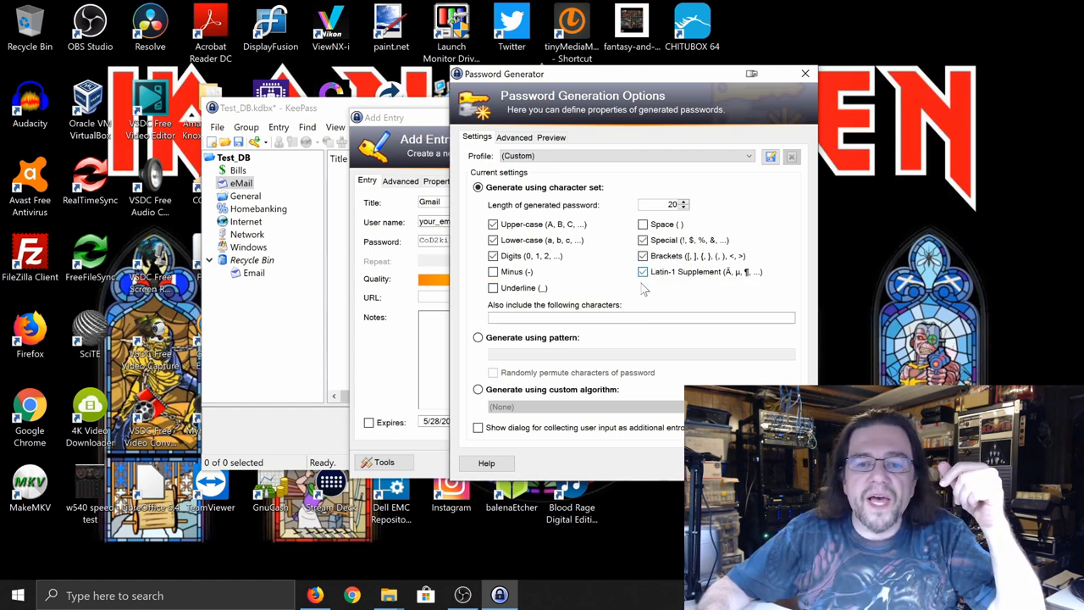
click(613, 461)
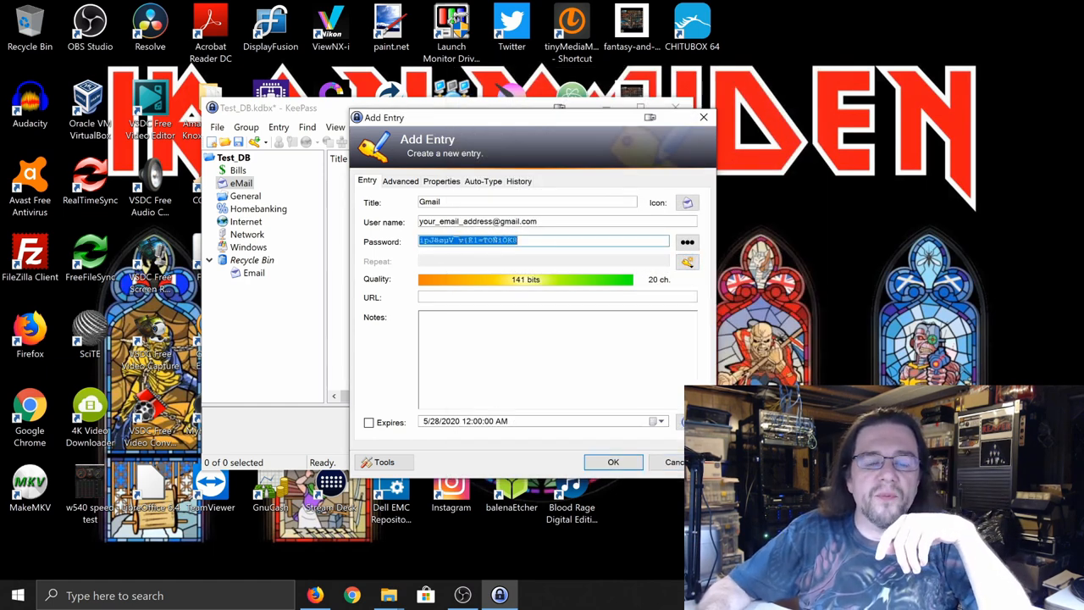
click(687, 243)
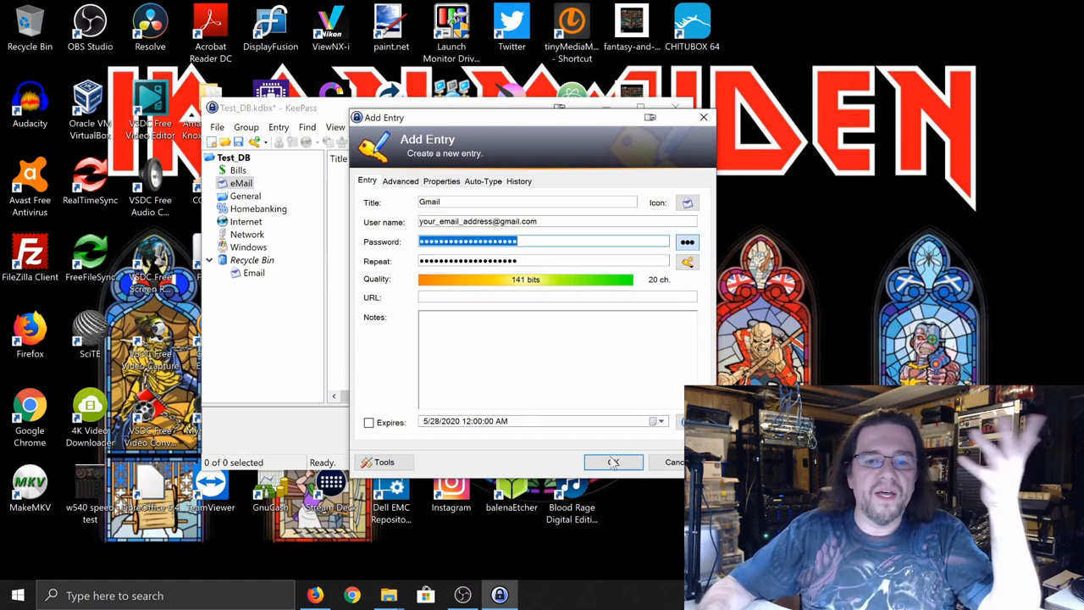
click(613, 462)
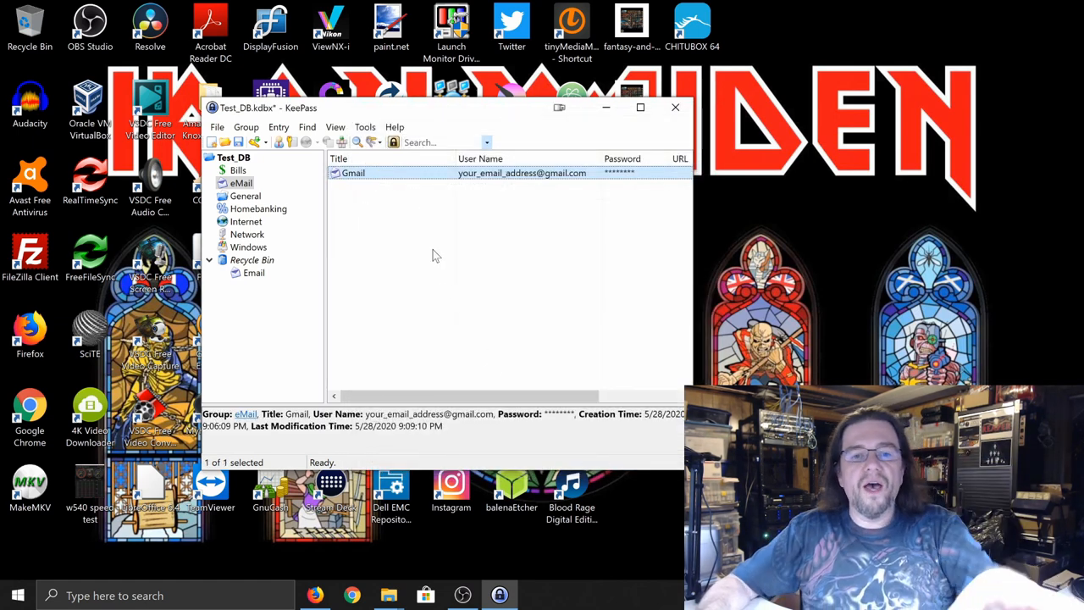
mouse_move(469, 199)
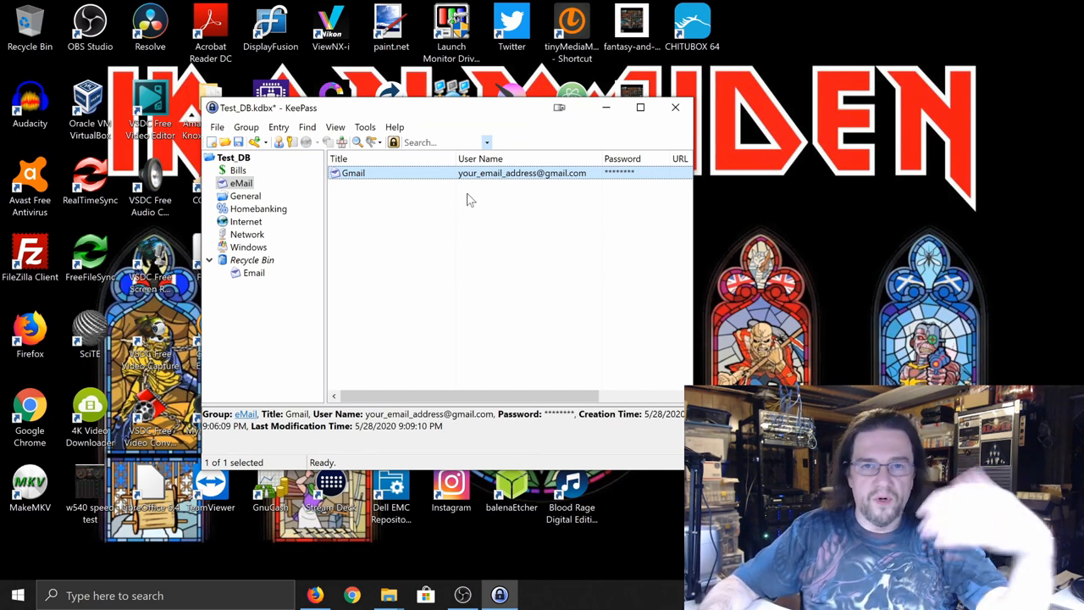
mouse_move(389, 210)
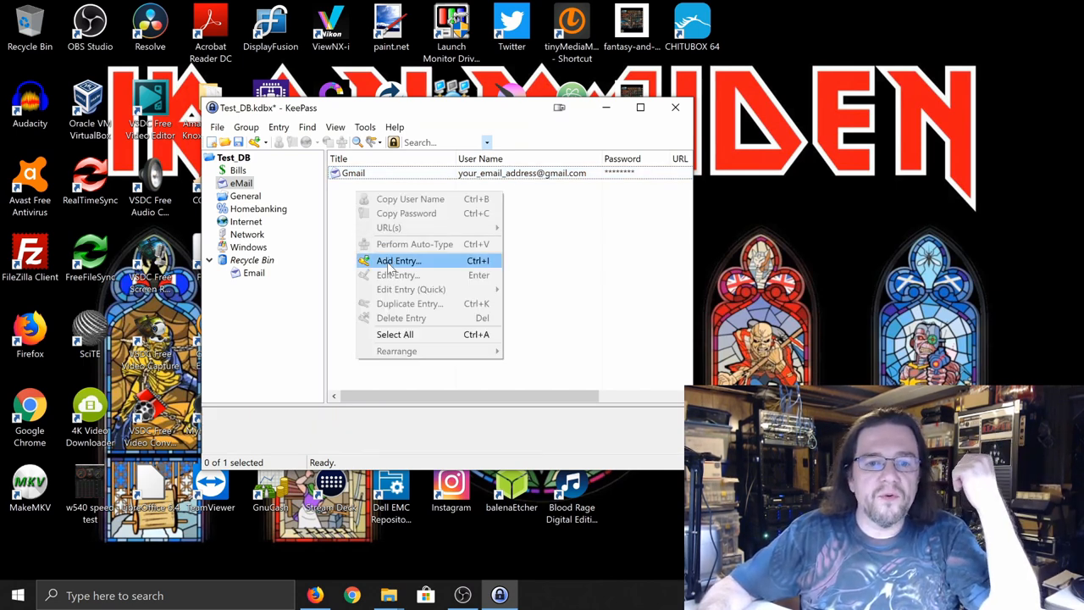
click(398, 260)
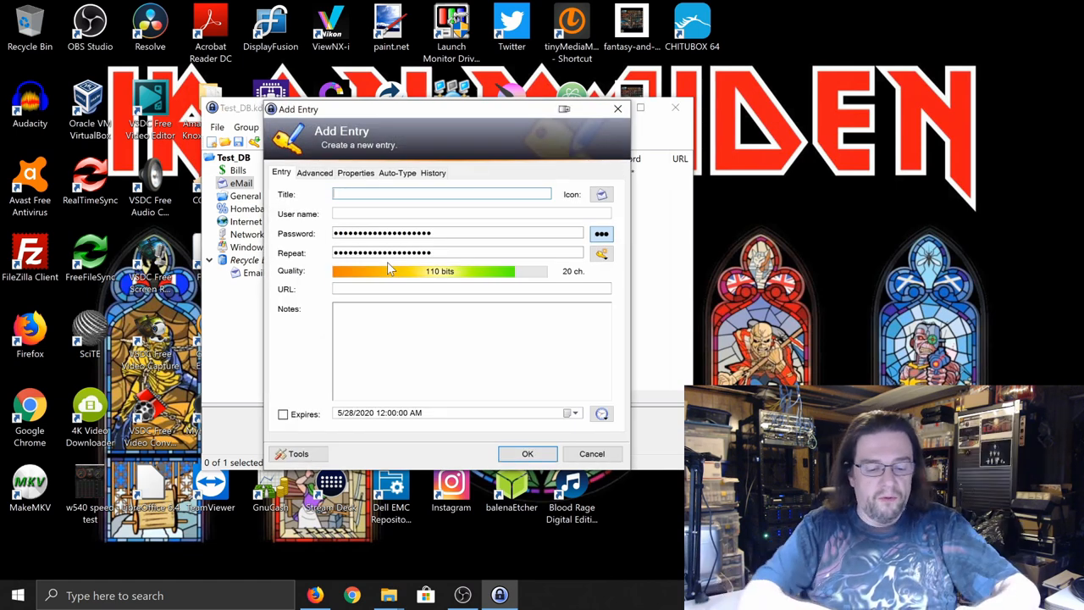
text(O)
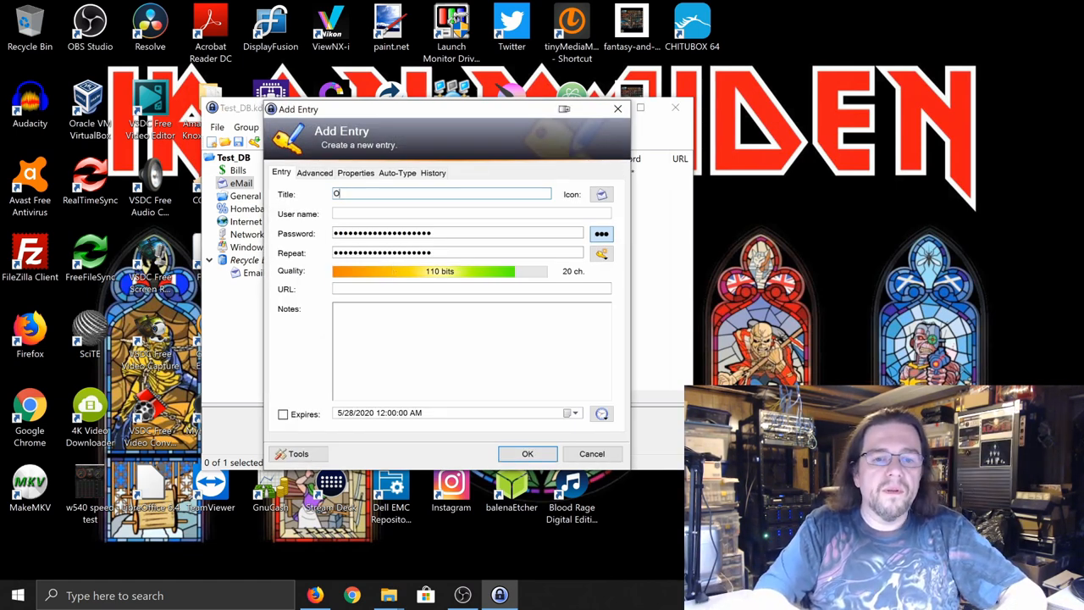
text(utlook Em)
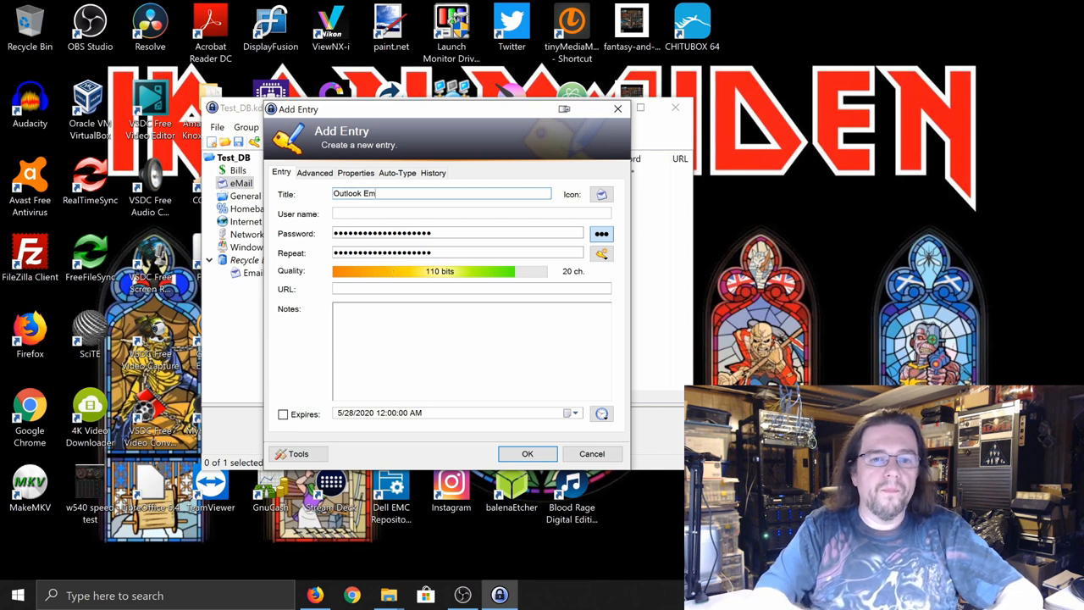
text(ail)
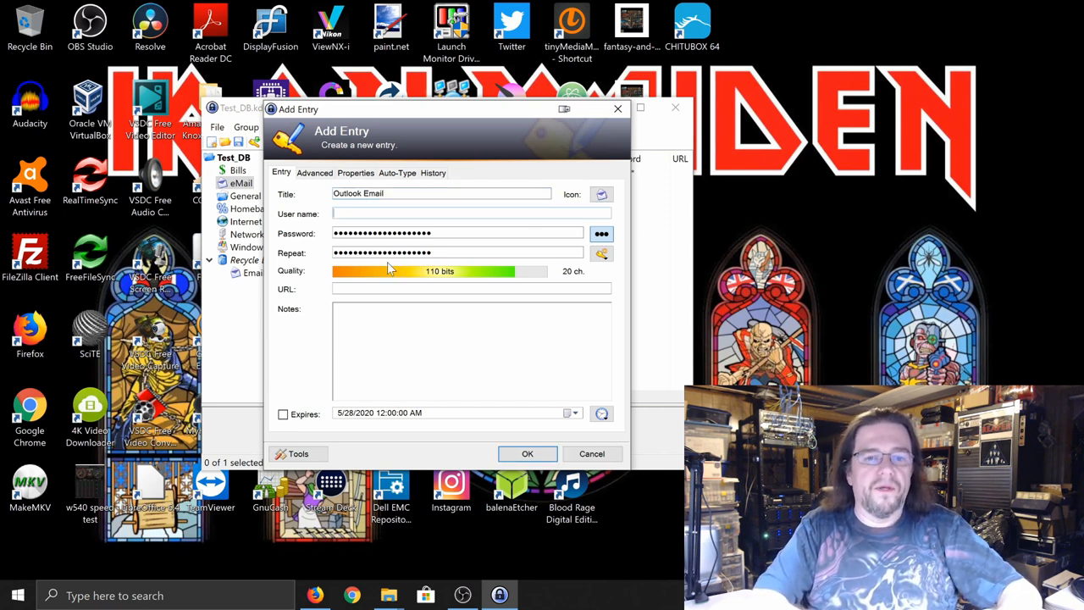
text(your)
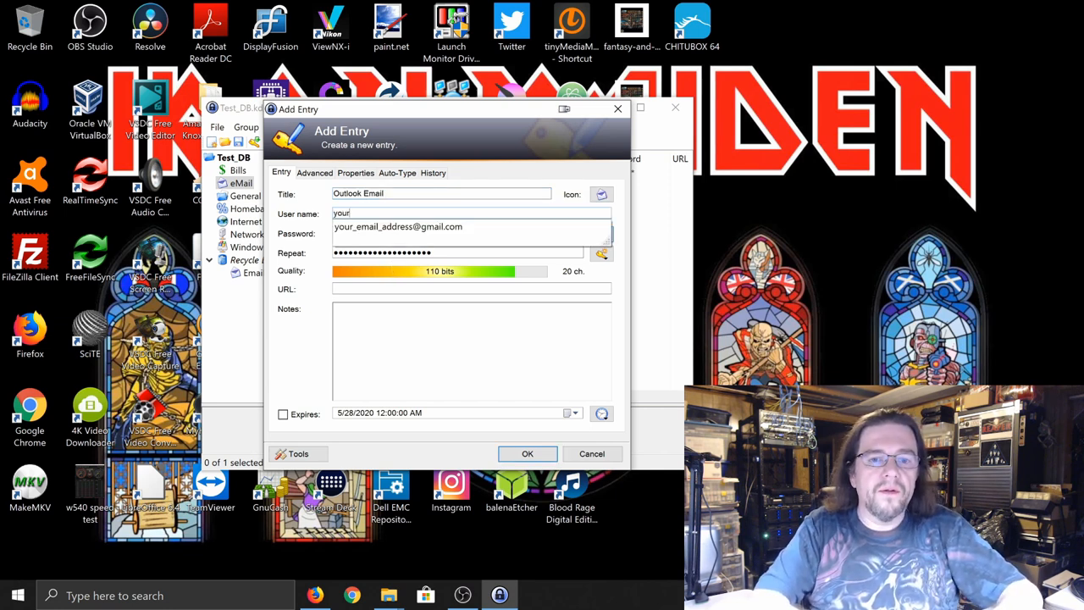
text(_email_address@)
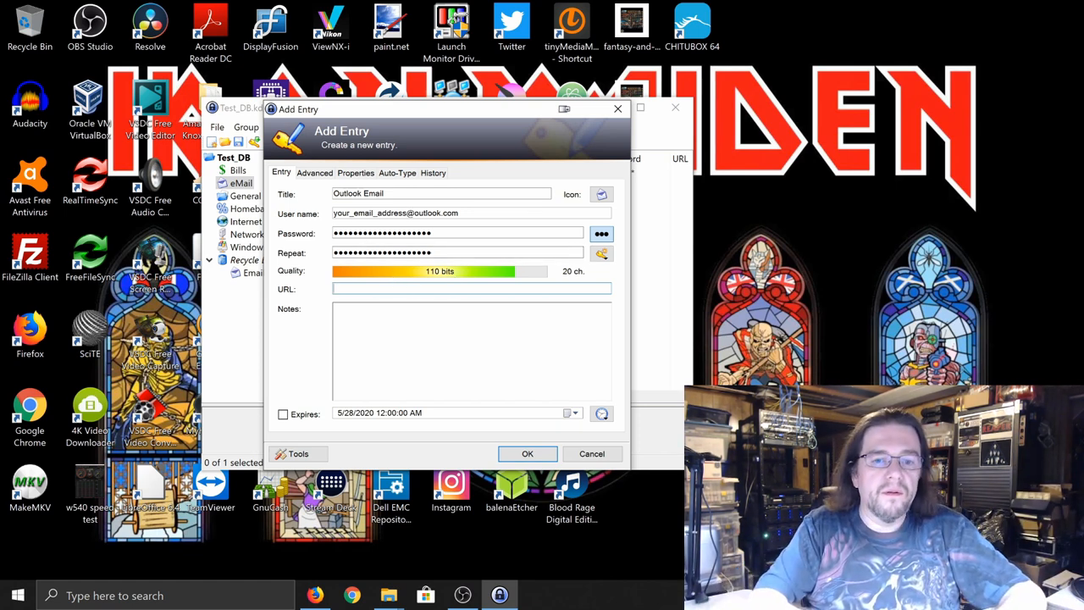
text(outlook.)
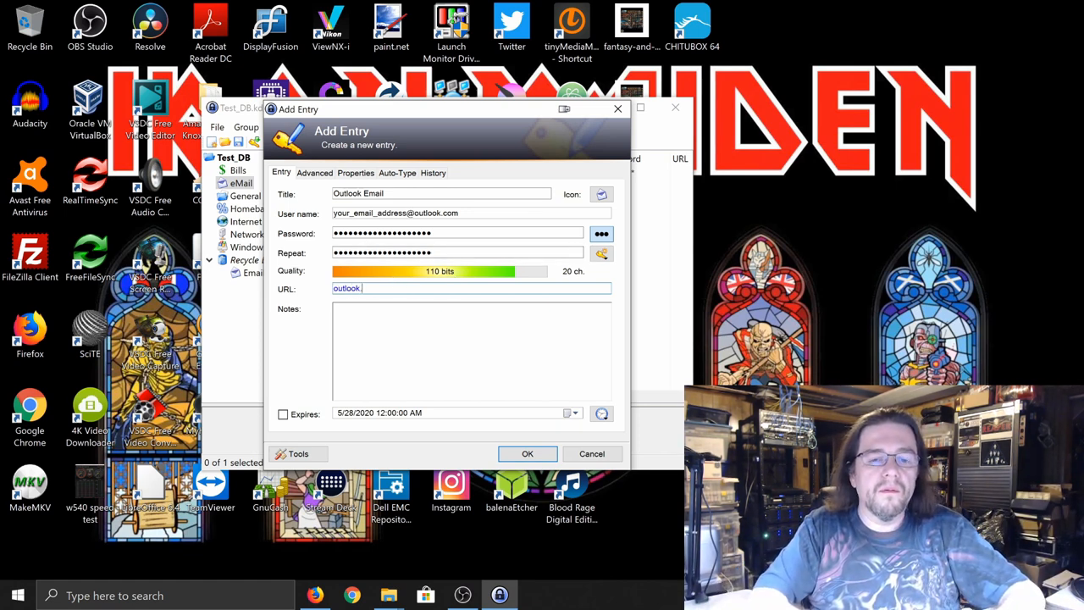
text(com)
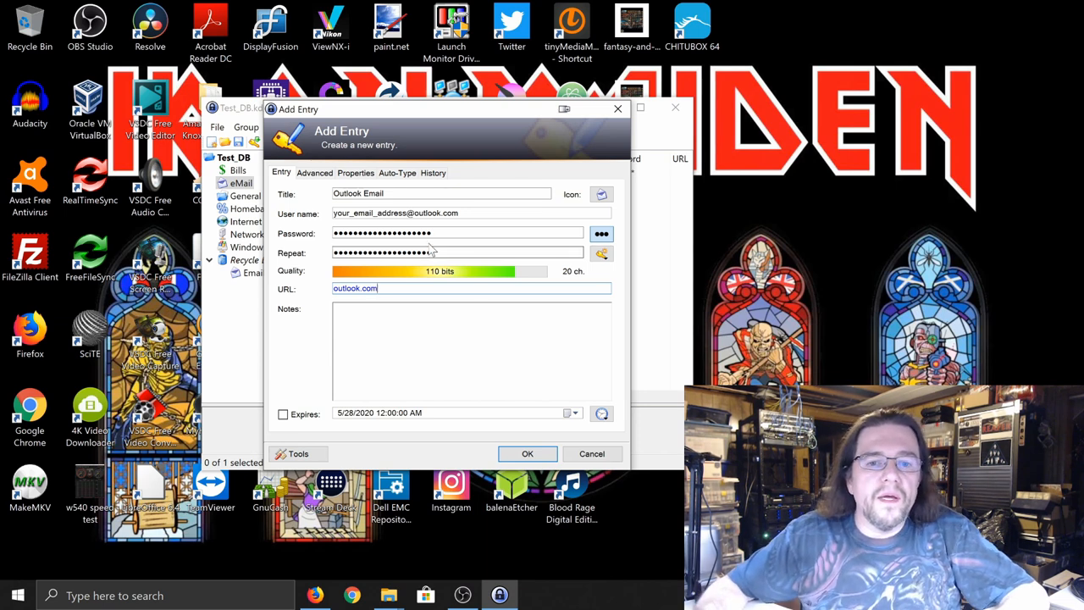
click(601, 234)
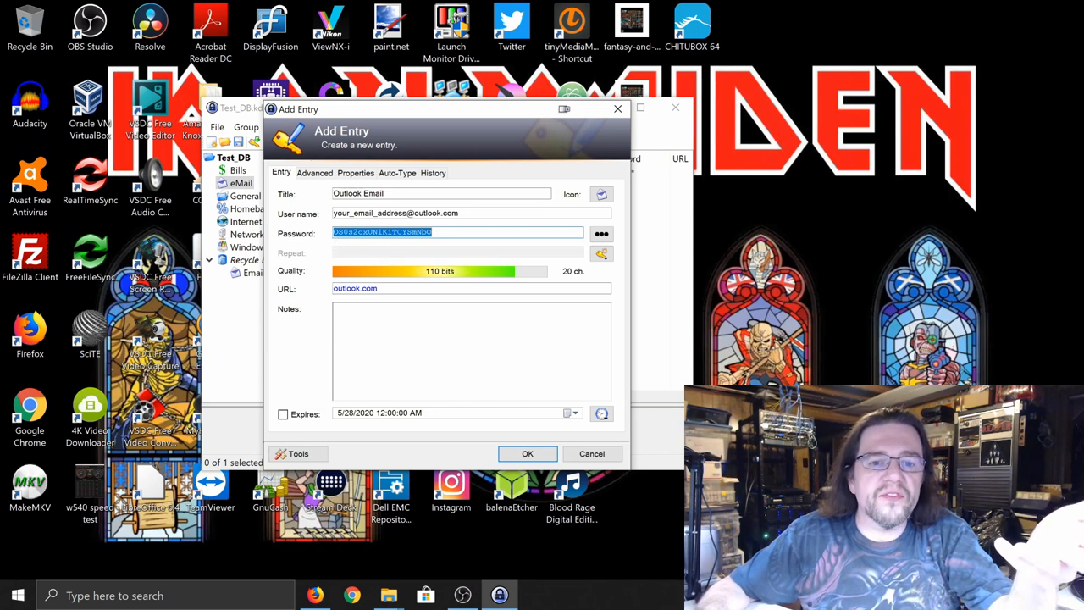
mouse_move(345, 245)
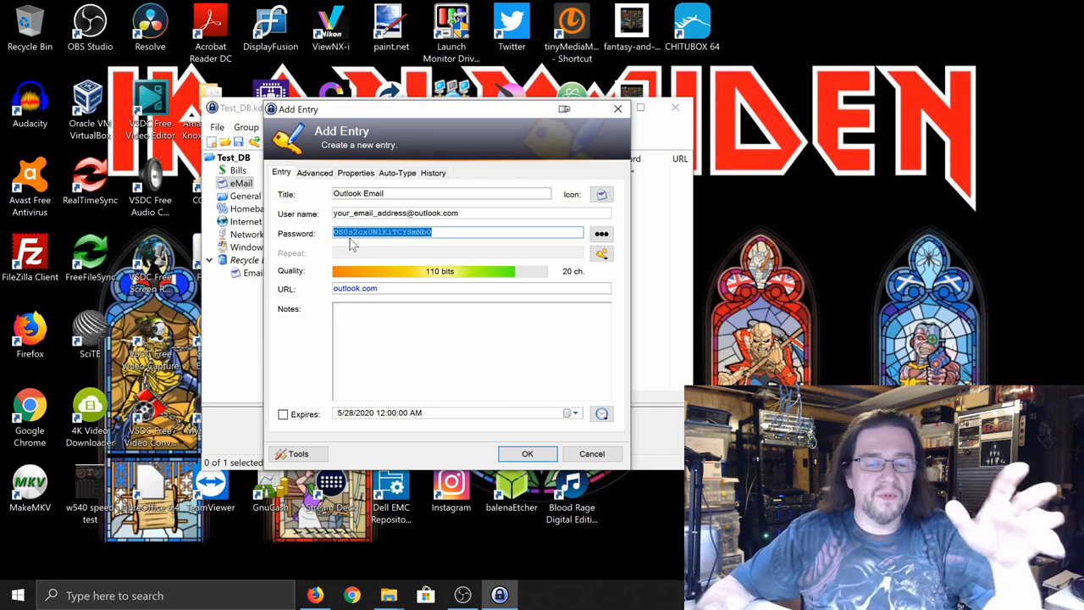
- Copy the Outlook Email entry's revealed password from the Password field
right_click(381, 232)
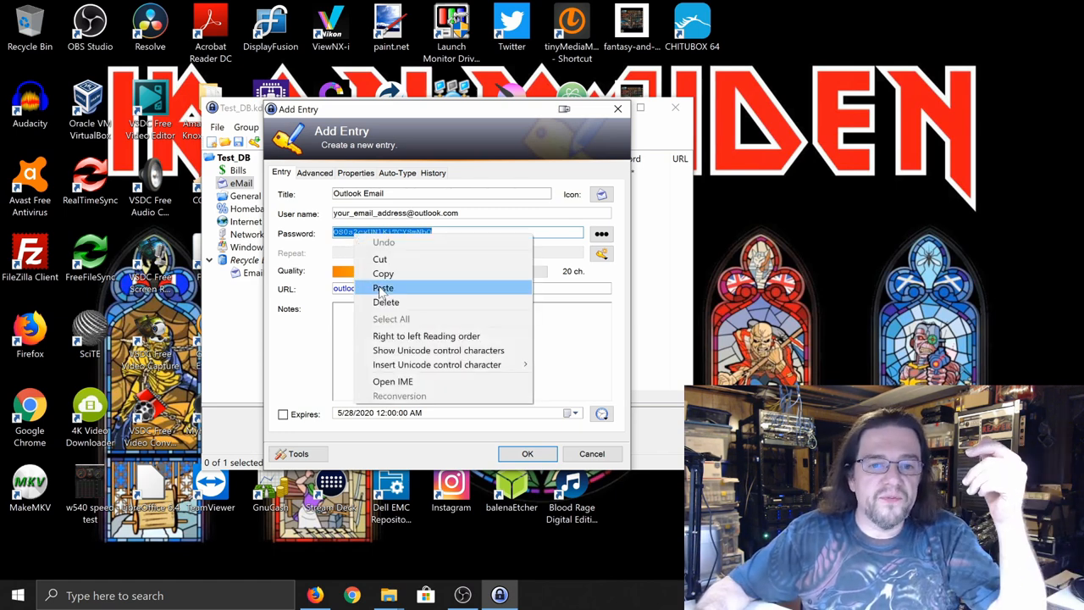
click(384, 287)
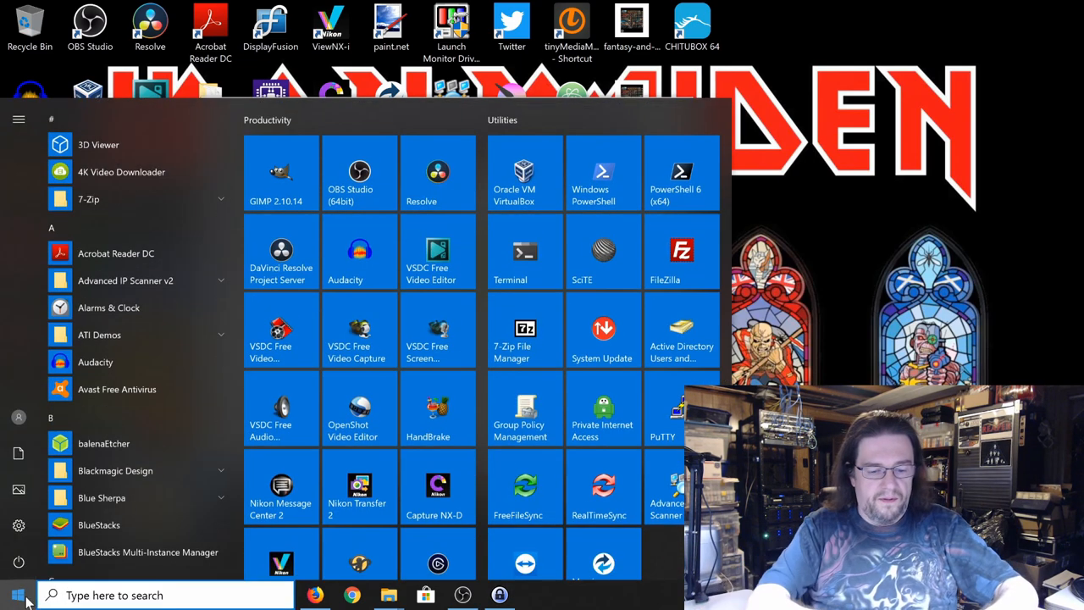
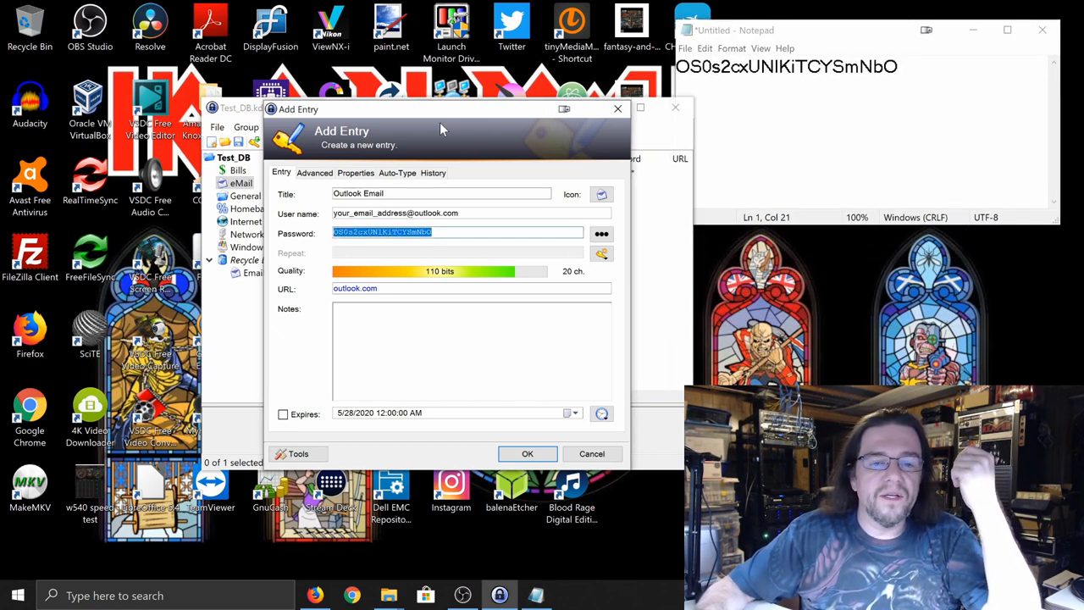
mouse_move(526, 453)
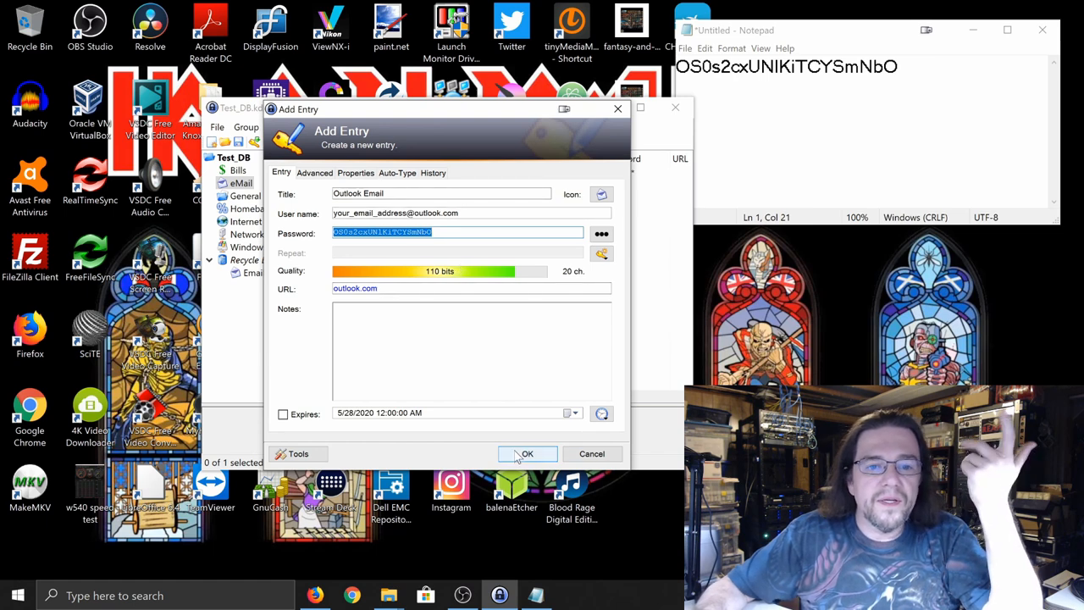
- Save Outlook Email into the eMail group and open the empty Homebanking group
click(526, 453)
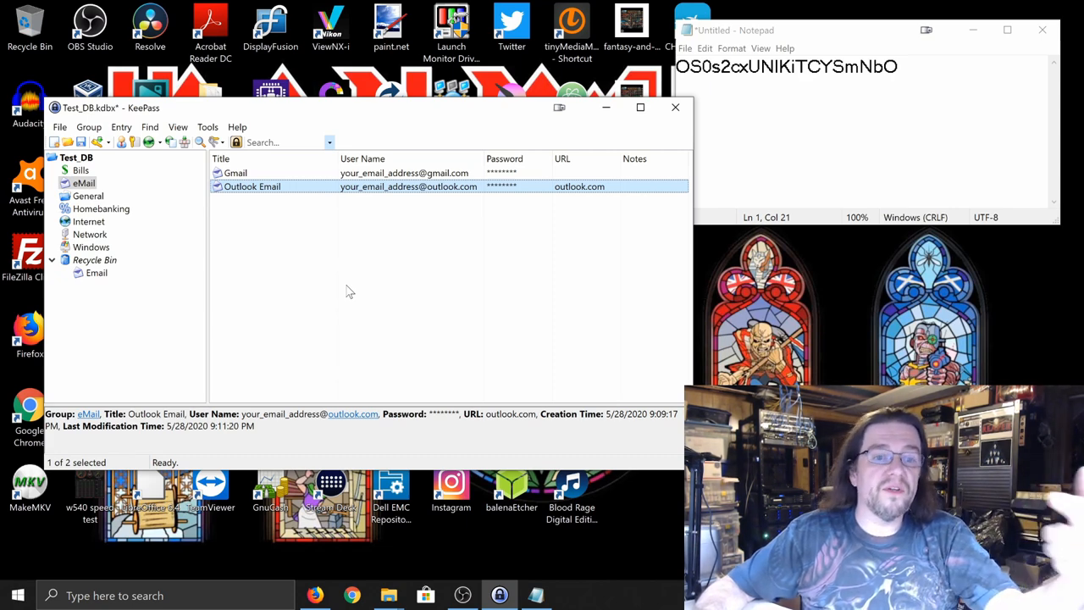
mouse_move(325, 203)
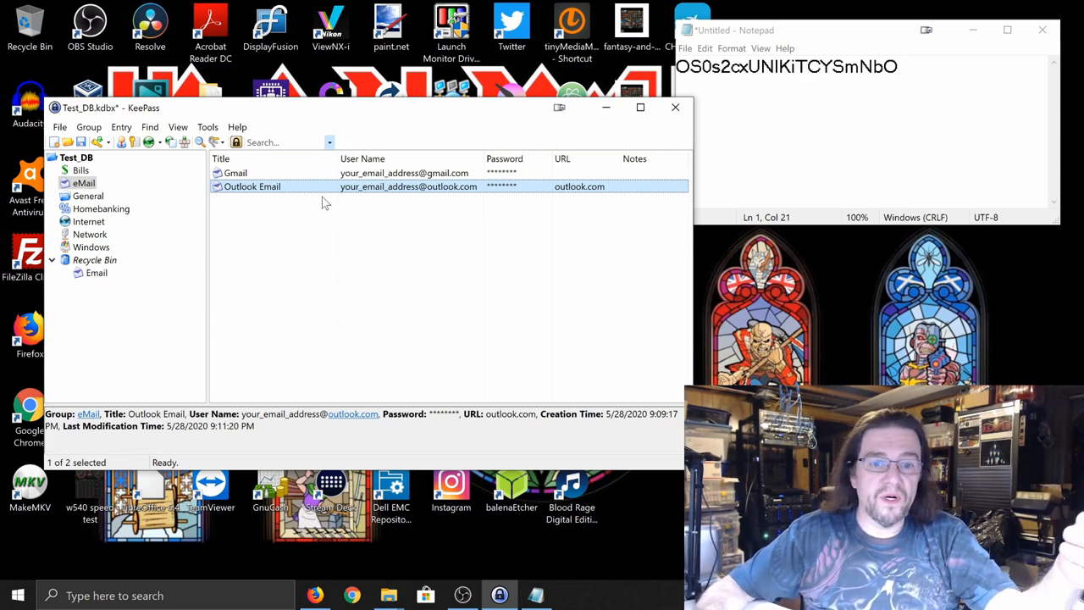
mouse_move(296, 218)
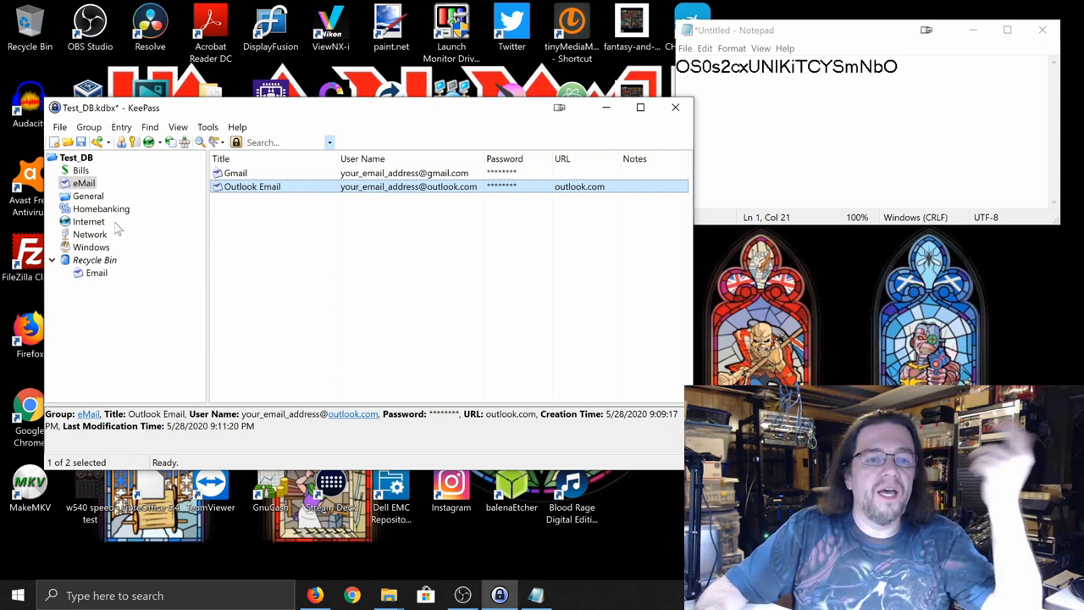
click(101, 209)
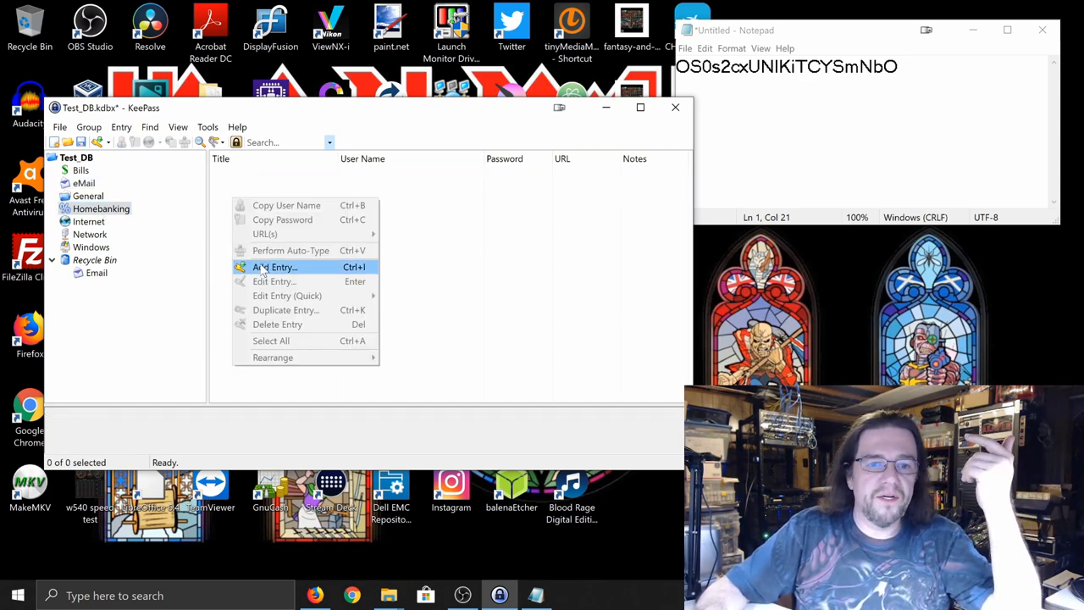
click(274, 267)
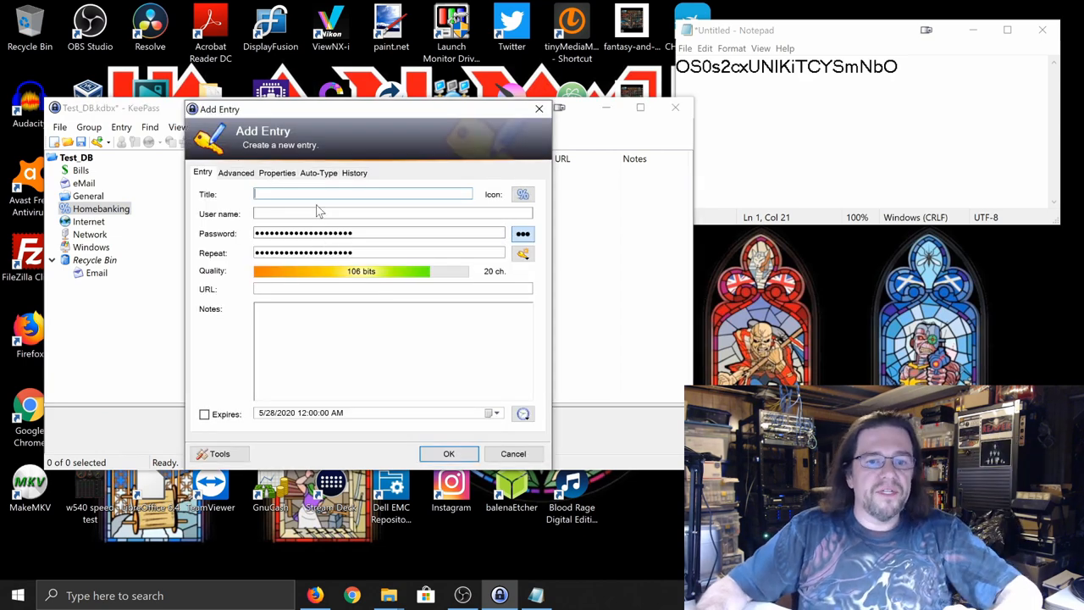
text(Your Bank)
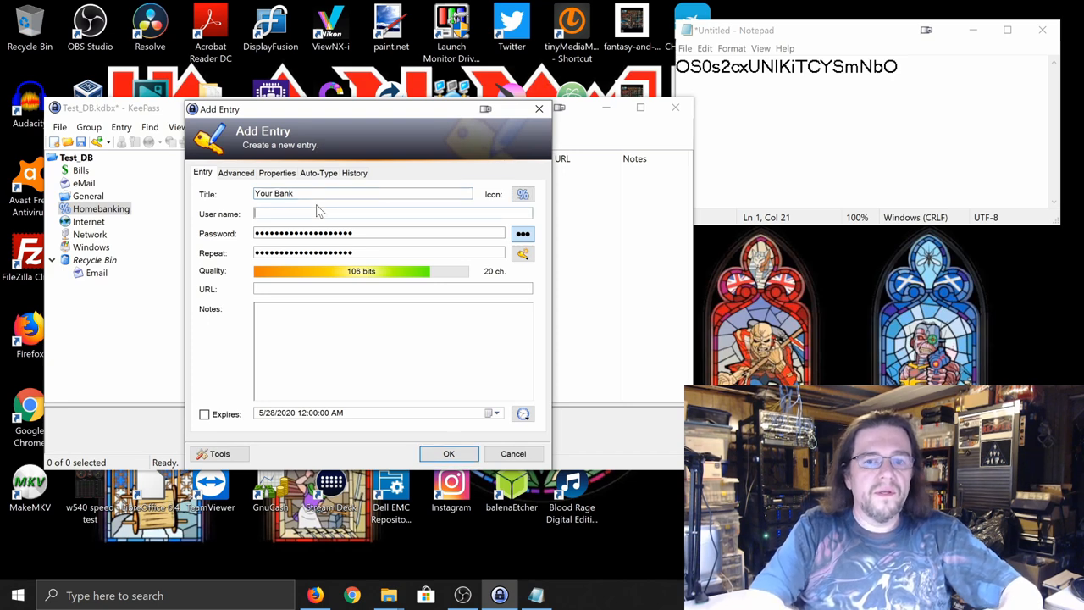
text(your_username)
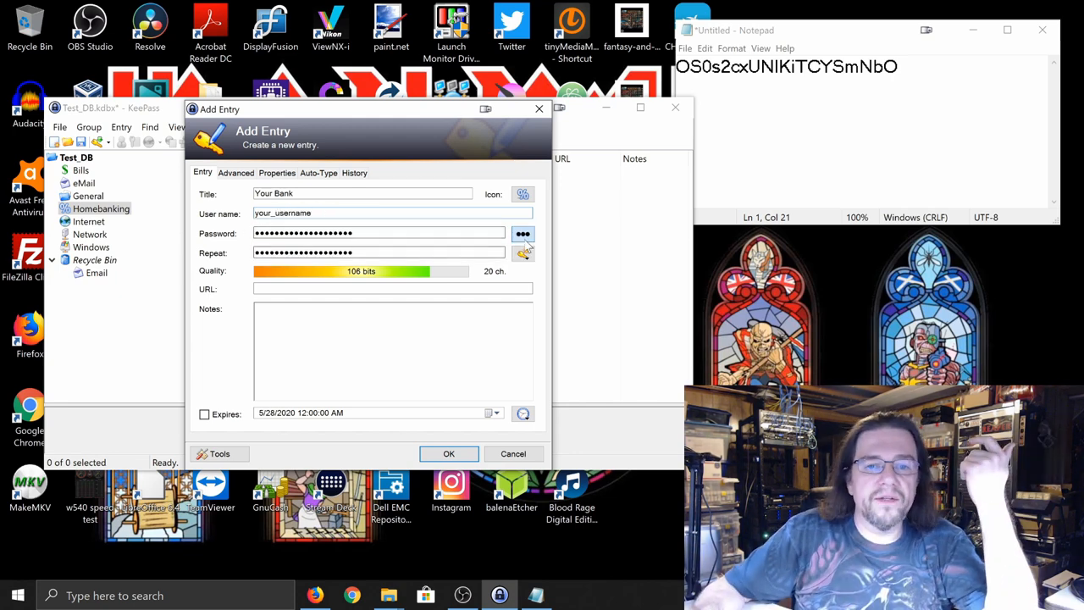
click(523, 233)
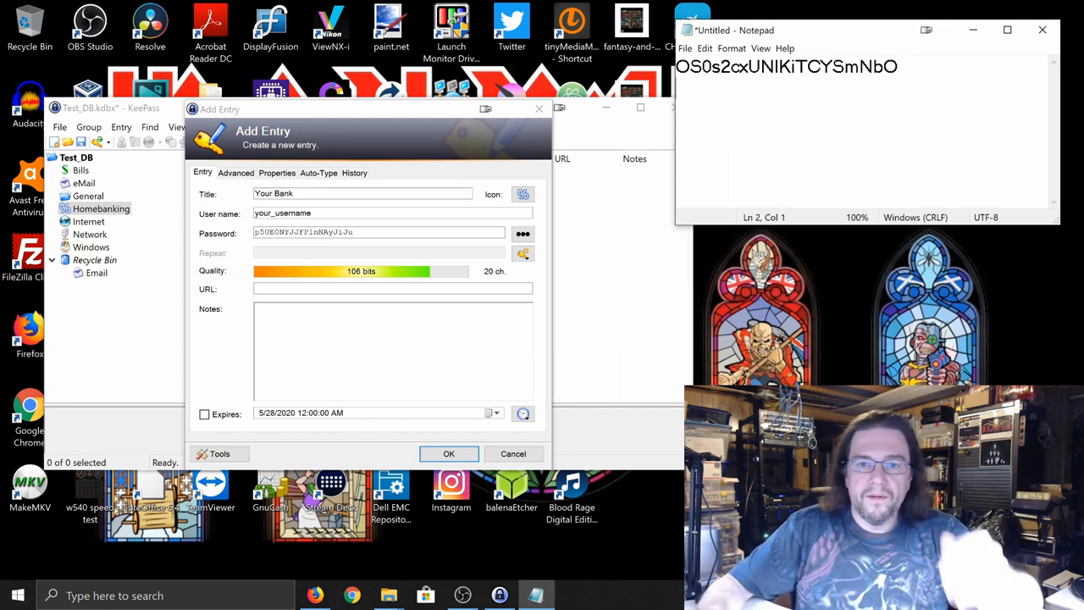
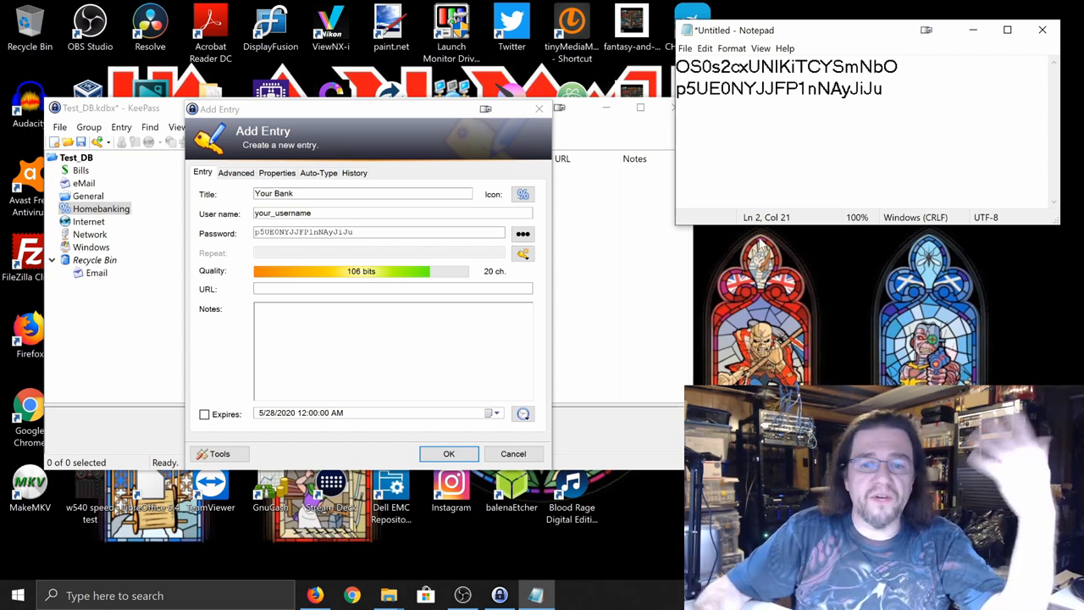
- Regenerate Your Bank's password (20 characters, 116 bits) and save the entry in Homebanking
click(523, 254)
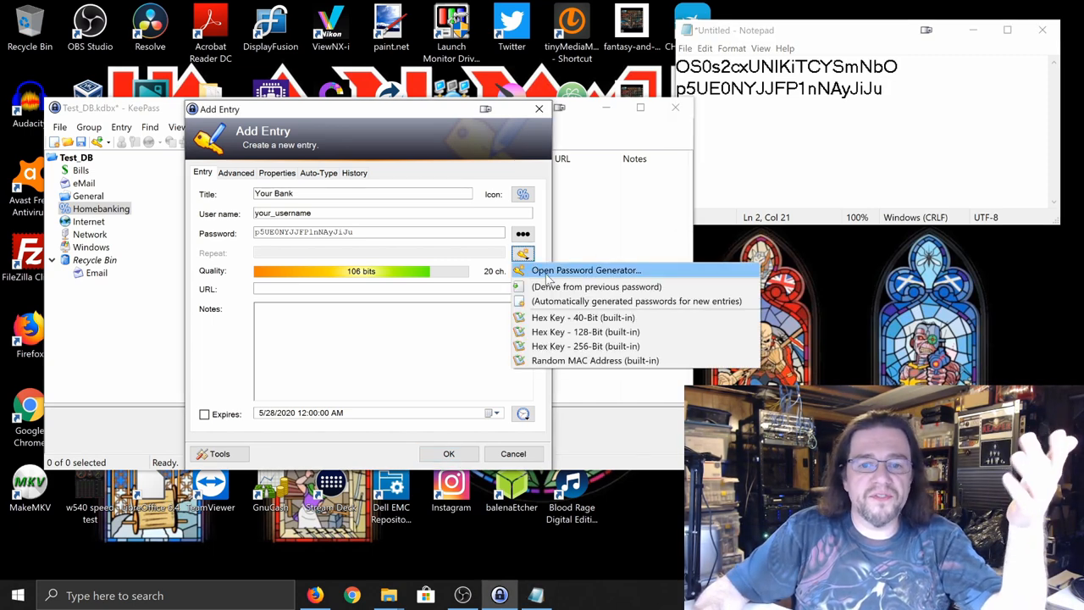
click(586, 269)
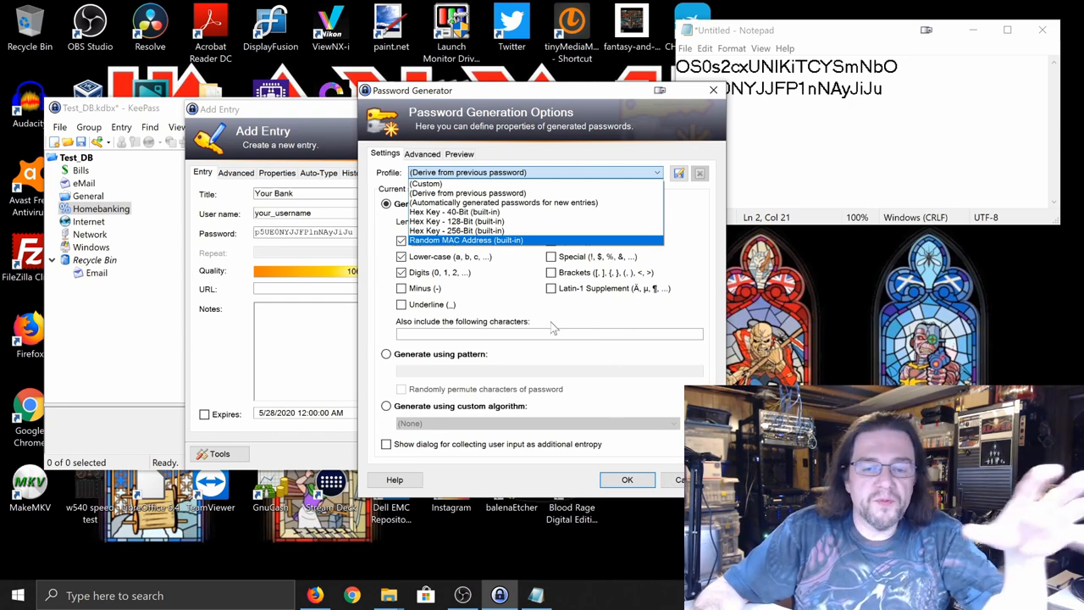
click(466, 193)
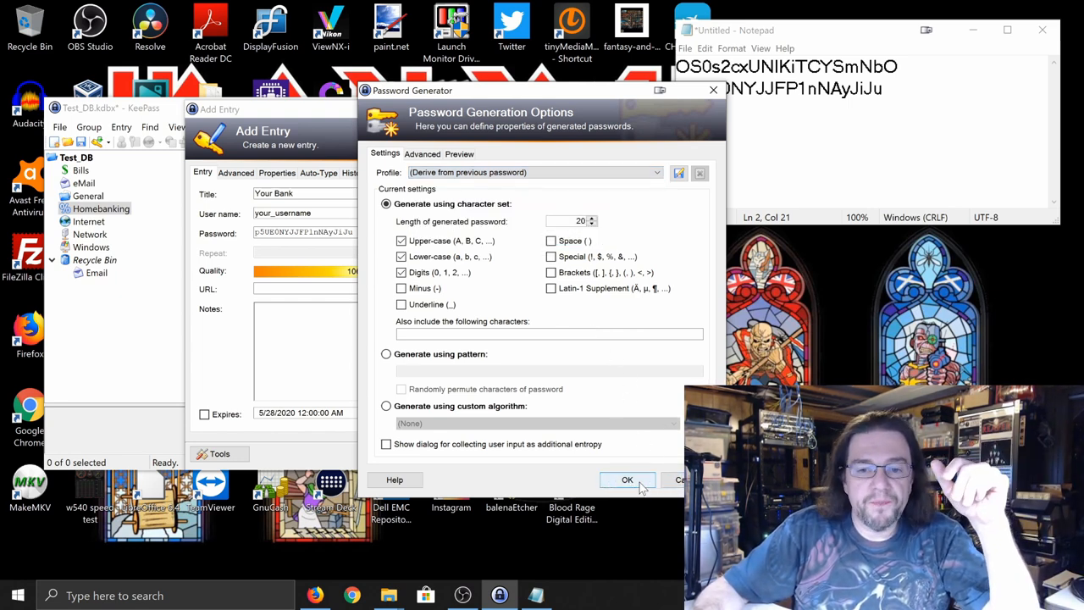
click(626, 479)
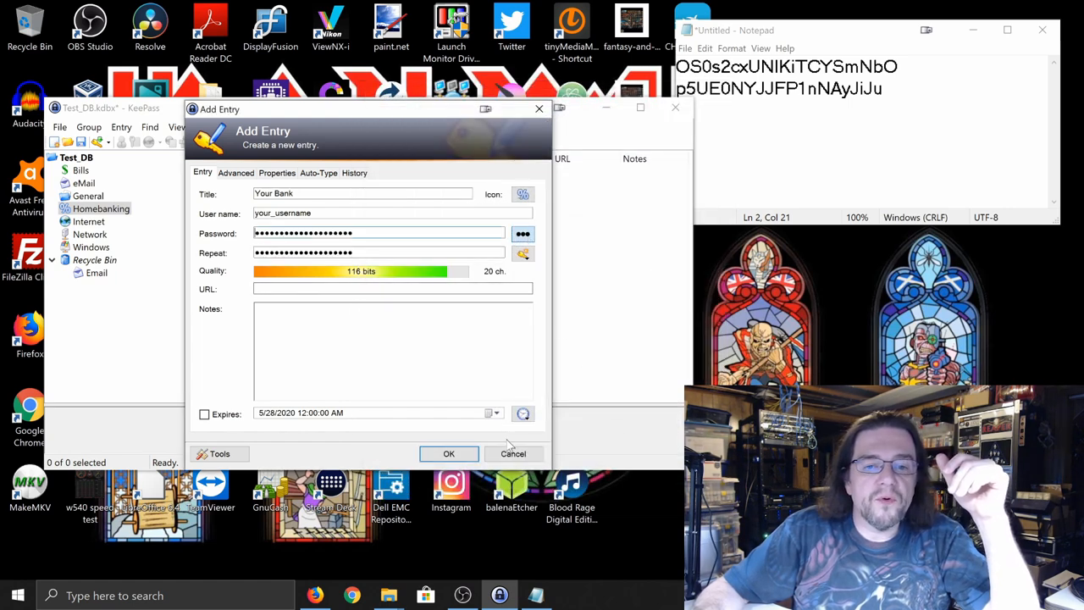
click(449, 453)
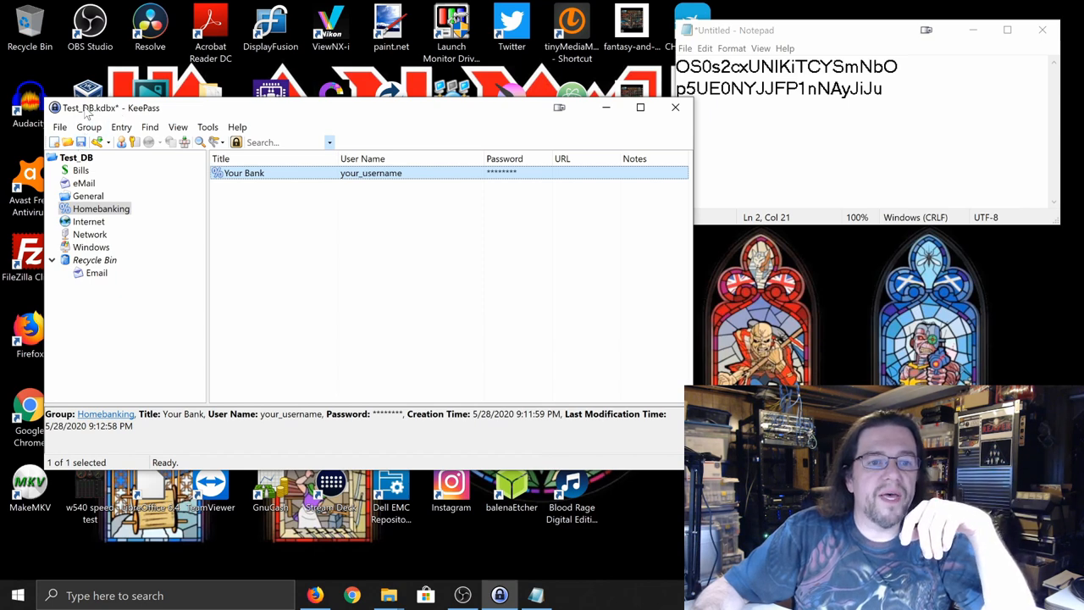
click(81, 141)
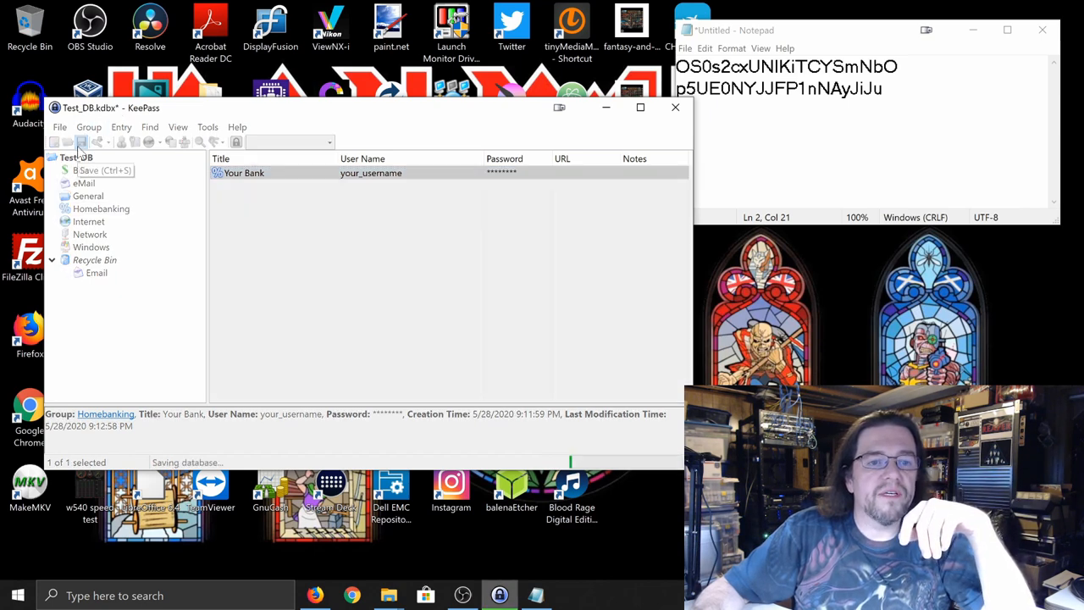
click(81, 142)
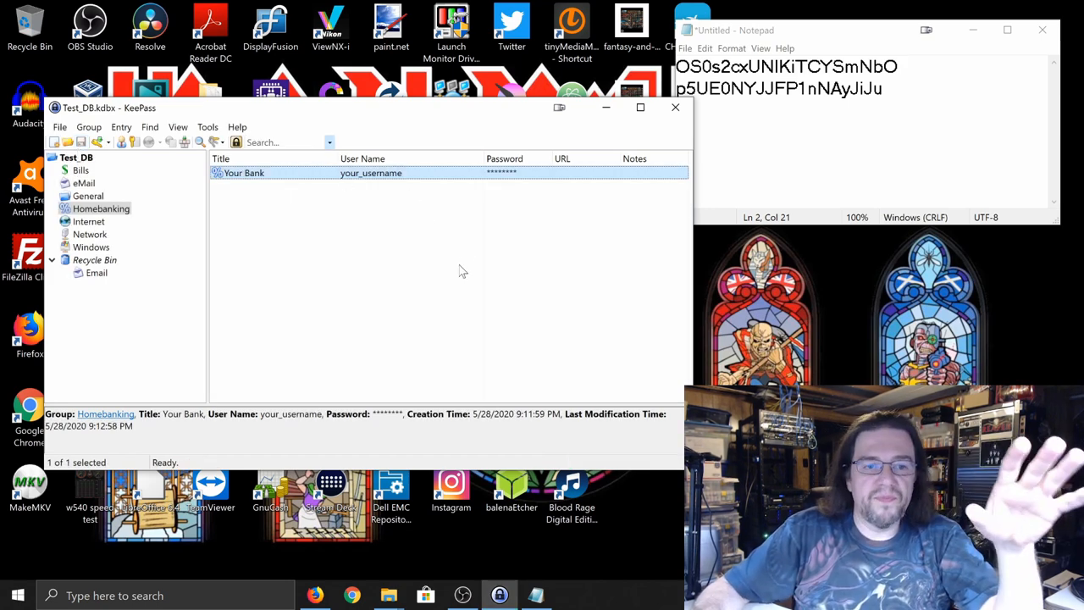
mouse_move(377, 191)
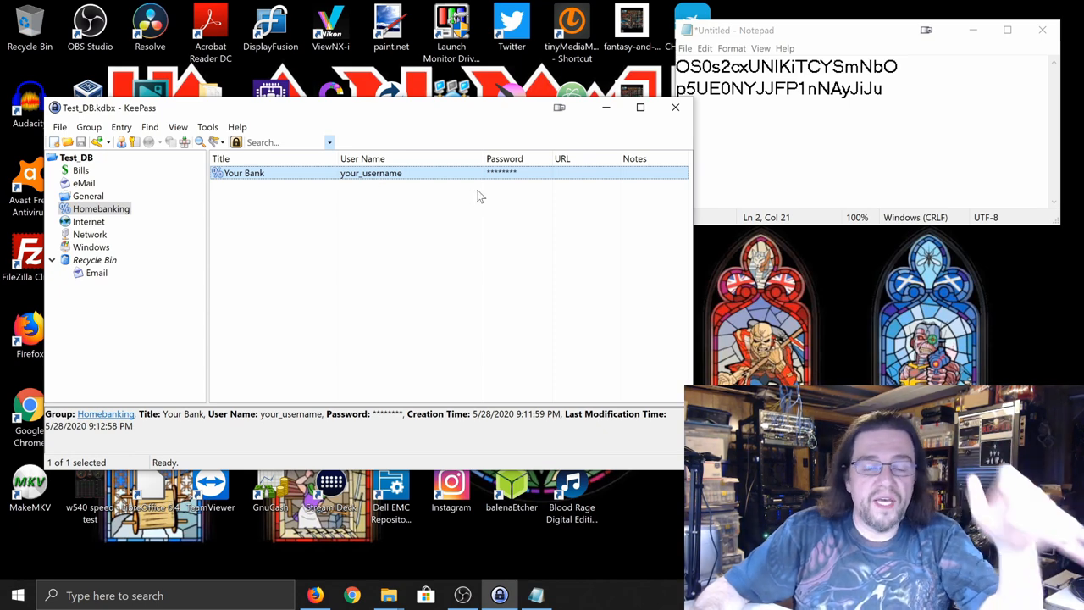
mouse_move(447, 117)
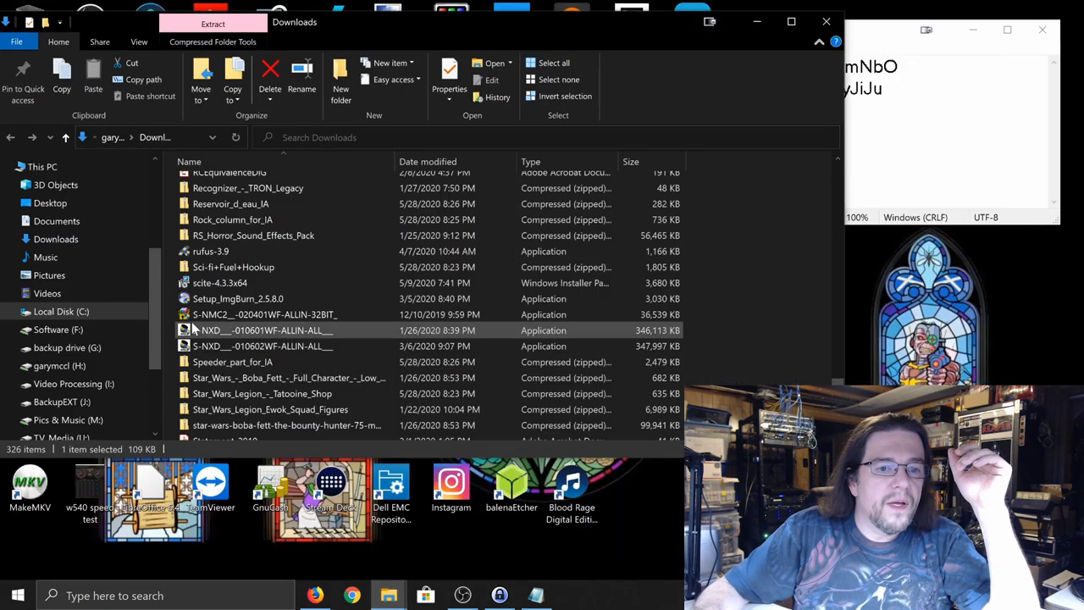
- Find Test_DB.kdbx in Documents and open it, bringing up the how-to-open prompt
click(57, 221)
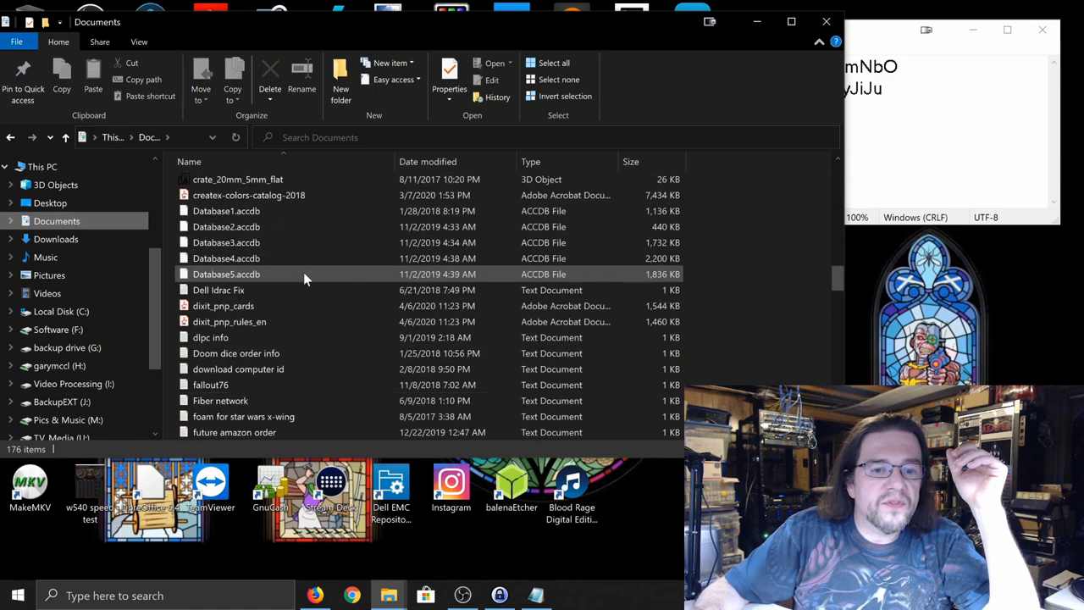
scroll(down, 3)
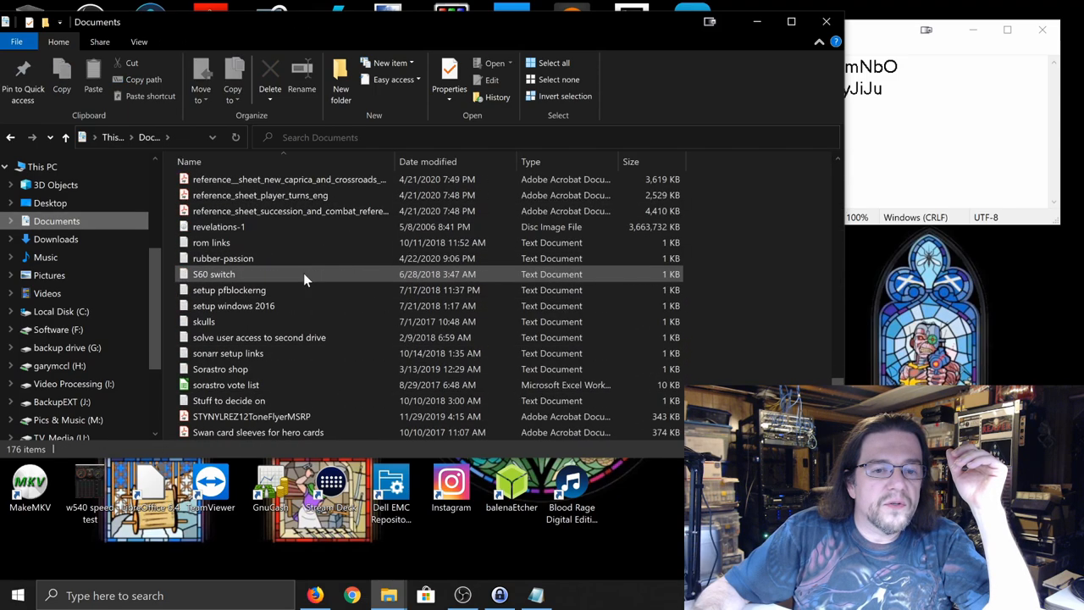
scroll(down, 3)
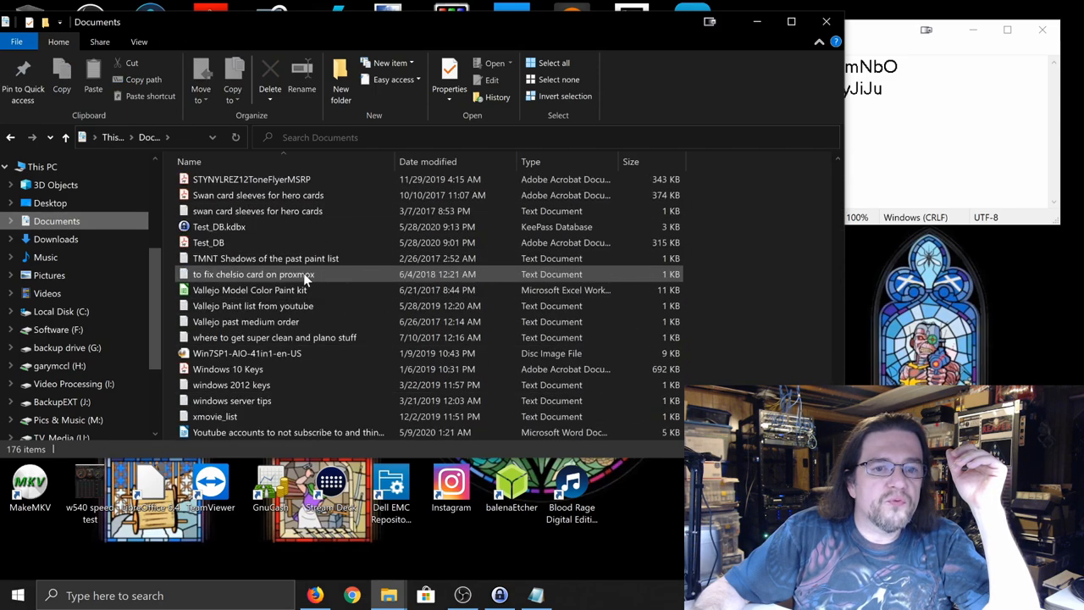
mouse_move(301, 285)
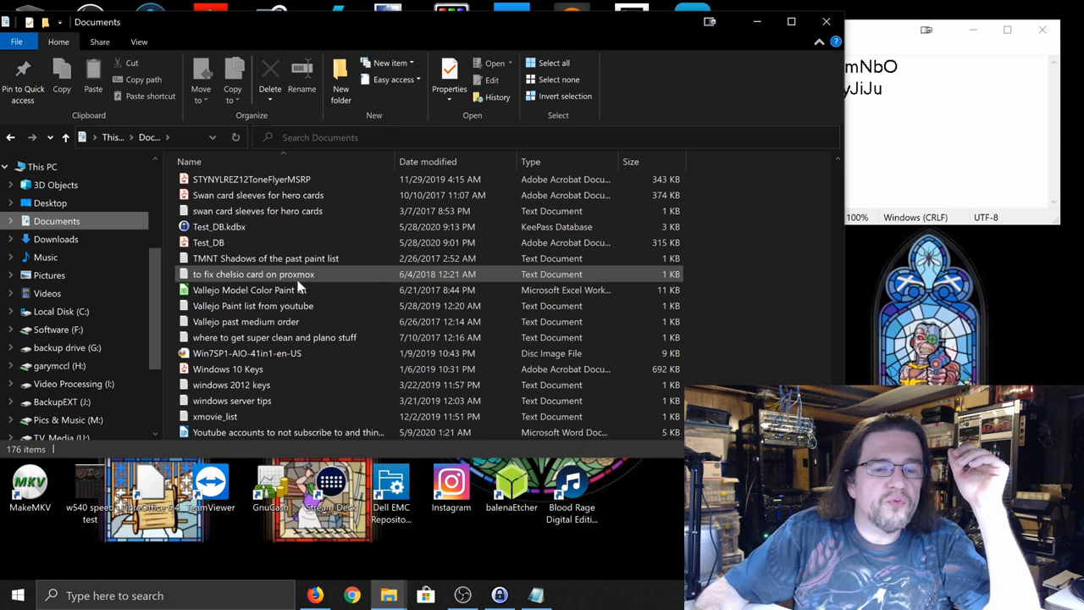
click(219, 226)
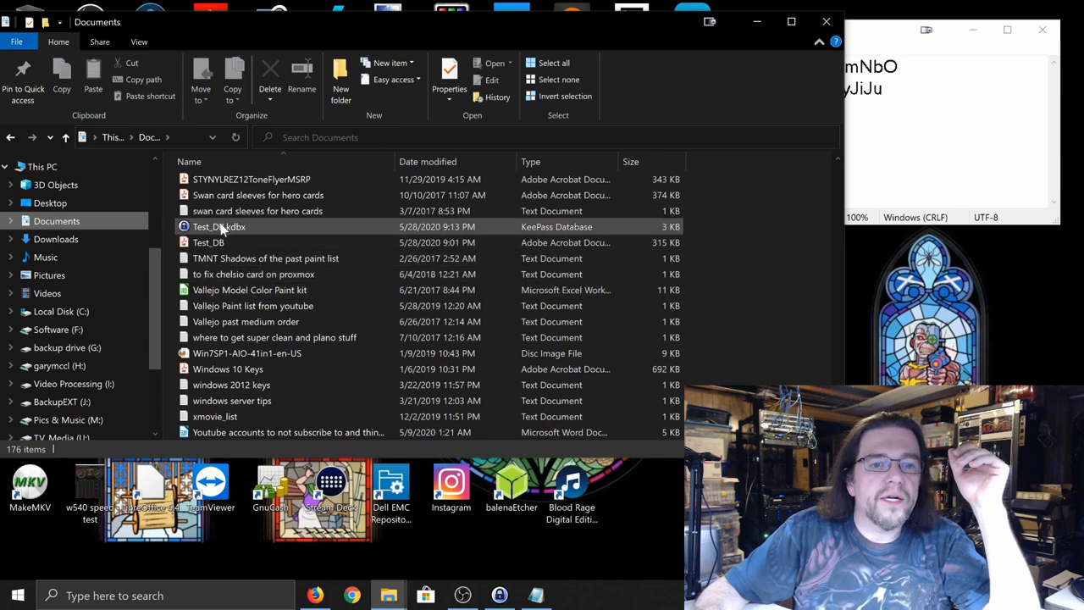
mouse_move(219, 226)
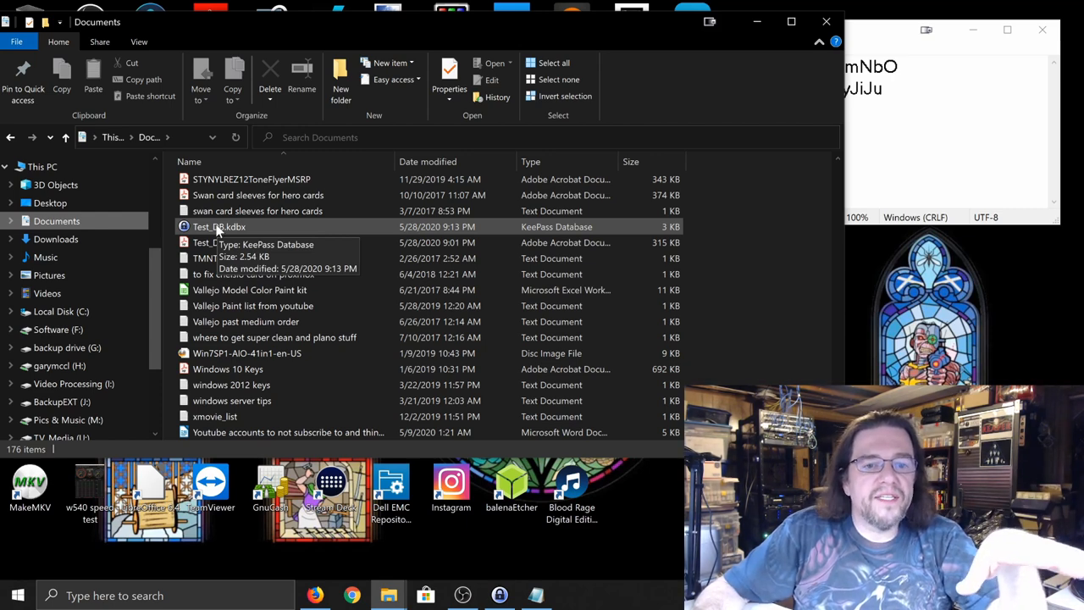
right_click(219, 226)
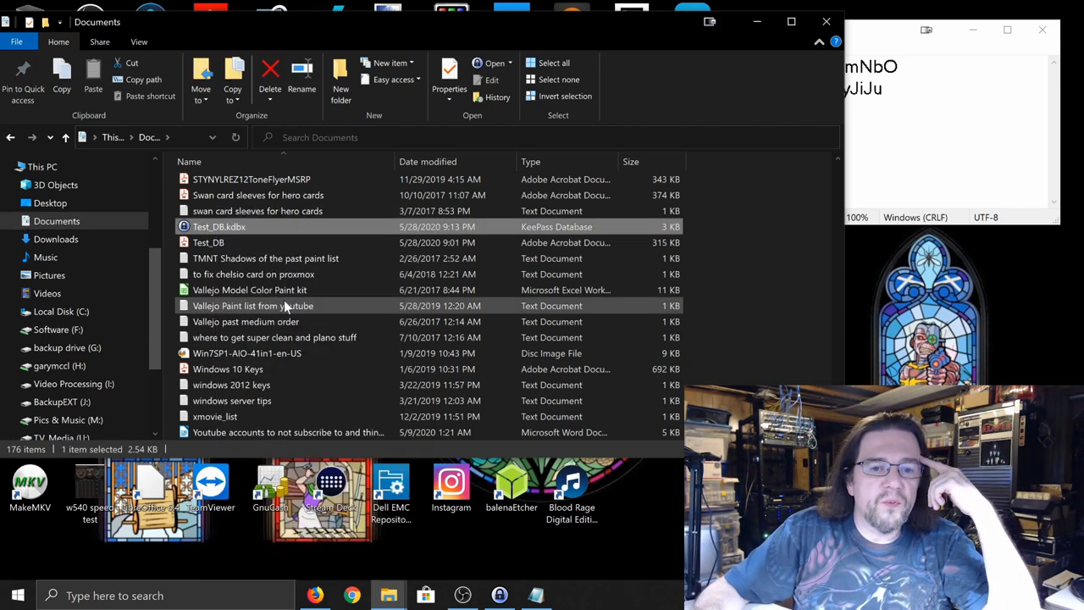
double_click(218, 226)
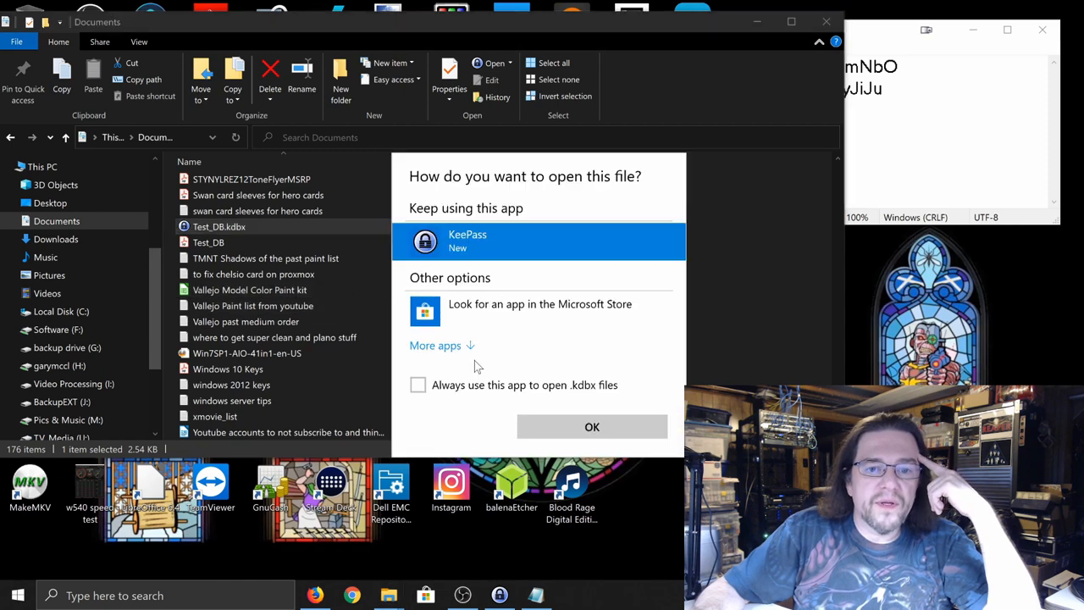
- Open Test_DB.kdbx in Notepad from More apps, showing its encrypted, scrambled contents
click(436, 346)
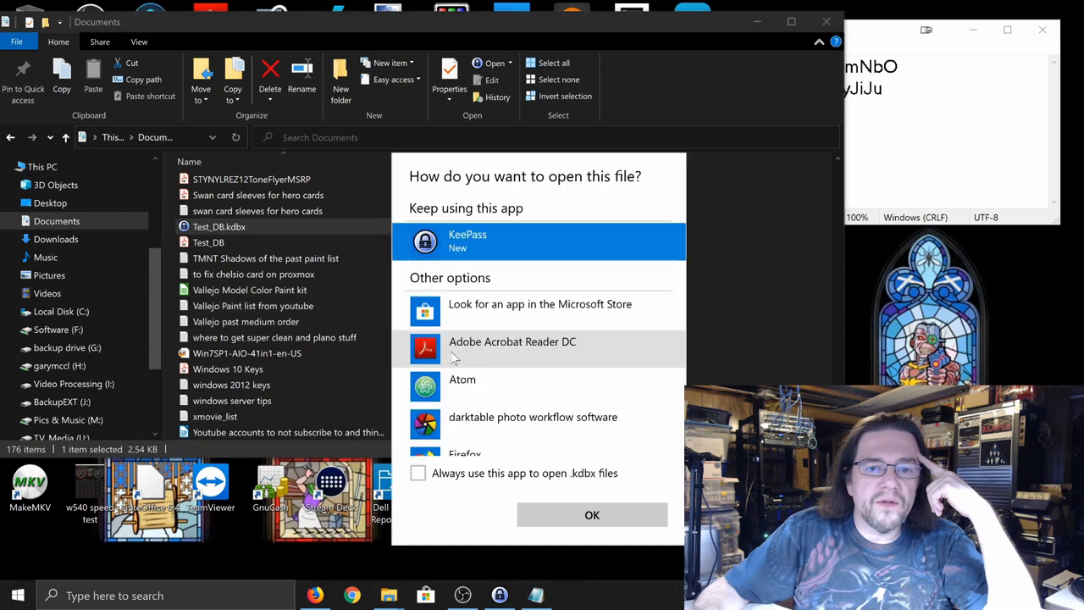
scroll(down, 3)
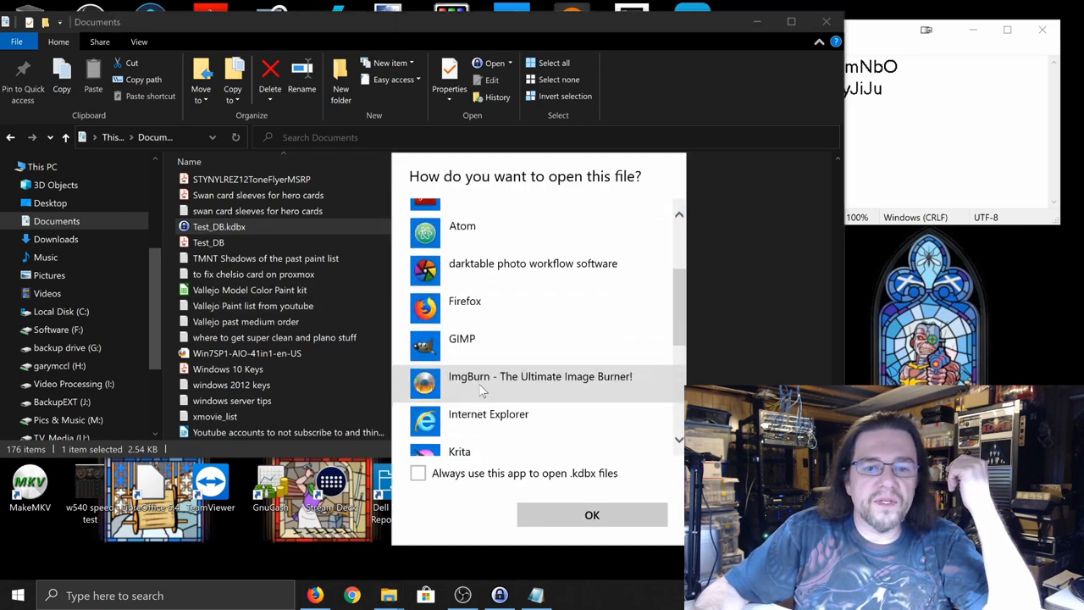
scroll(down, 3)
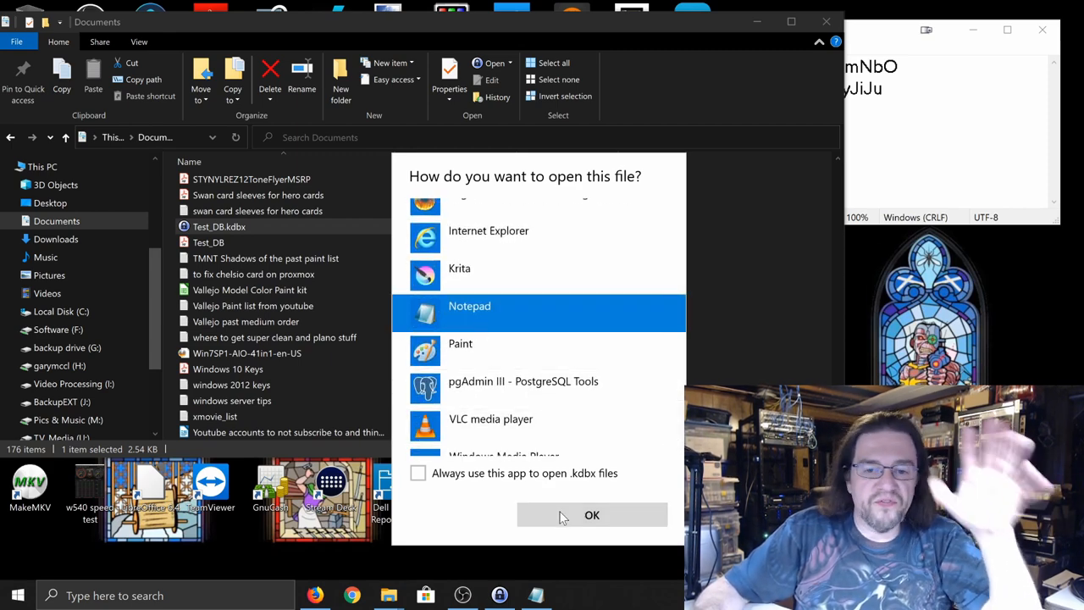
click(592, 515)
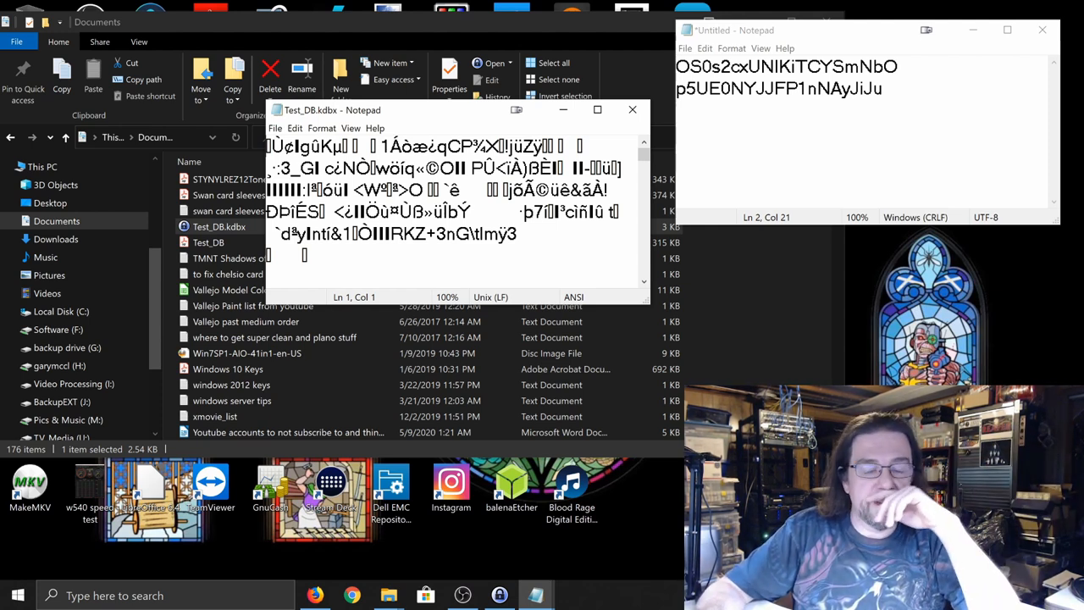
mouse_move(357, 557)
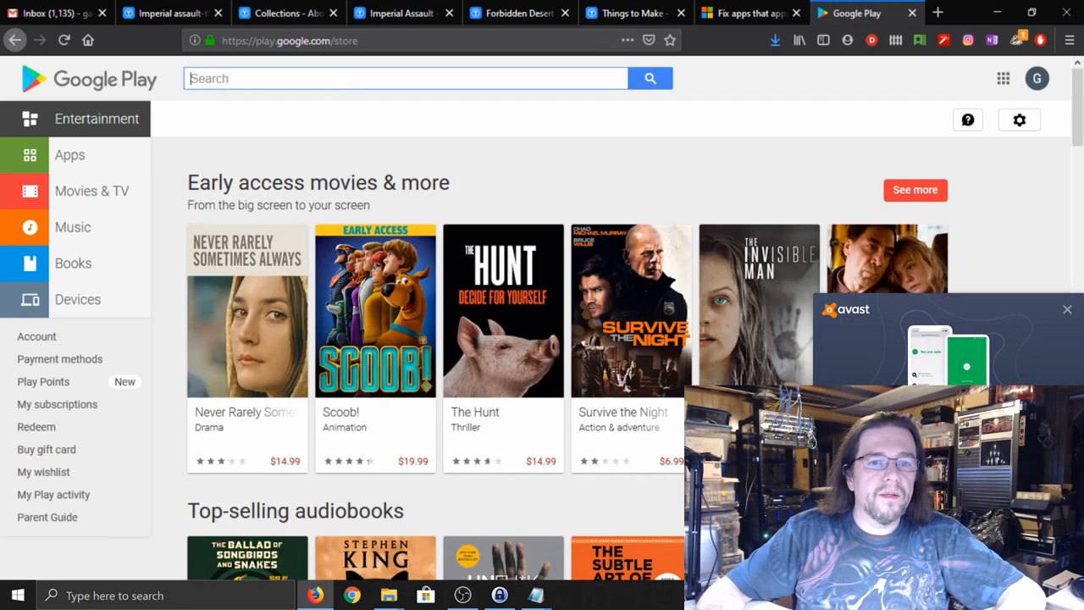
- Search Google Play for 'keepa' and open the KeePassDroid result
text(keepass)
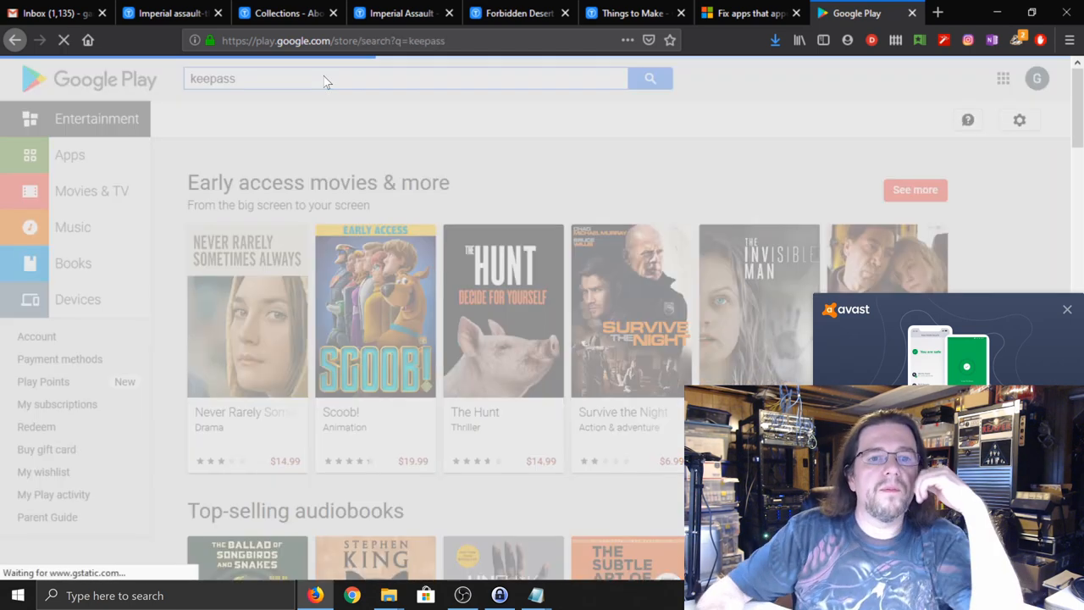
click(650, 78)
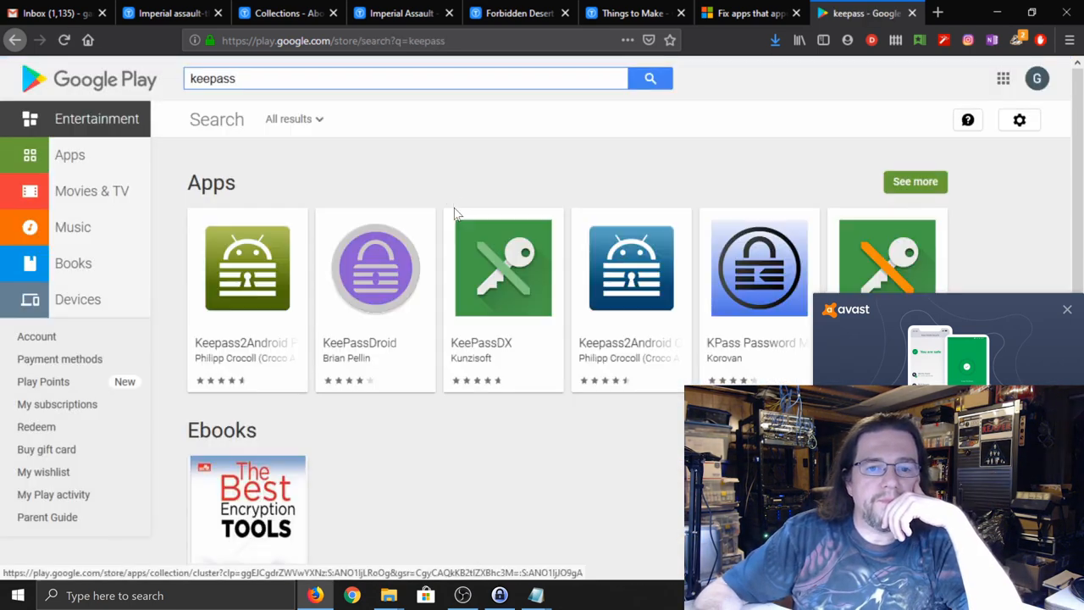
mouse_move(389, 402)
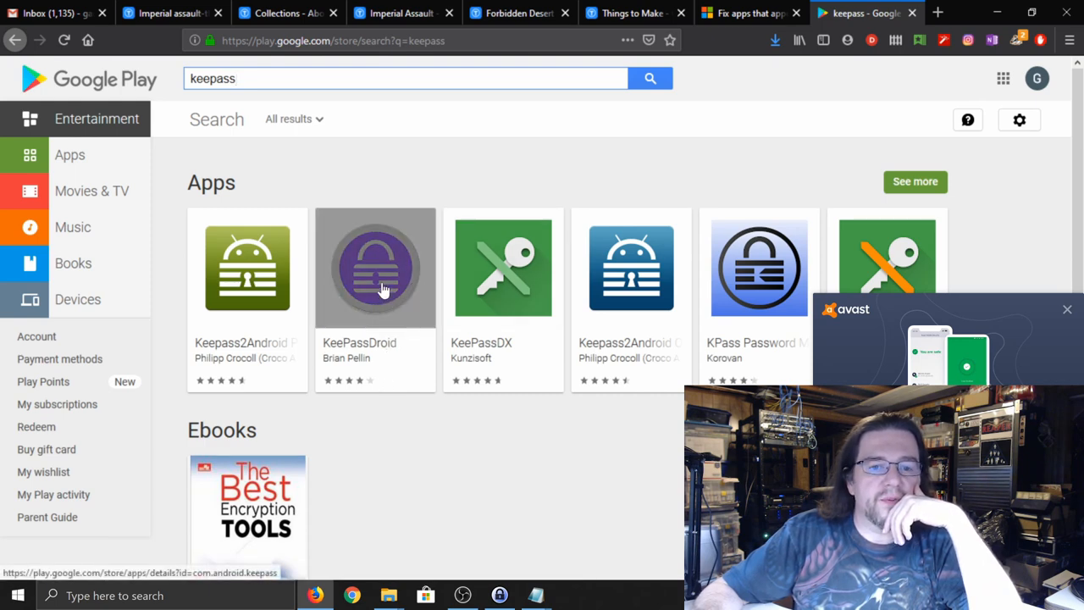
click(375, 266)
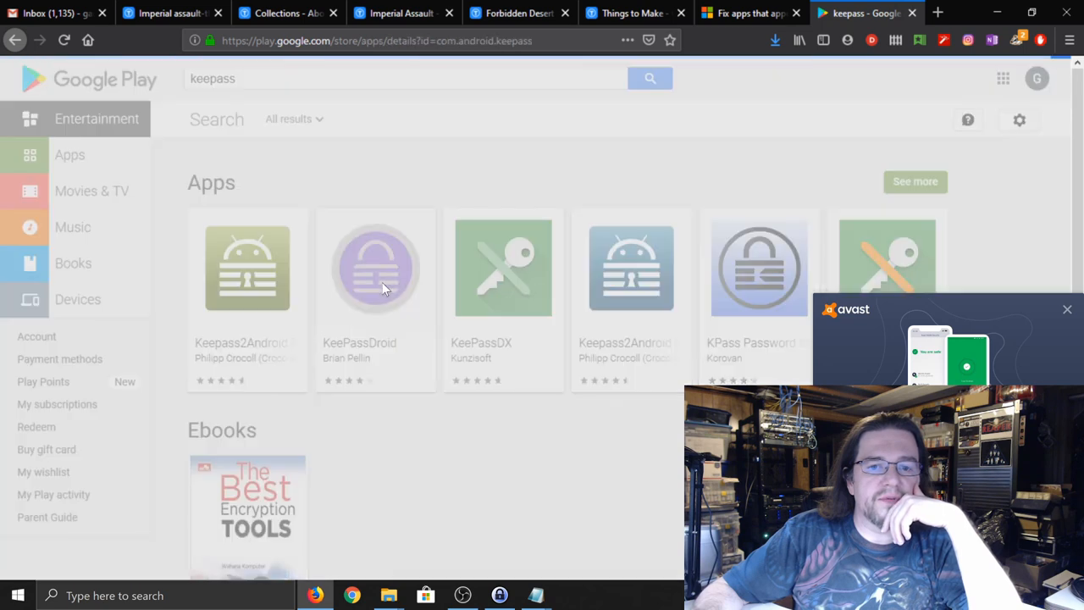
- Open the KeePassDroid listing and scroll to its .kdb/.kdbx support description
click(375, 268)
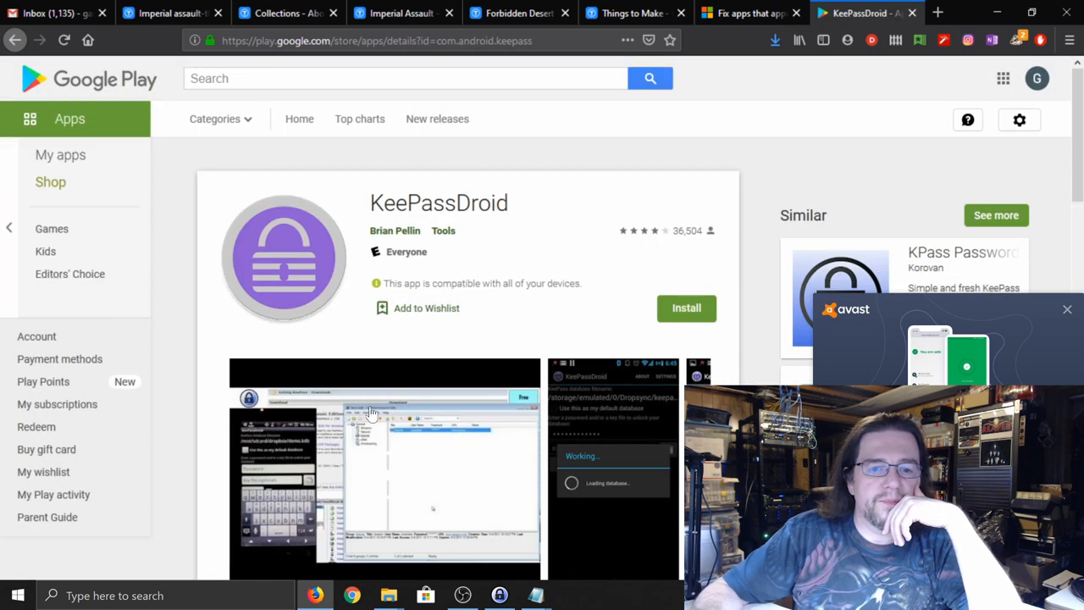
mouse_move(424, 273)
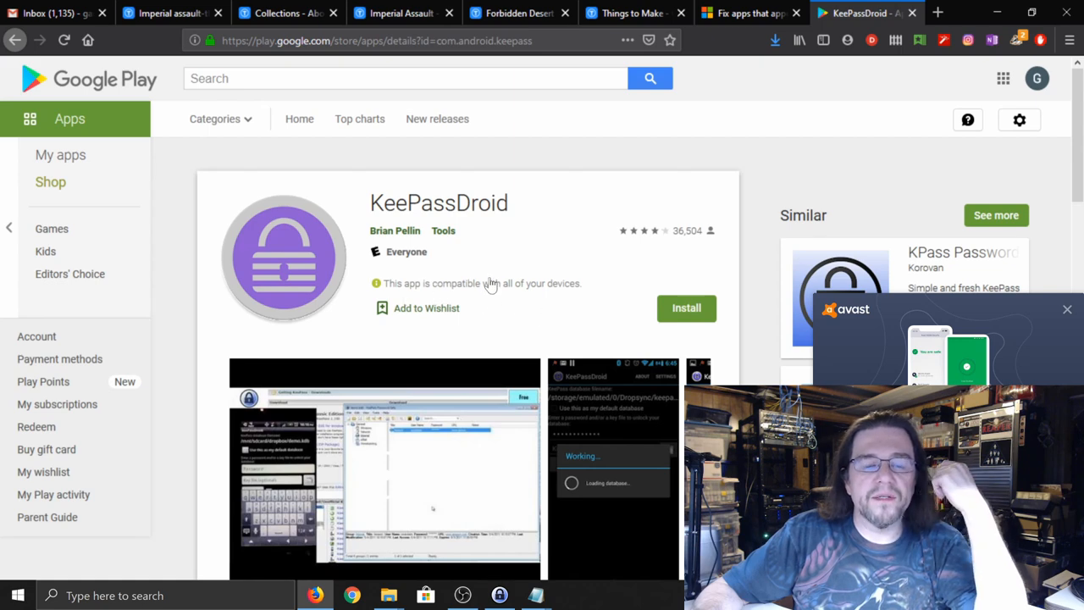
mouse_move(320, 271)
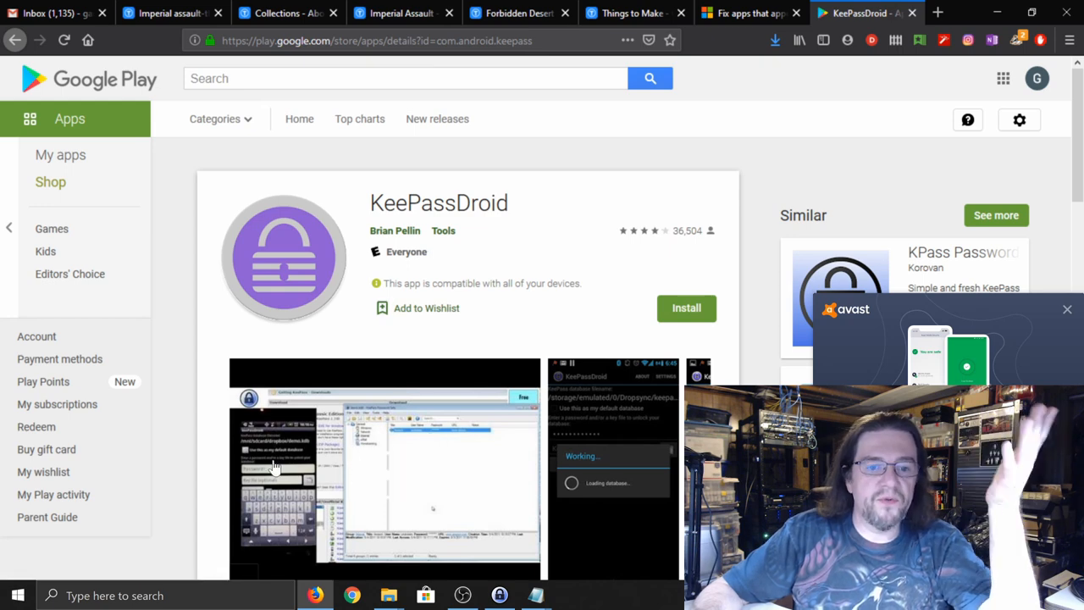
mouse_move(489, 374)
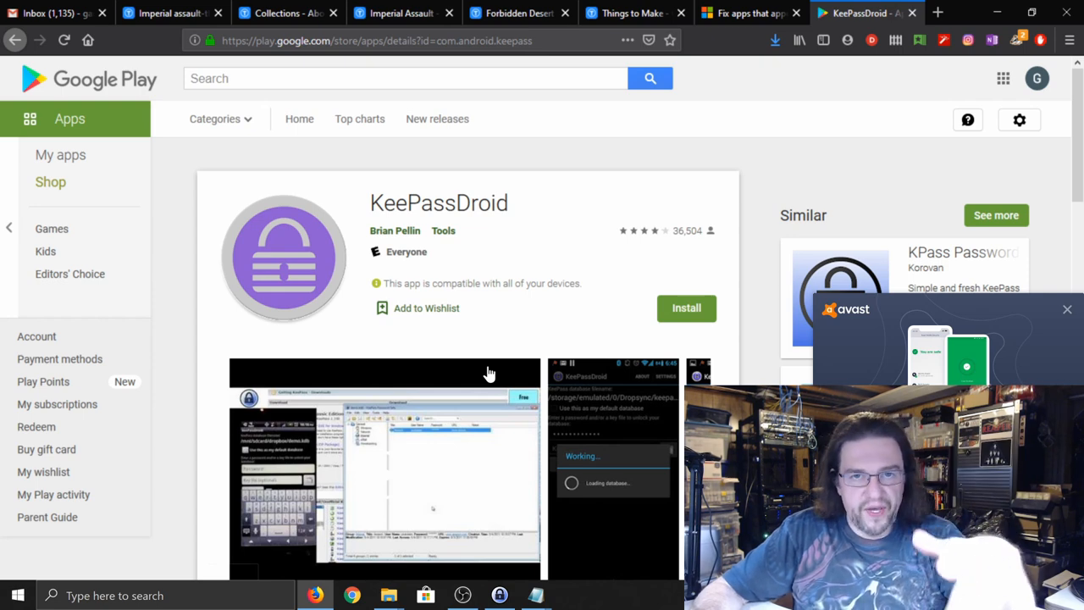
mouse_move(595, 185)
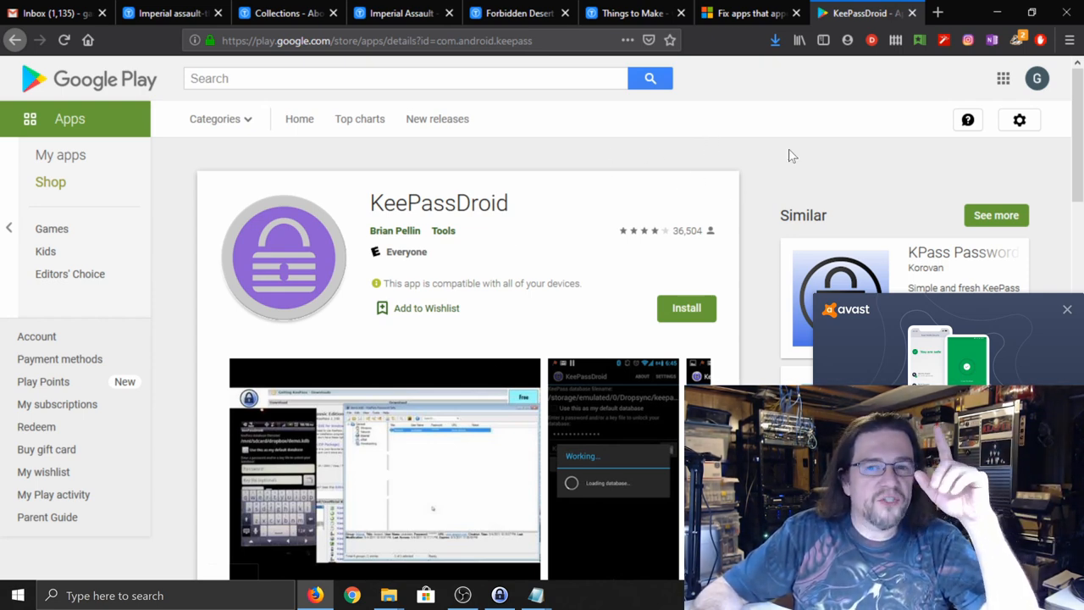
mouse_move(938, 12)
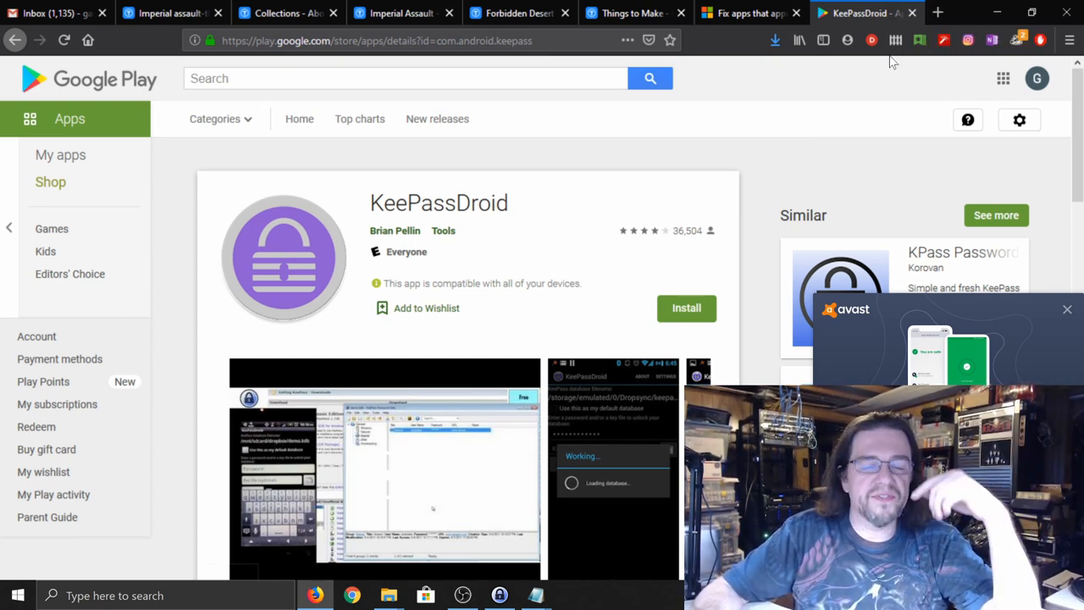
mouse_move(456, 263)
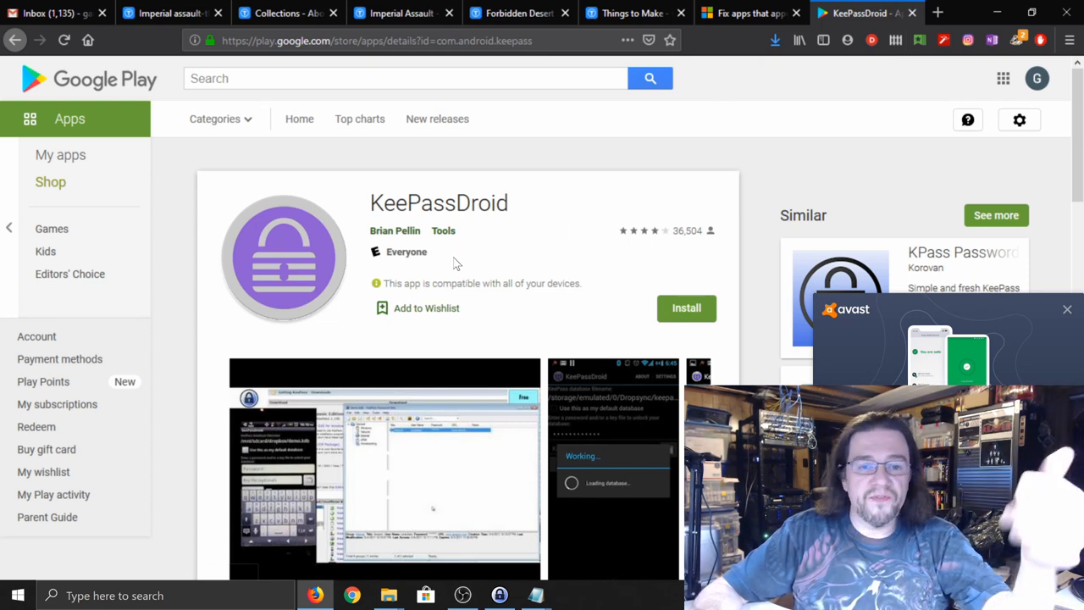
mouse_move(374, 292)
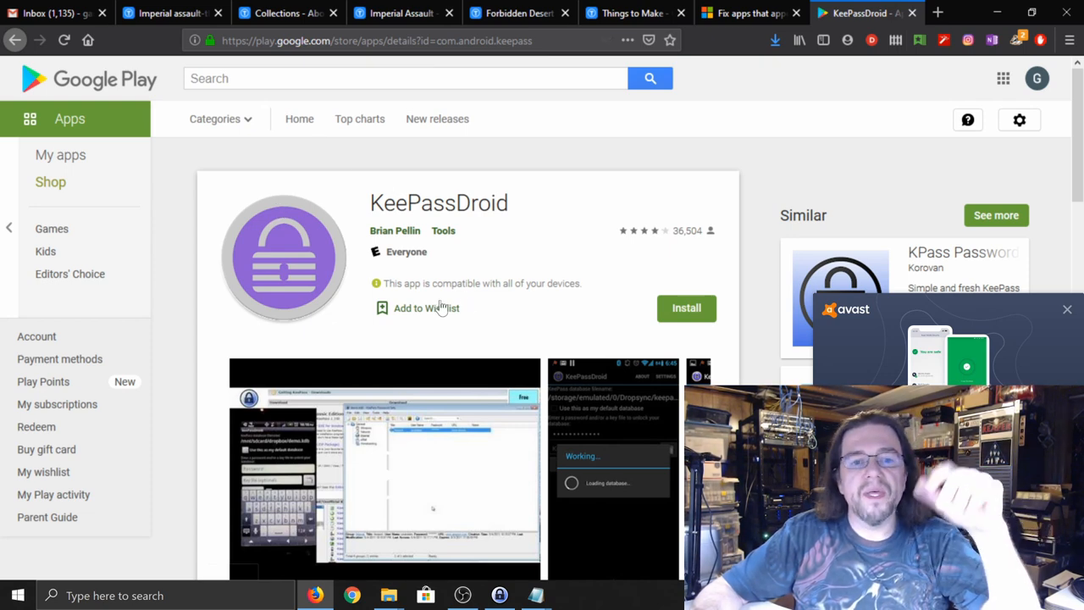
mouse_move(395, 230)
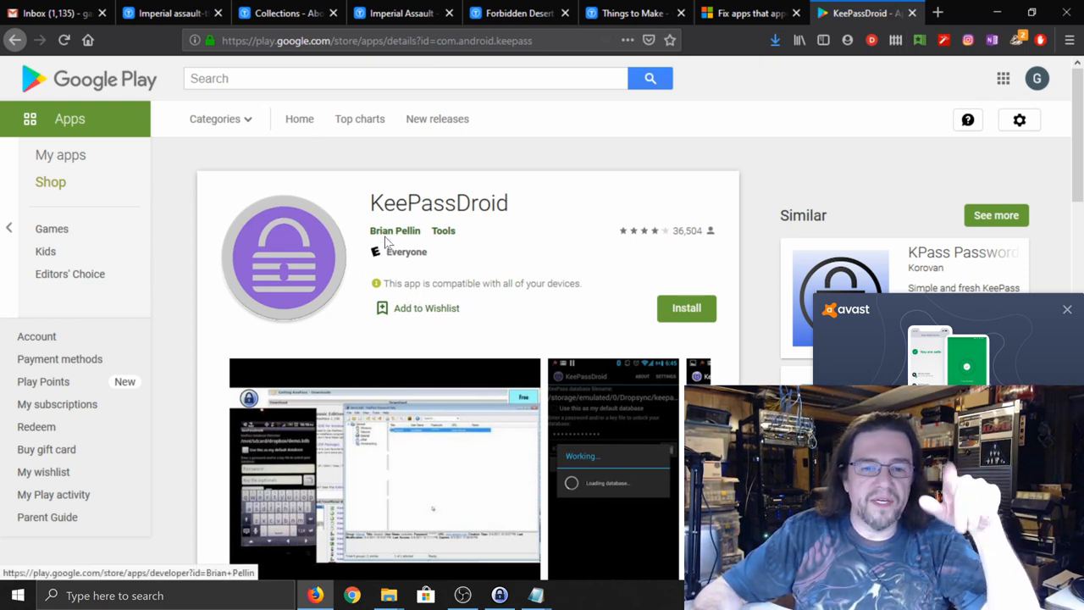
scroll(down, 3)
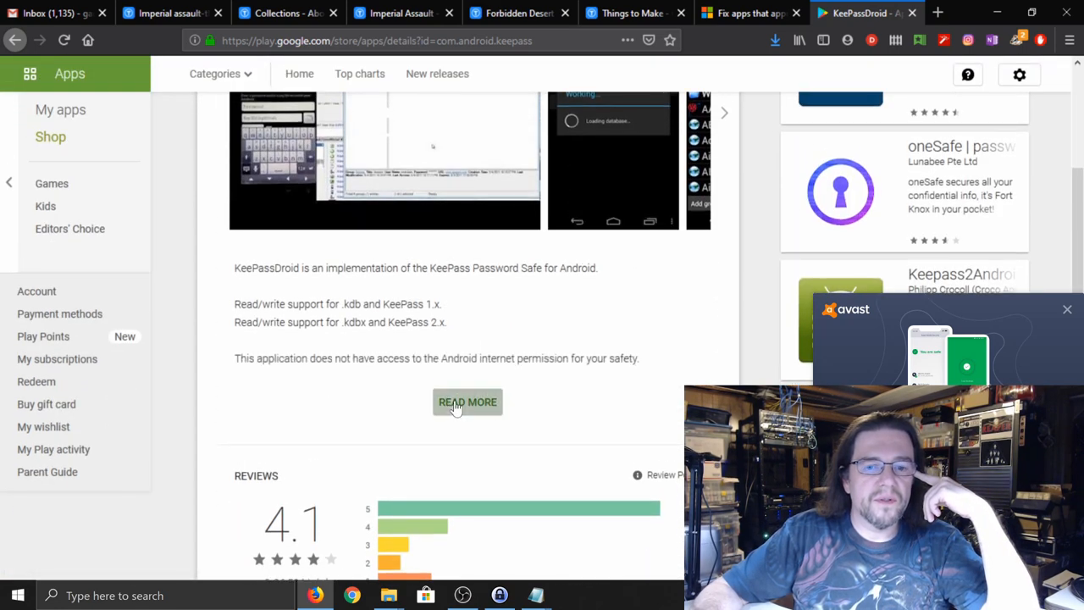
- Expand KeePassDroid's description with READ MORE and scroll down to Additional Information
click(468, 402)
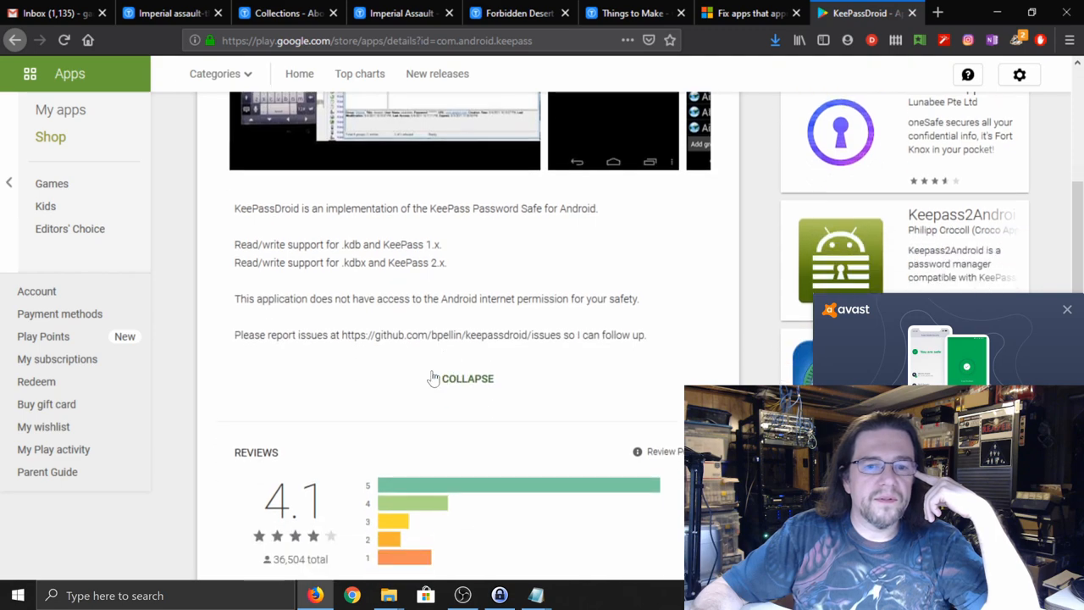
scroll(down, 3)
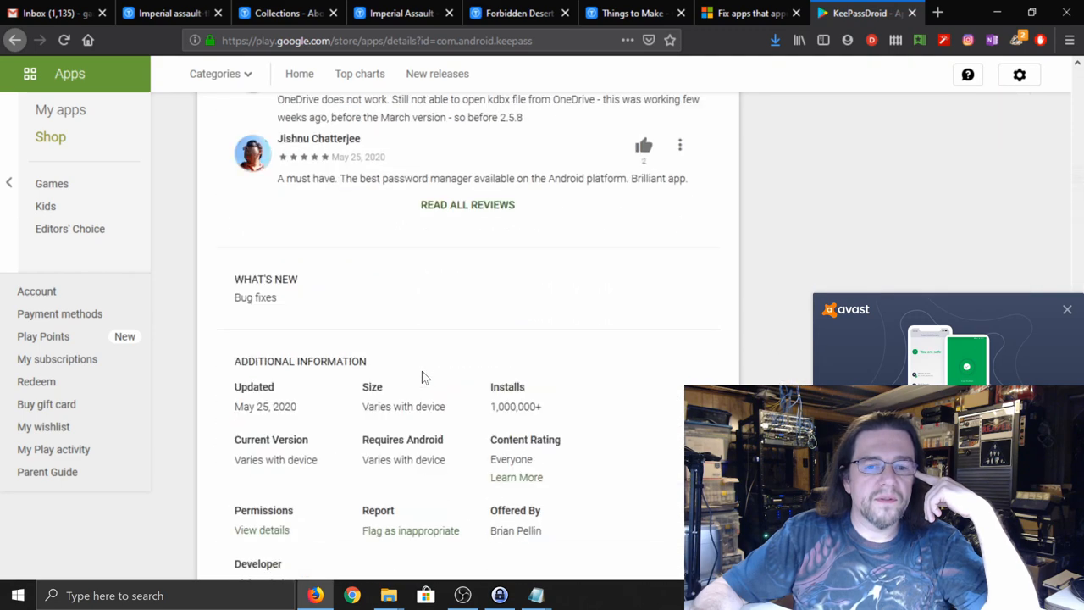
scroll(down, 3)
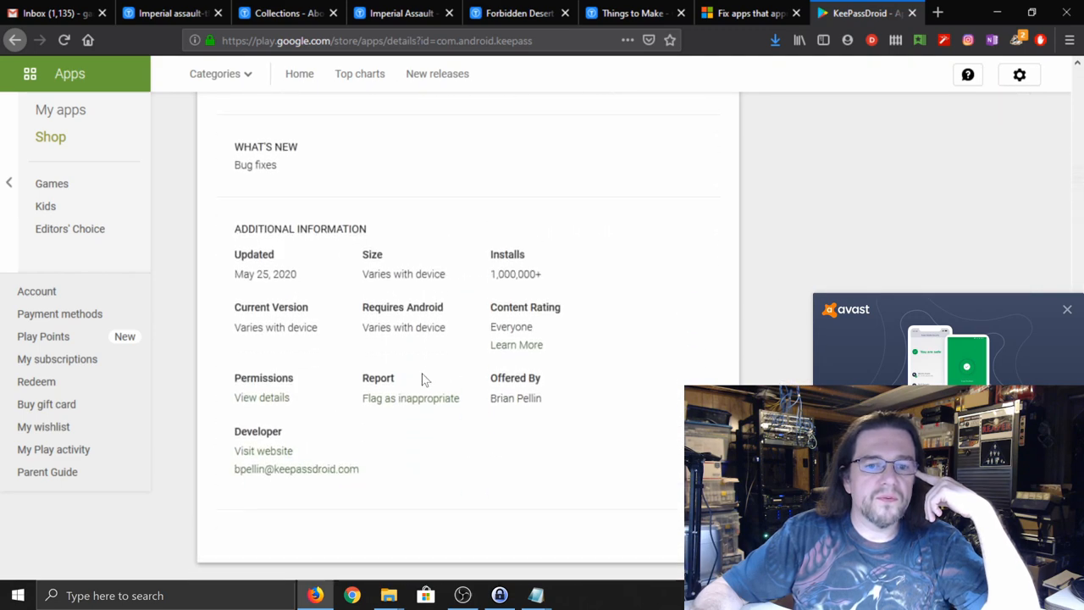
scroll(down, 3)
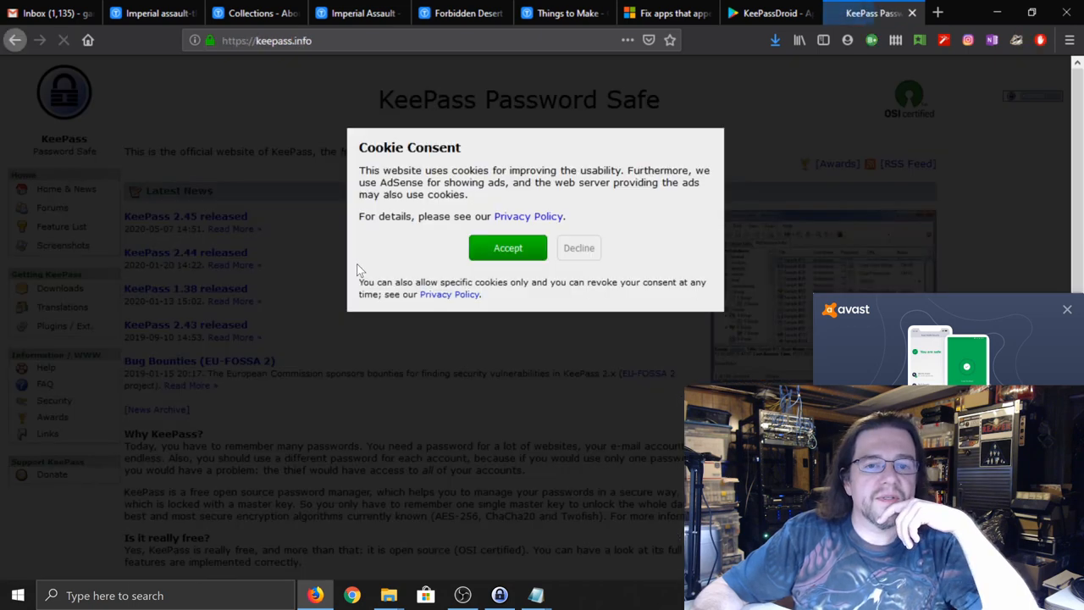
- Accept keepass.info cookies and go to the Plugins and Extensions page
click(507, 247)
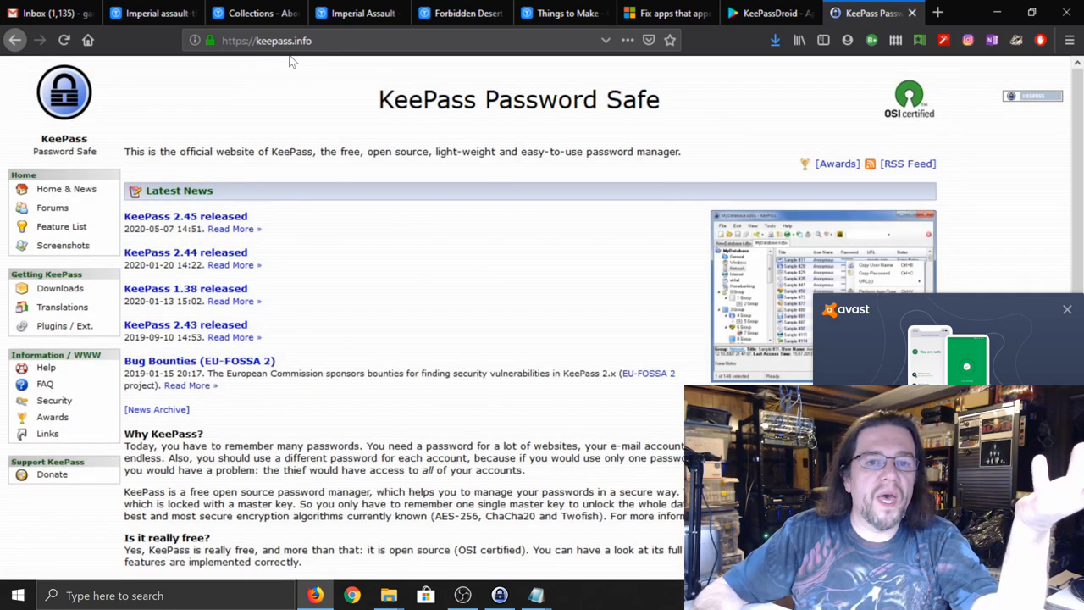
mouse_move(381, 202)
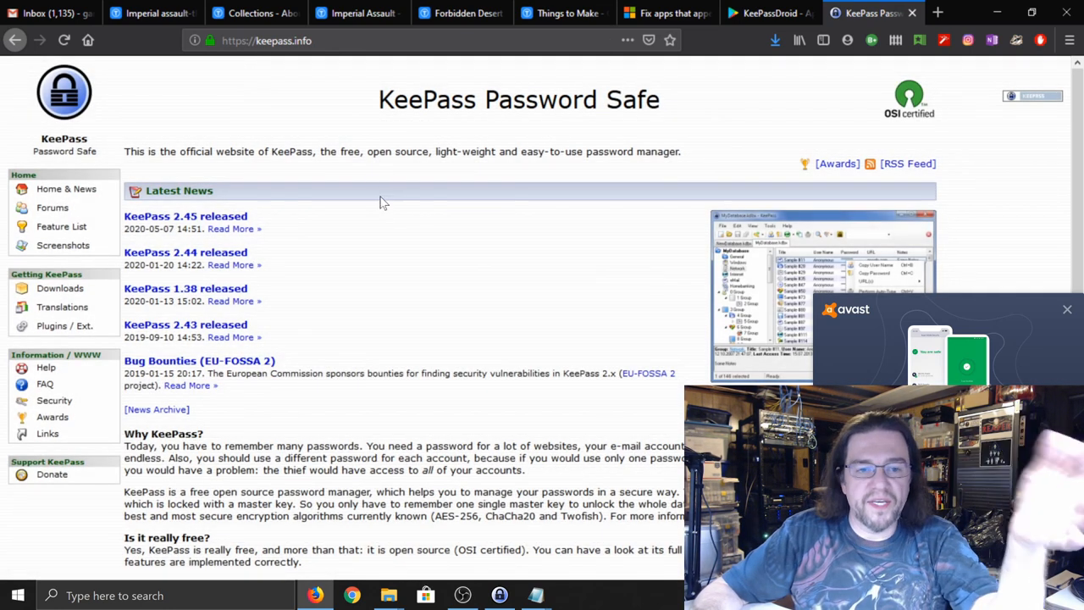
mouse_move(386, 273)
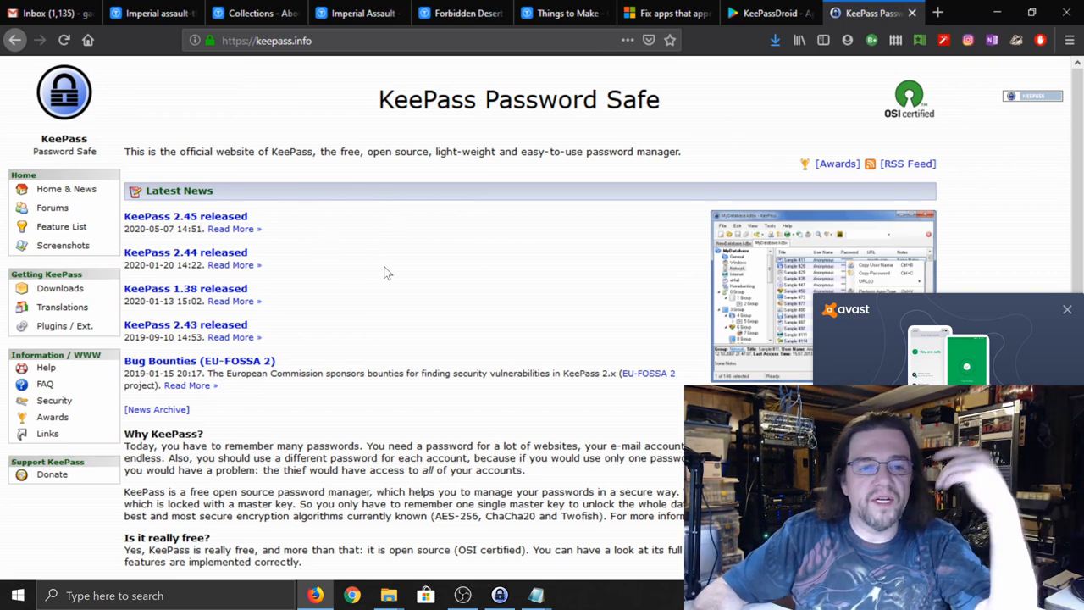
mouse_move(386, 309)
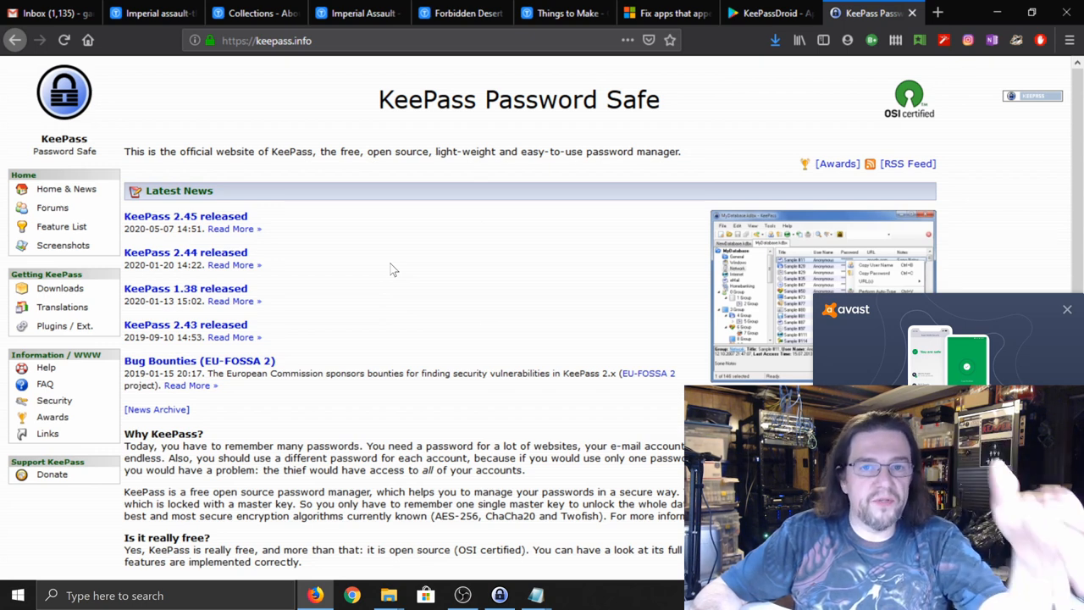
mouse_move(306, 312)
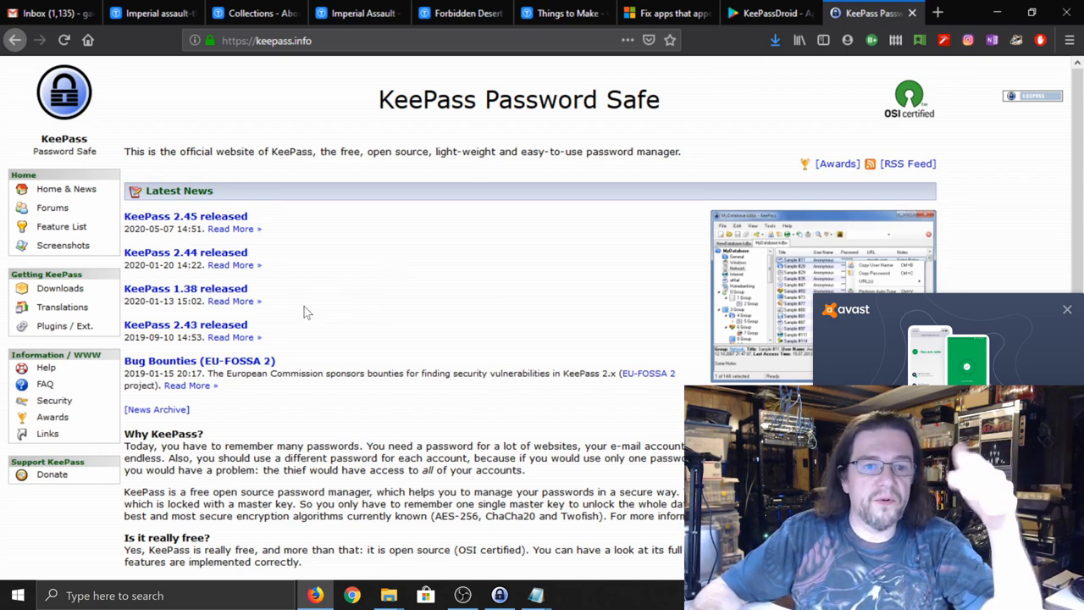
mouse_move(156, 215)
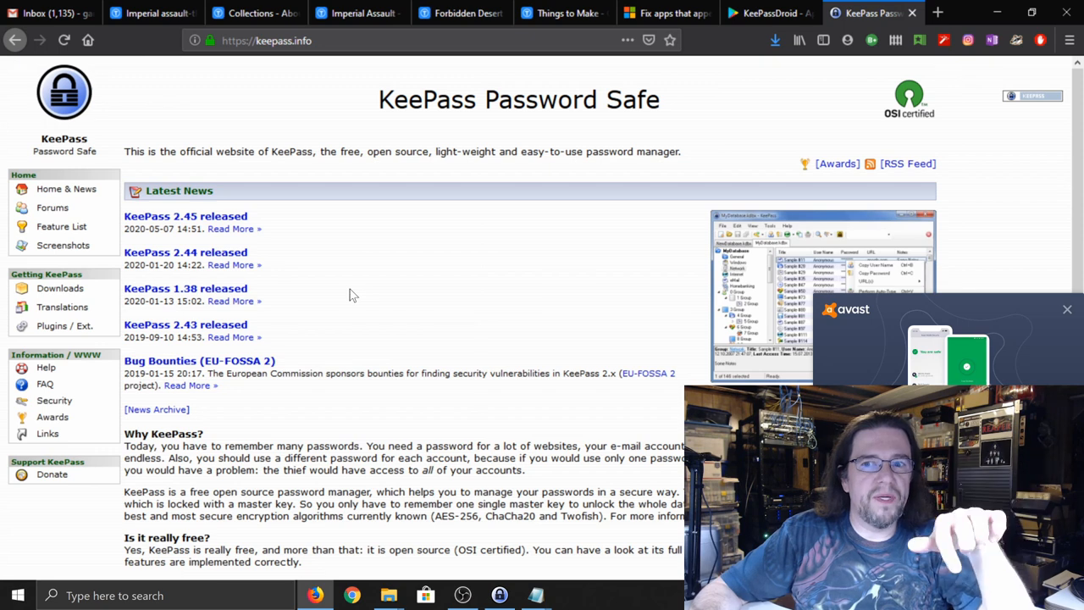
mouse_move(501, 358)
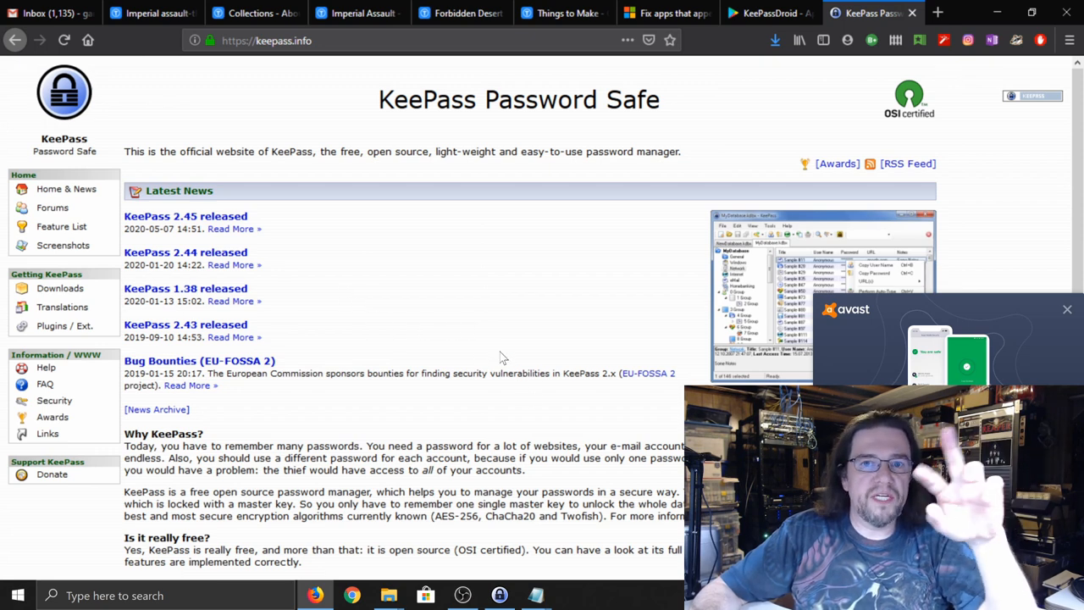
click(1067, 309)
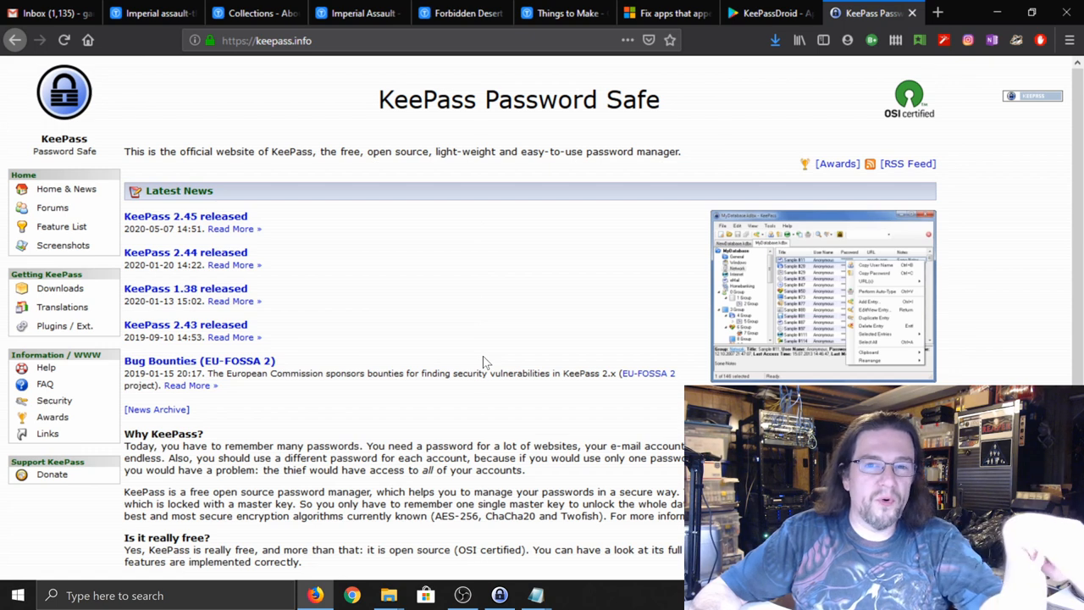
mouse_move(185, 216)
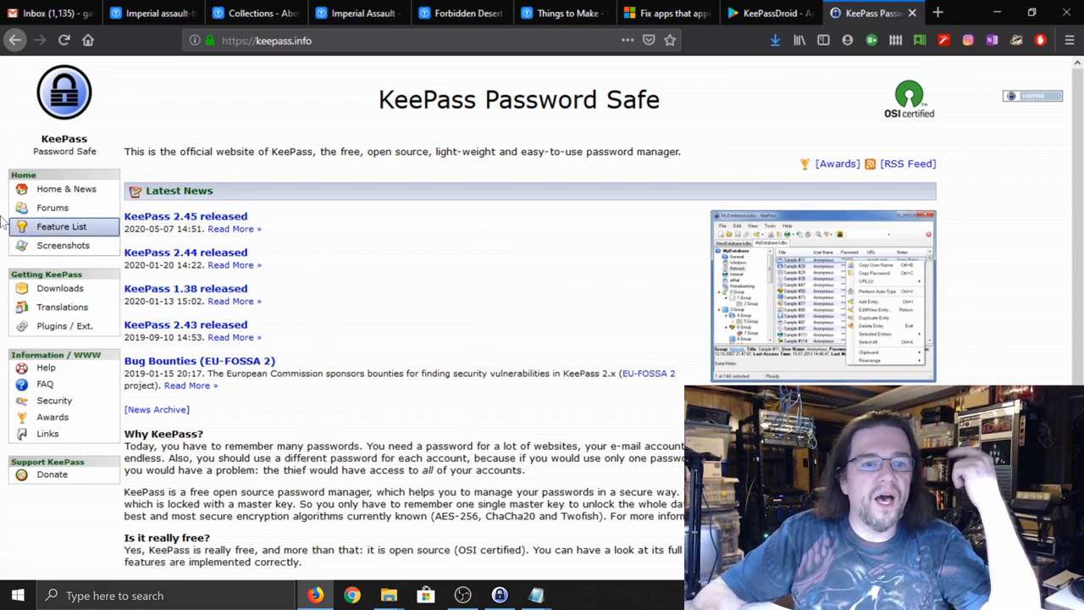
click(63, 325)
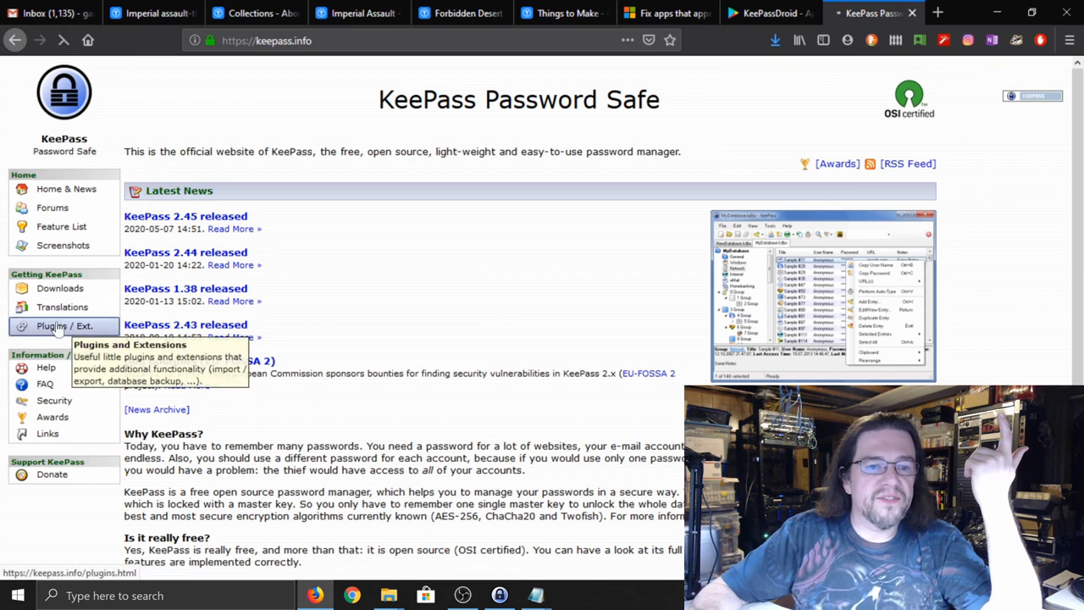
click(63, 325)
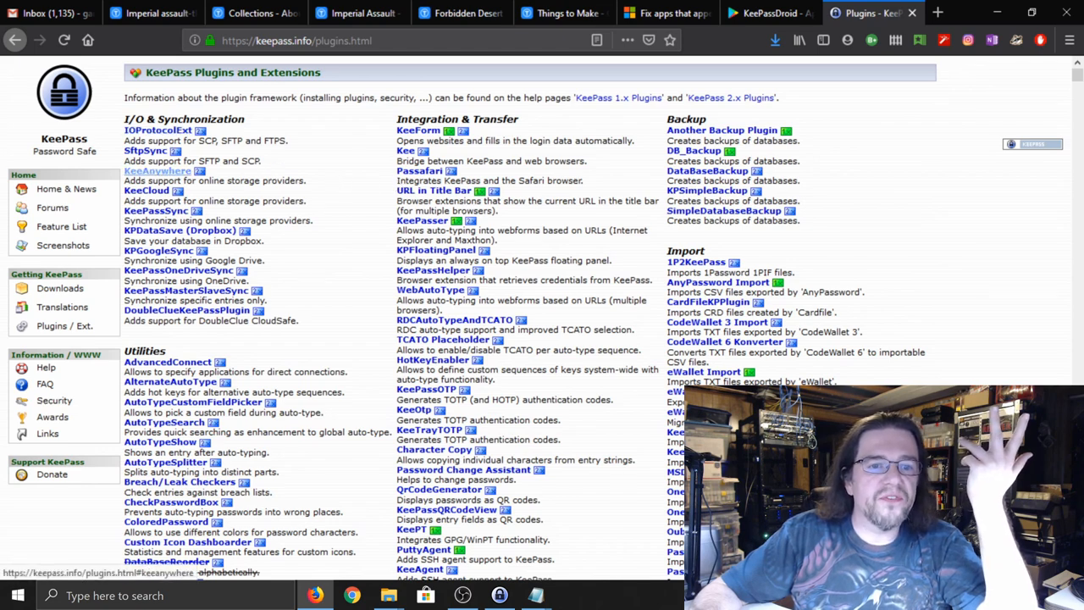
mouse_move(186, 291)
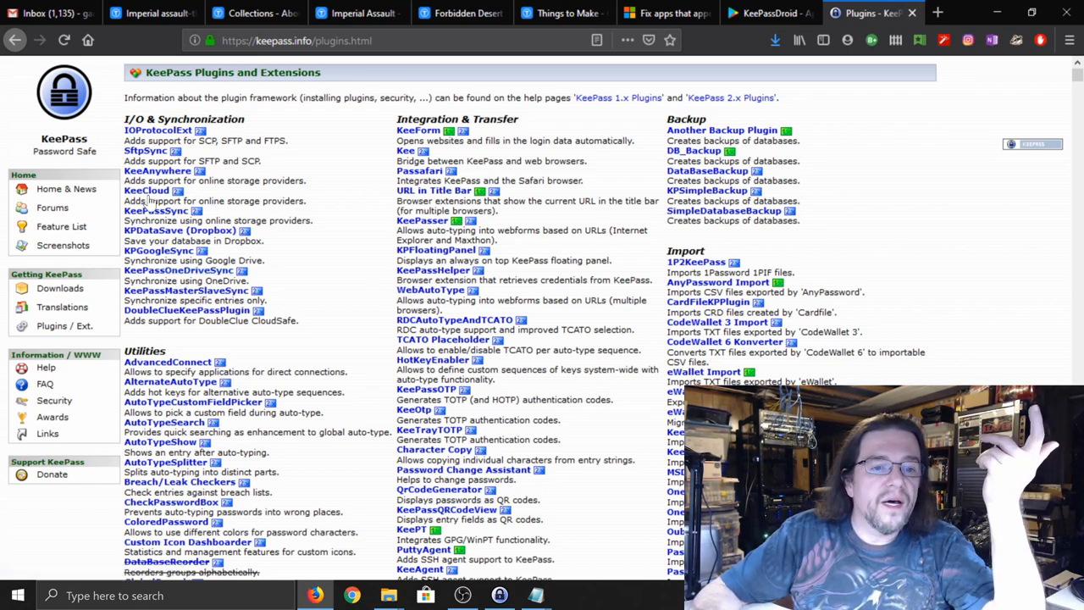
mouse_move(620, 142)
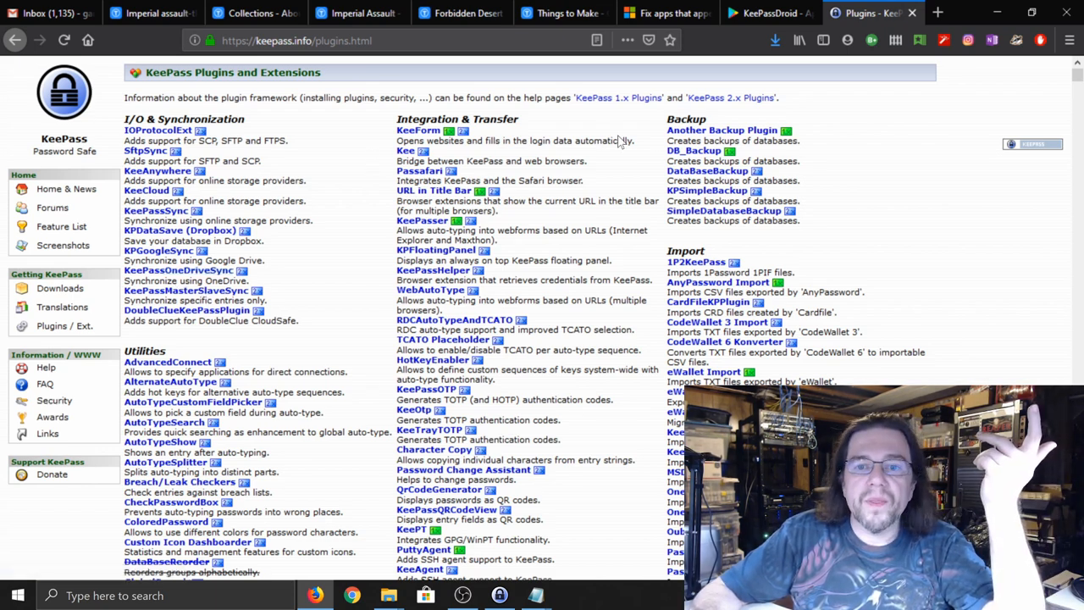
mouse_move(665, 278)
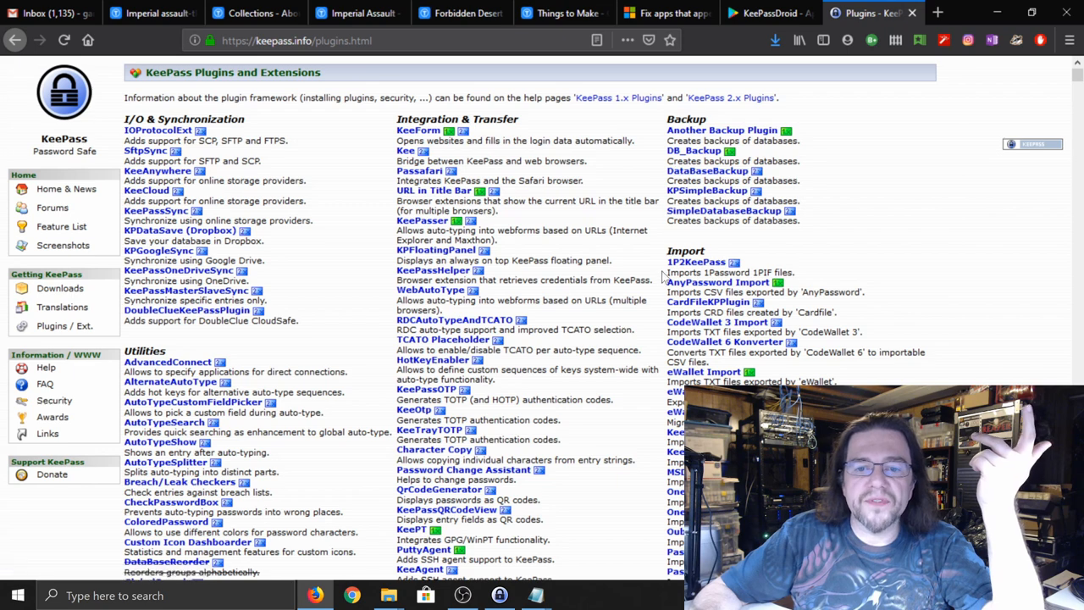
- Scroll past the plugin category list to individual listings like Another Backup Plugin
scroll(down, 3)
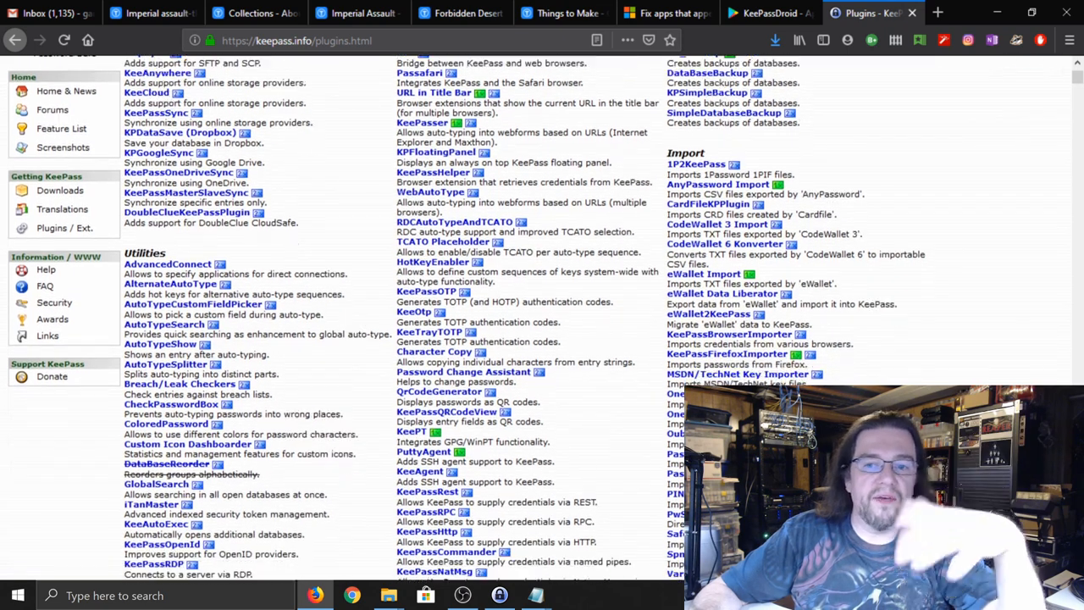
scroll(down, 3)
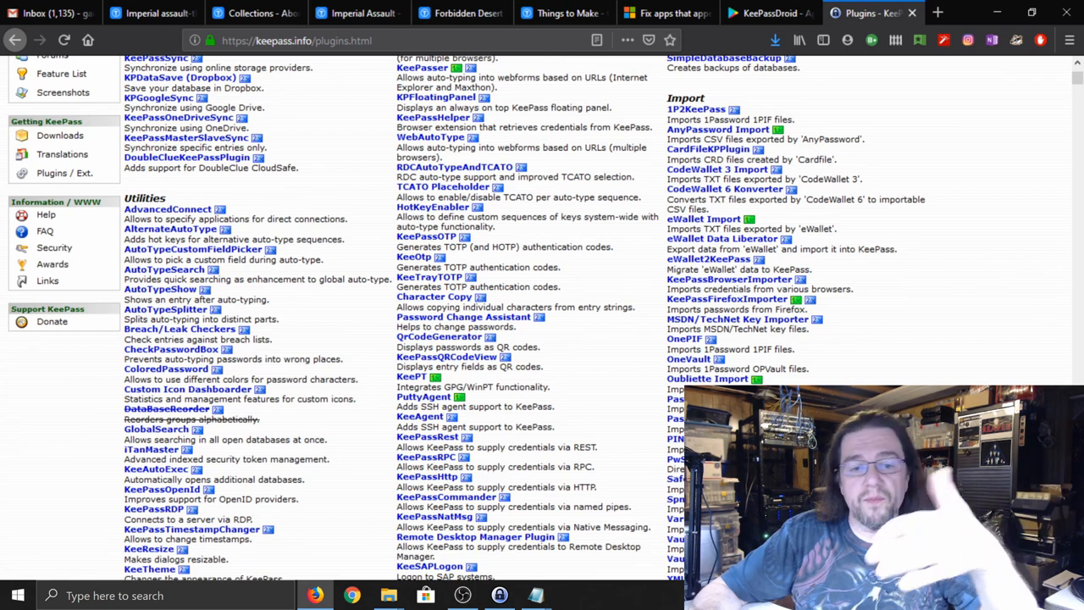
mouse_move(659, 373)
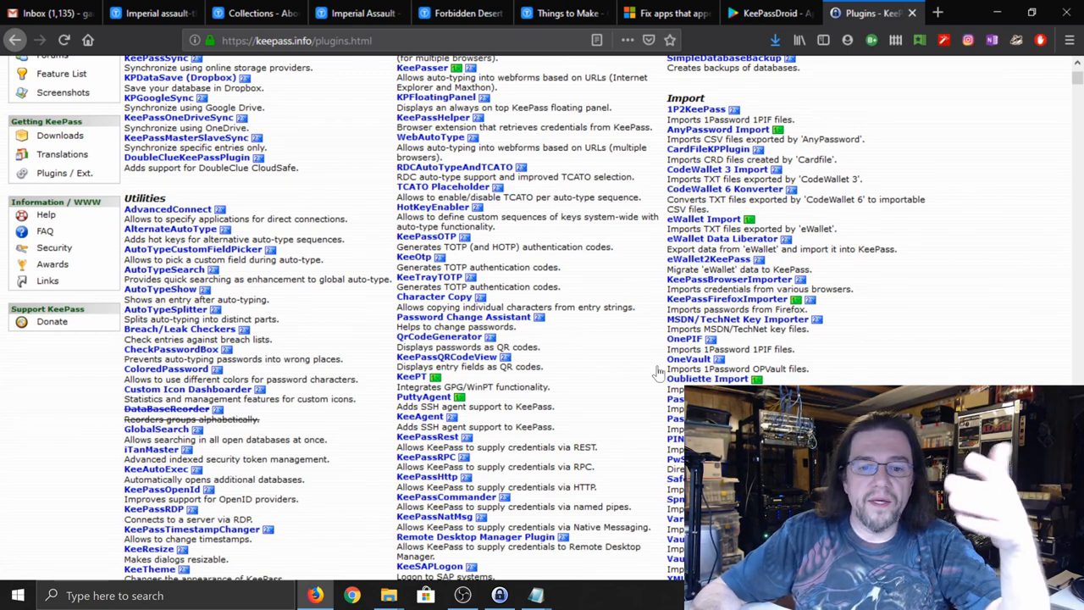
scroll(down, 3)
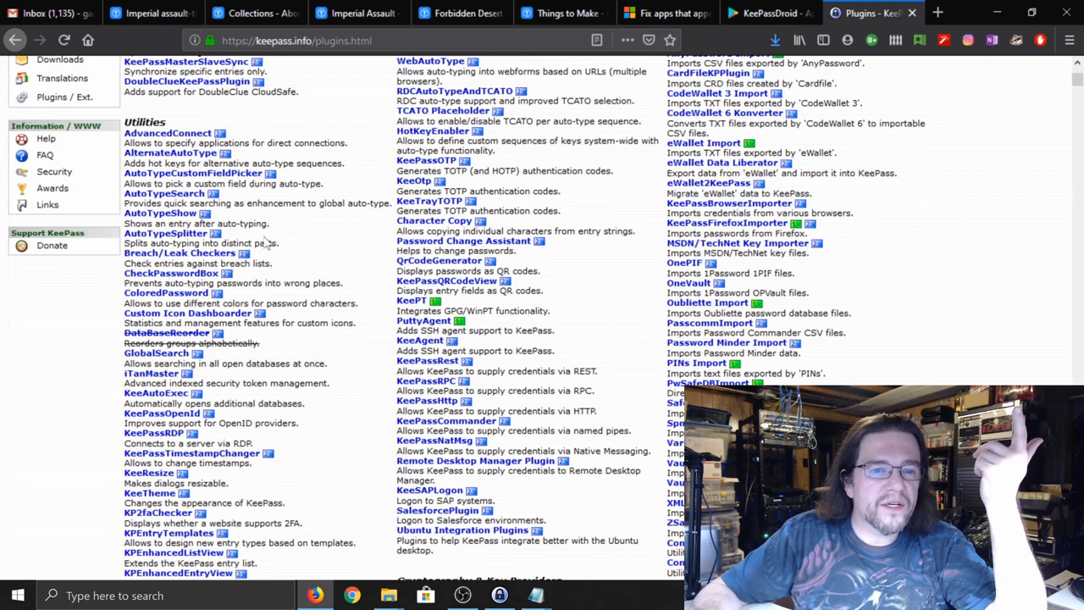
scroll(down, 3)
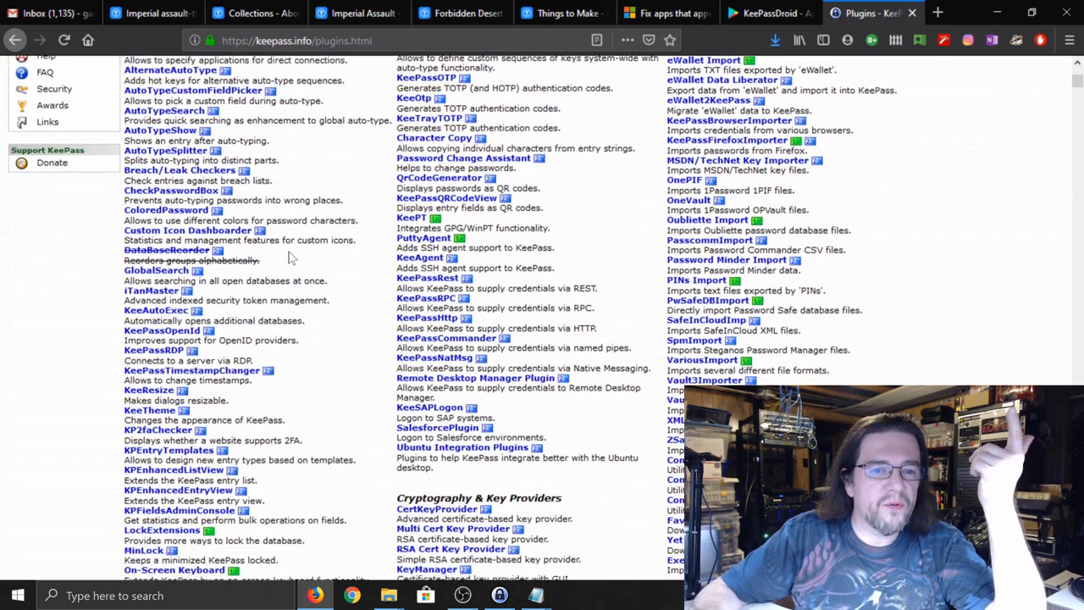
scroll(down, 3)
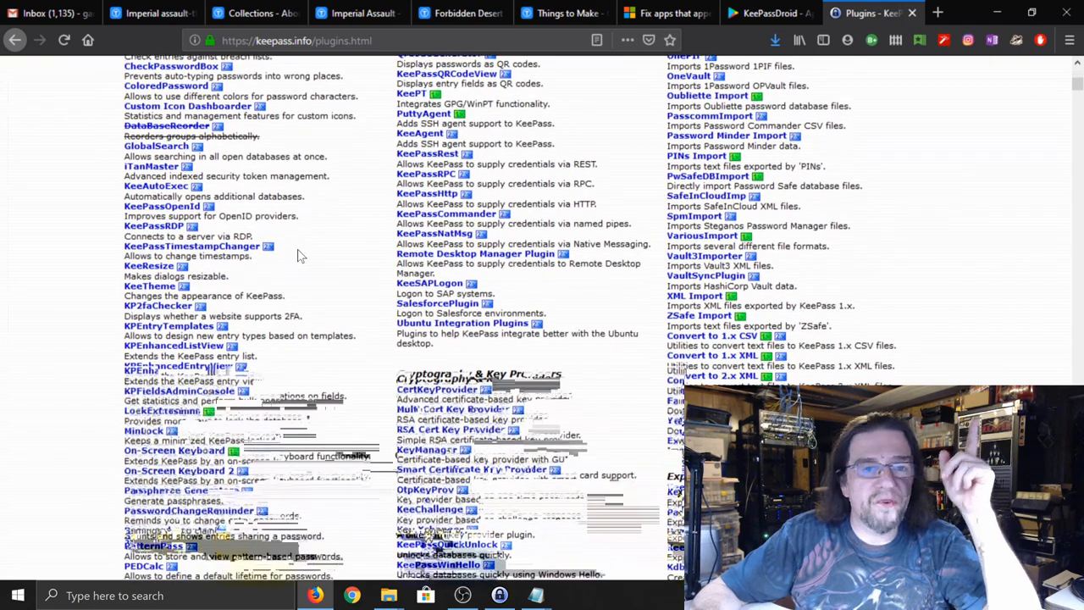
scroll(down, 3)
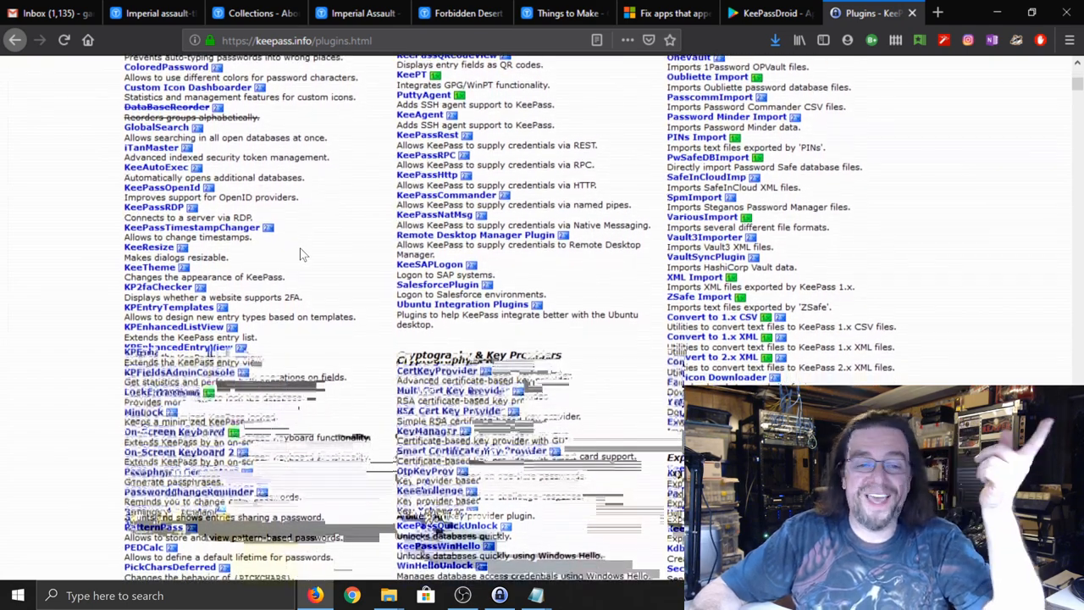
scroll(down, 3)
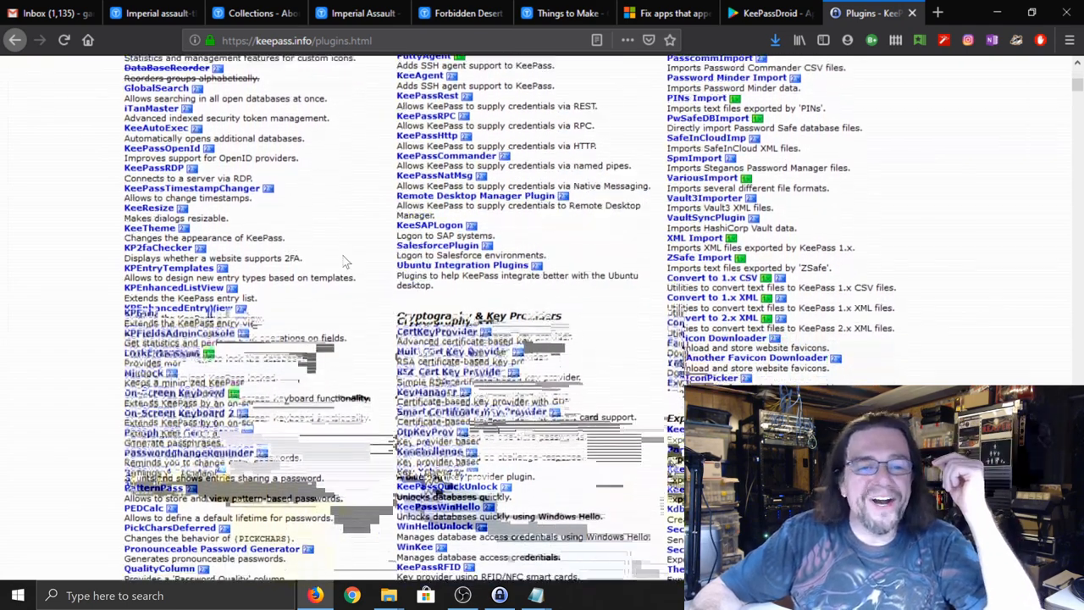
scroll(down, 3)
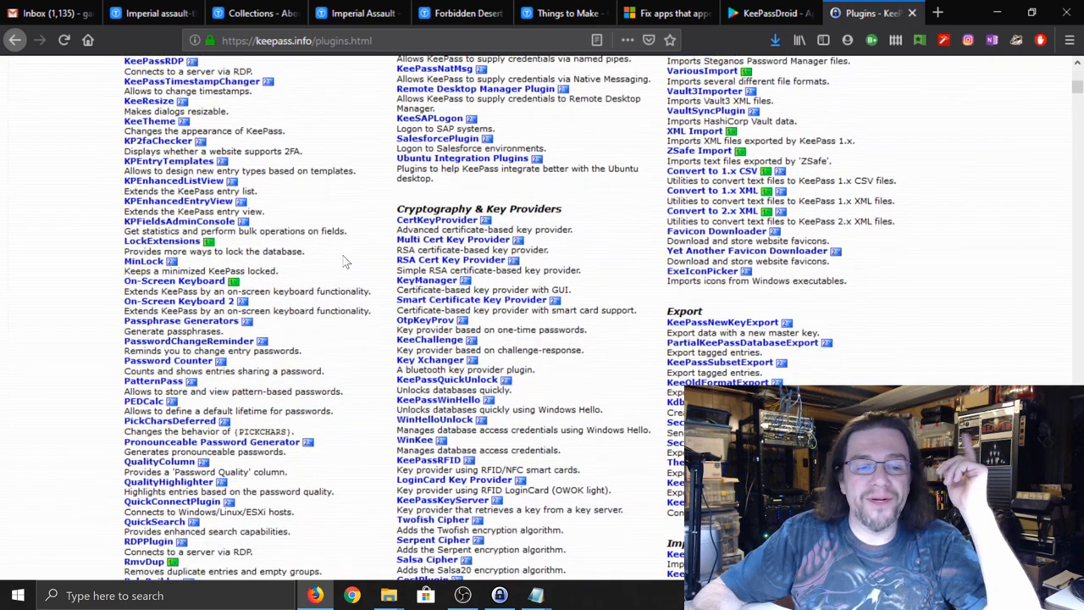
scroll(down, 3)
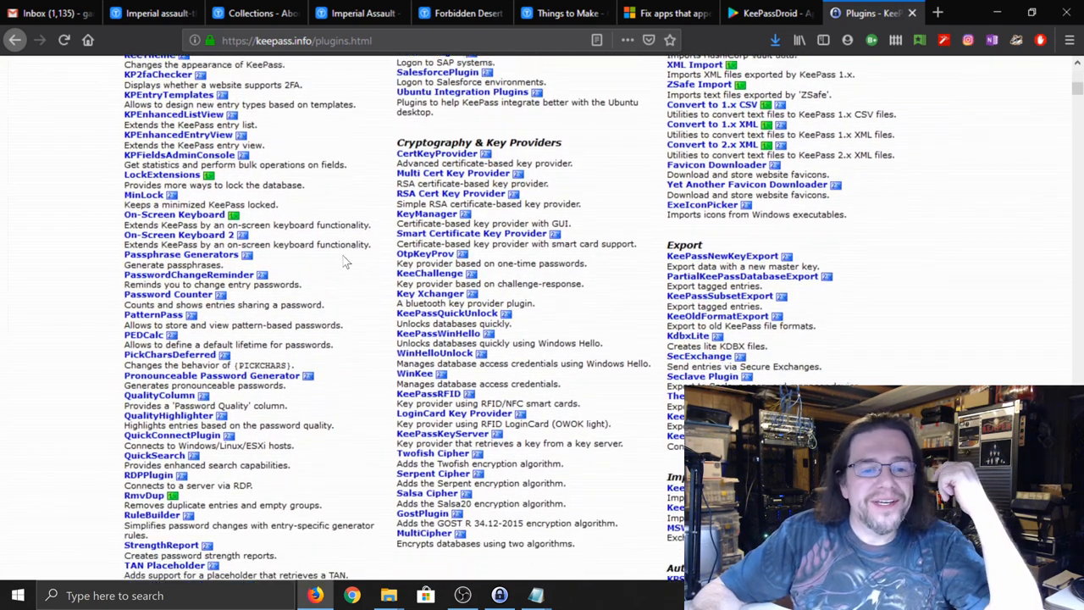
scroll(down, 3)
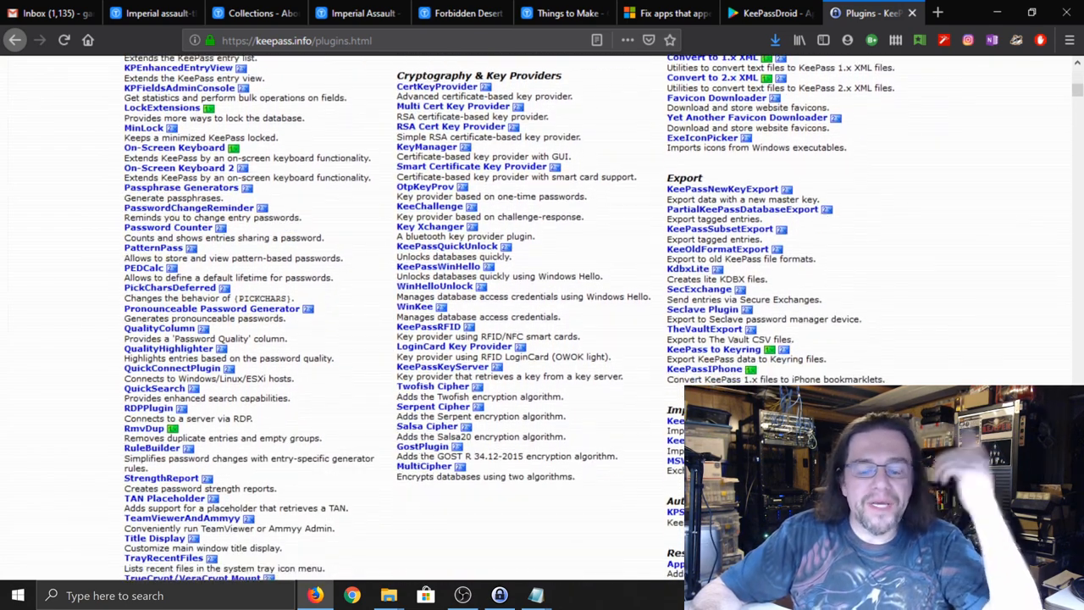
scroll(down, 3)
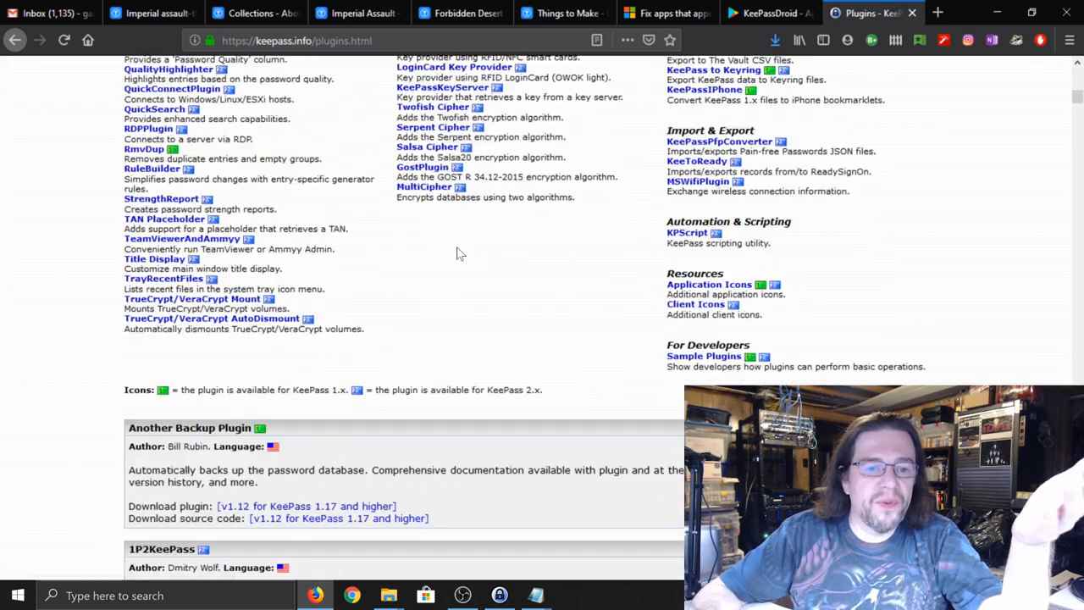
scroll(down, 3)
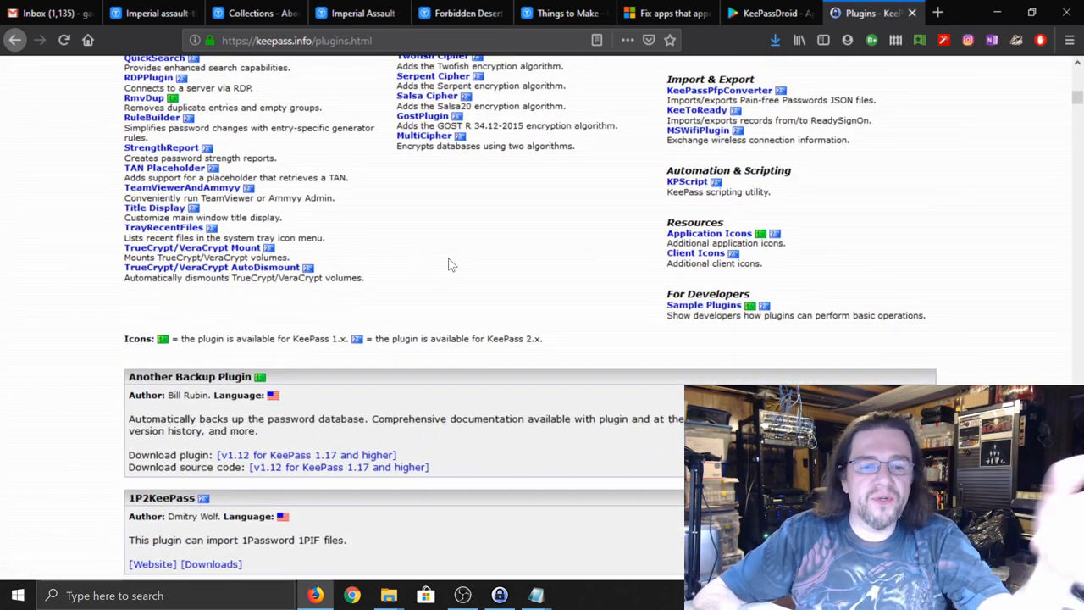
mouse_move(481, 248)
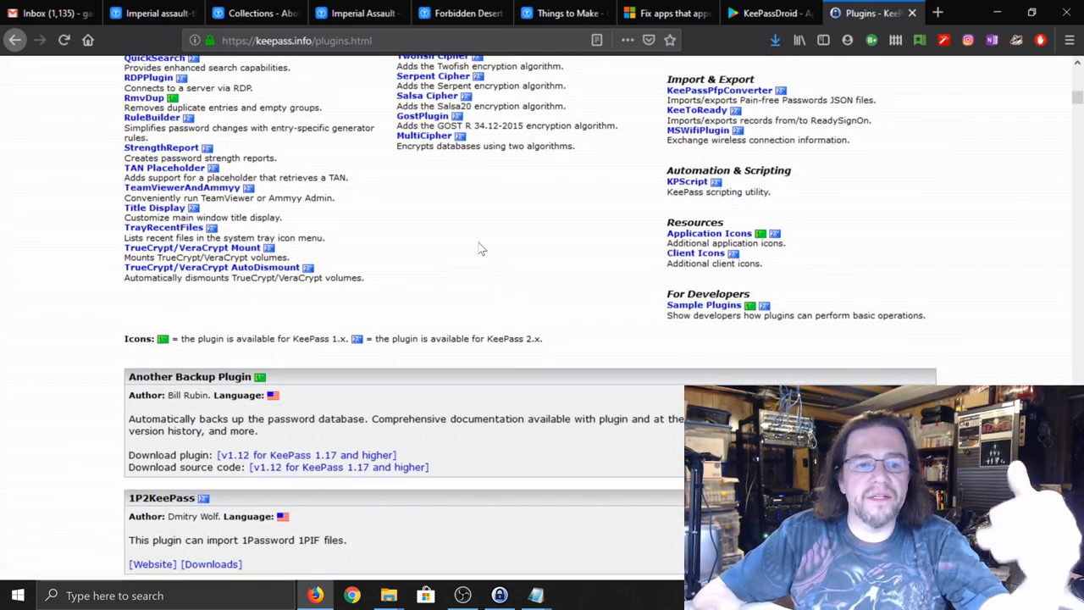
mouse_move(192, 247)
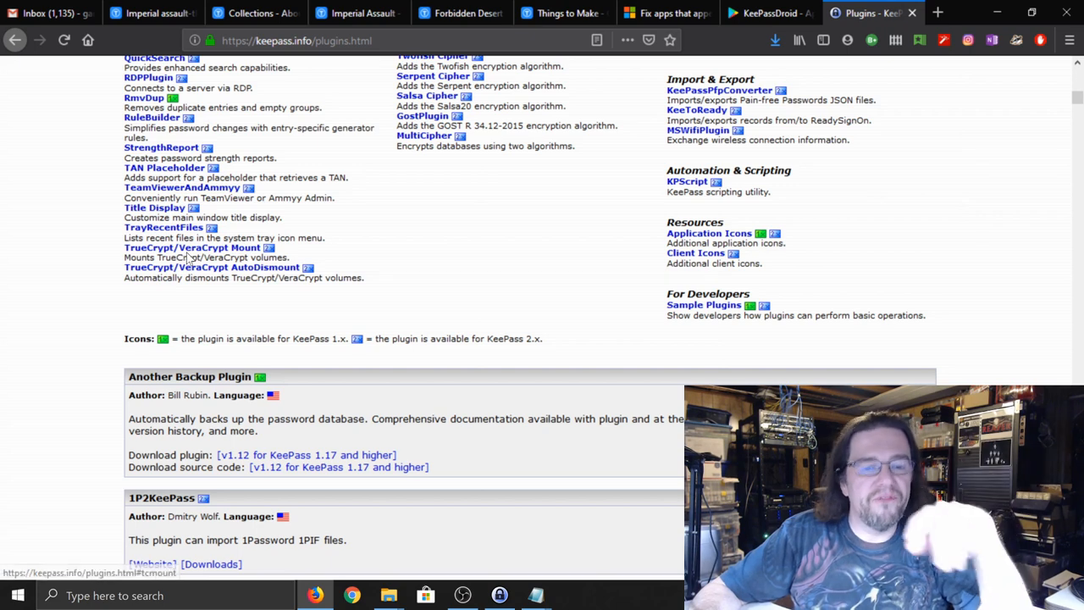
mouse_move(144, 248)
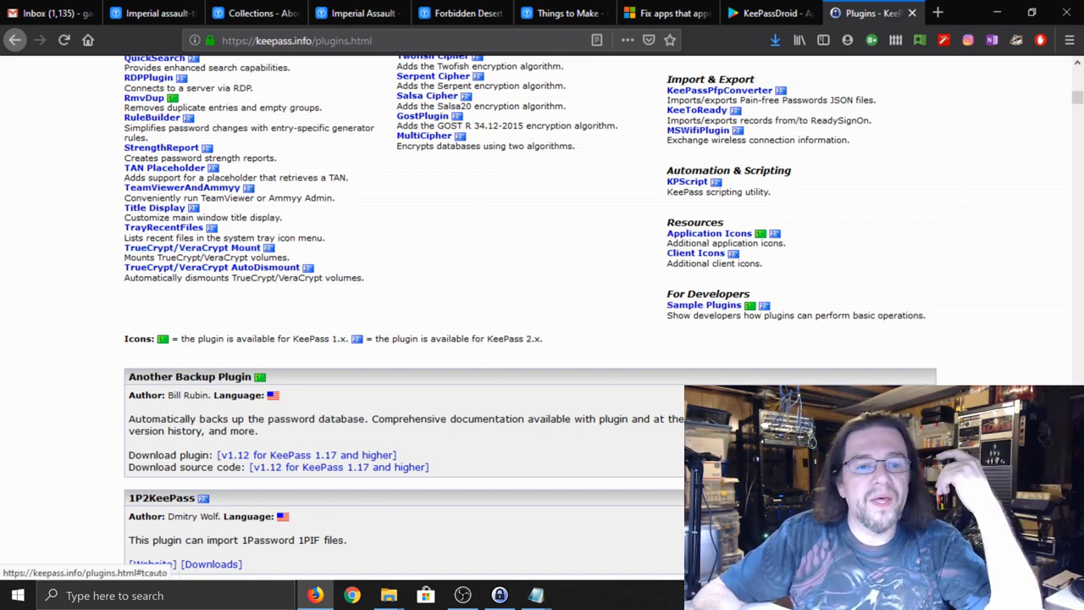
mouse_move(190, 248)
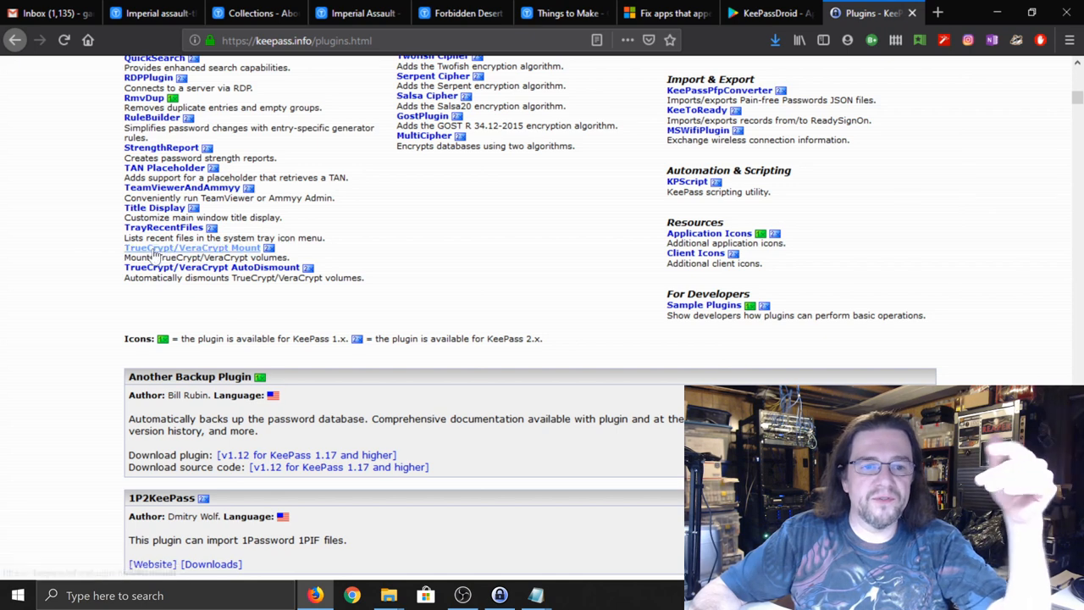
mouse_move(428, 289)
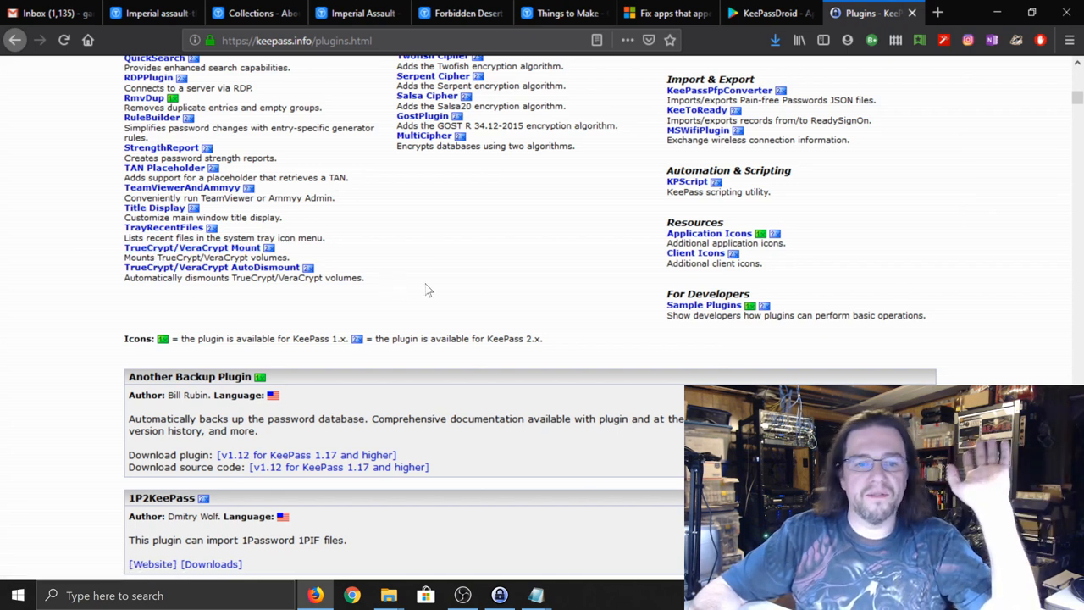
mouse_move(403, 286)
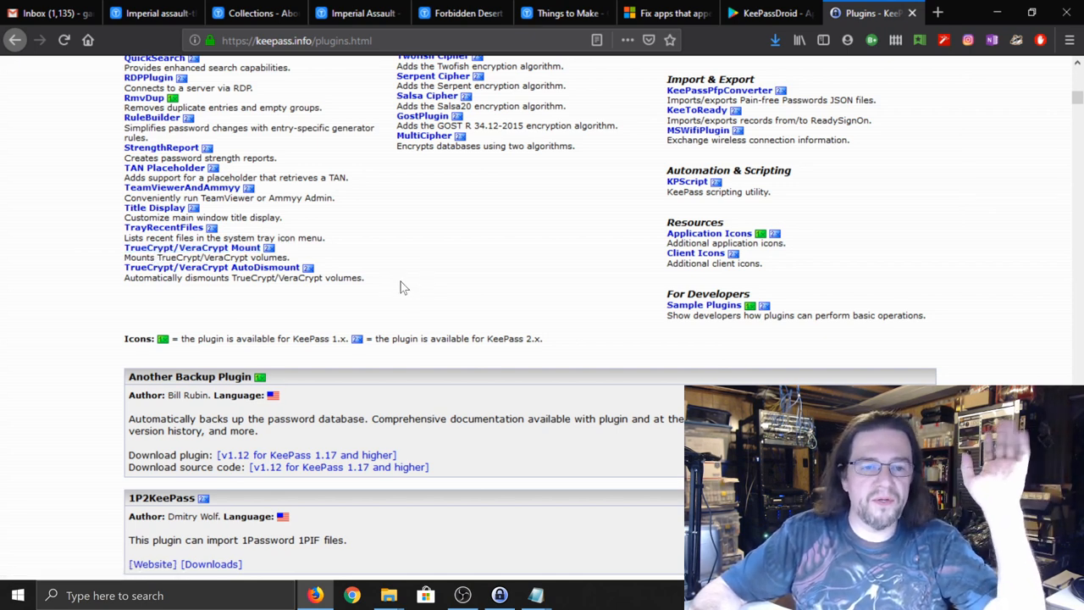
mouse_move(423, 301)
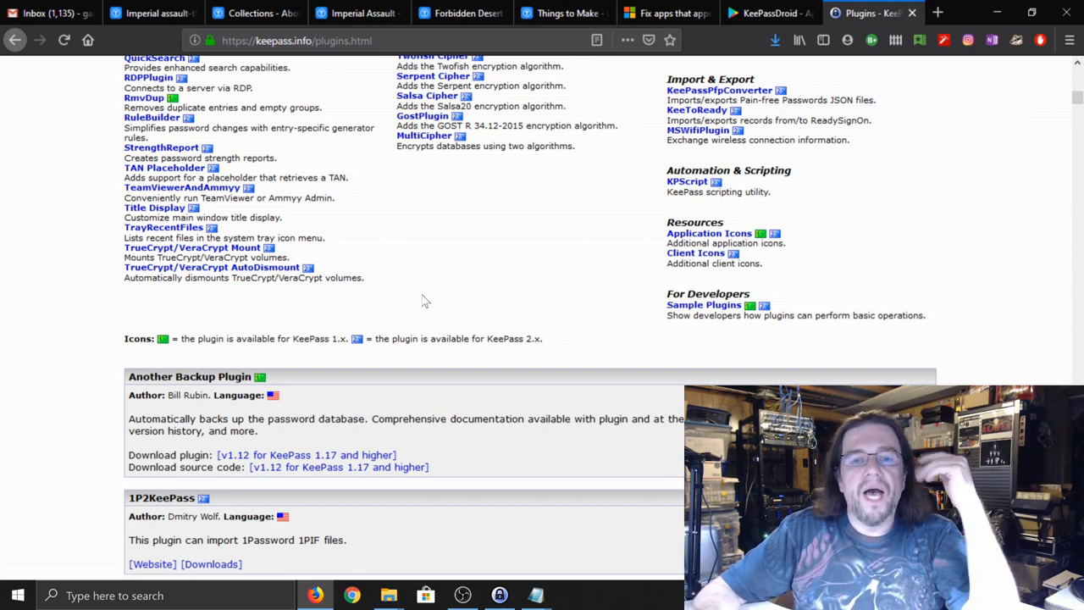
mouse_move(191, 247)
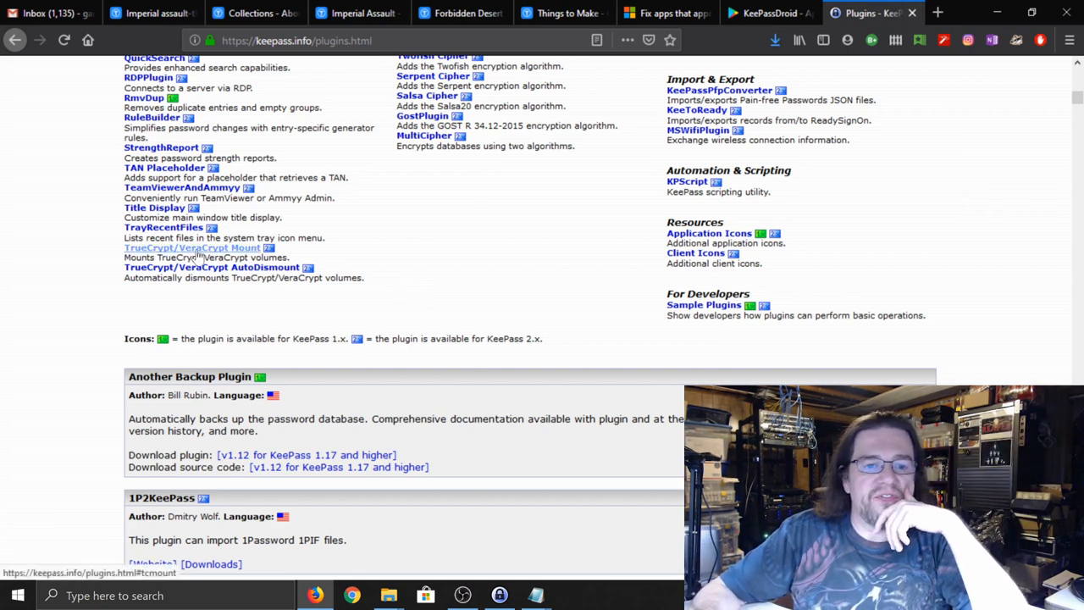
mouse_move(364, 258)
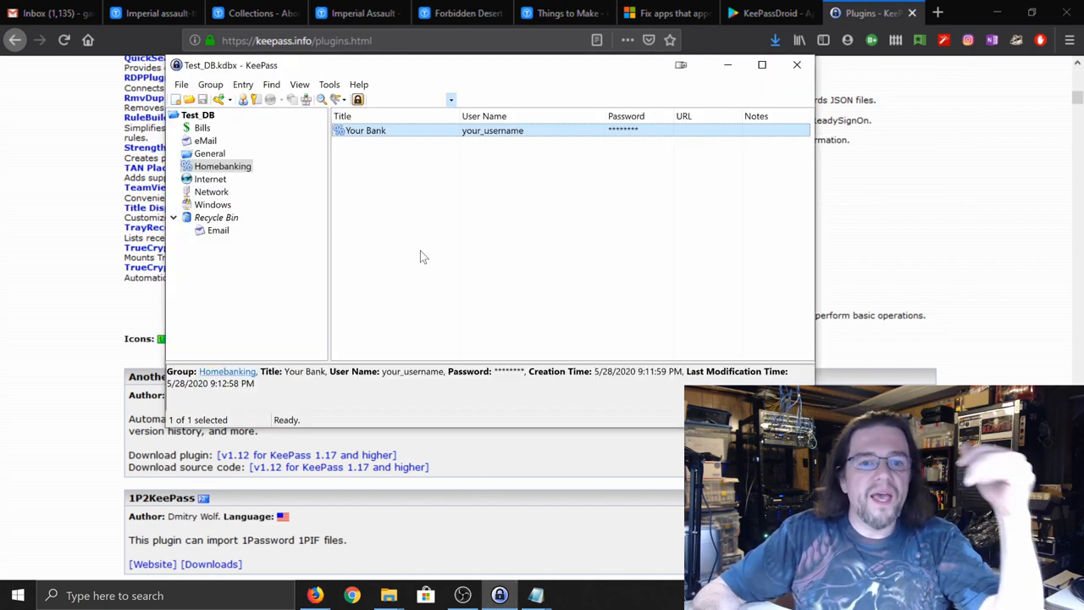
- Show Test_DB's Internet group, which contains no entries
click(210, 178)
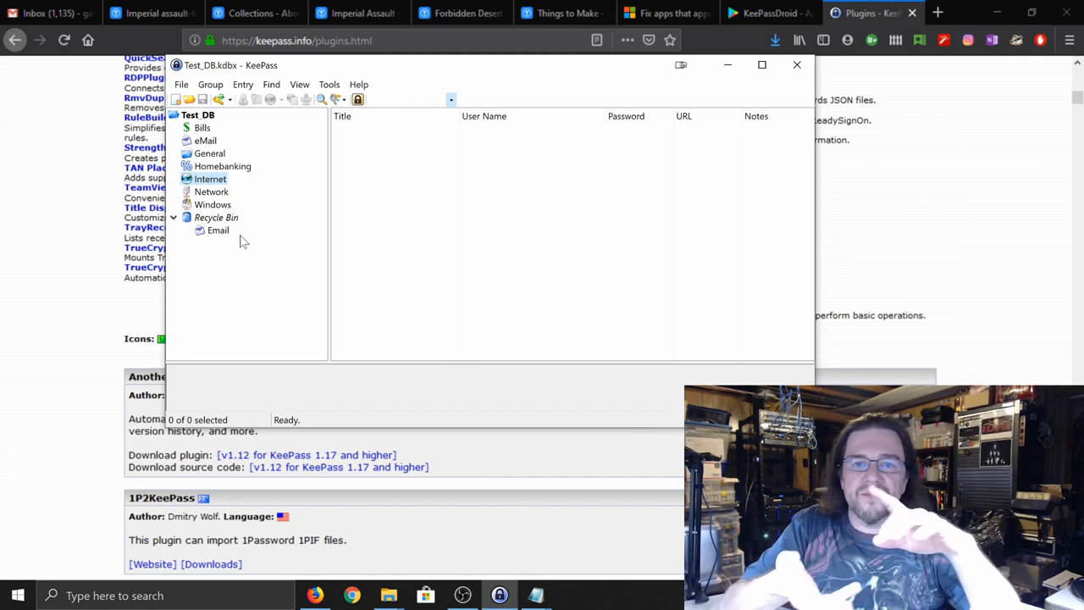
mouse_move(260, 150)
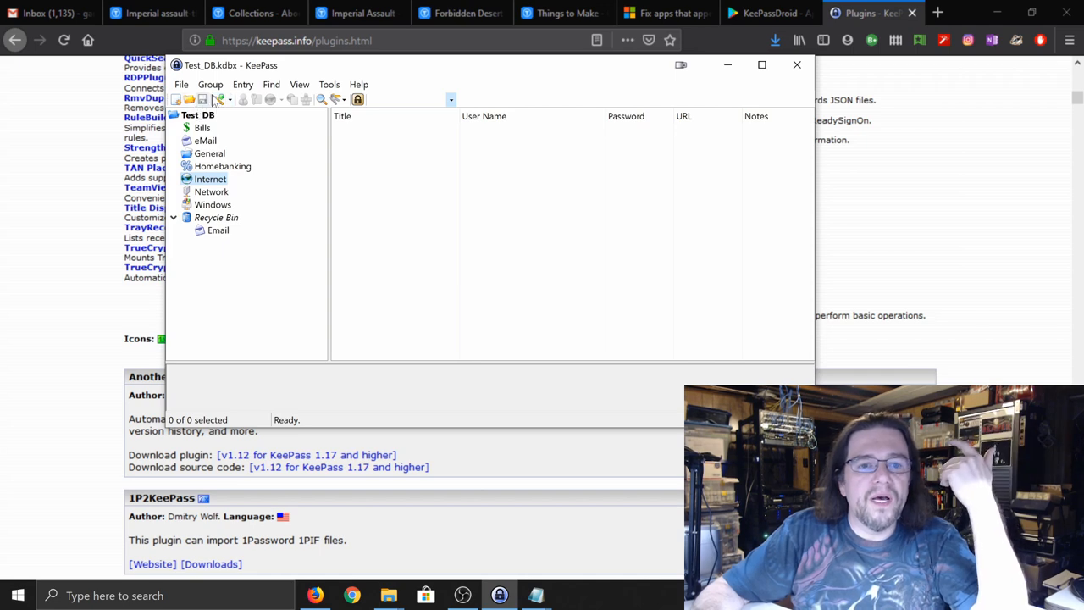
mouse_move(116, 32)
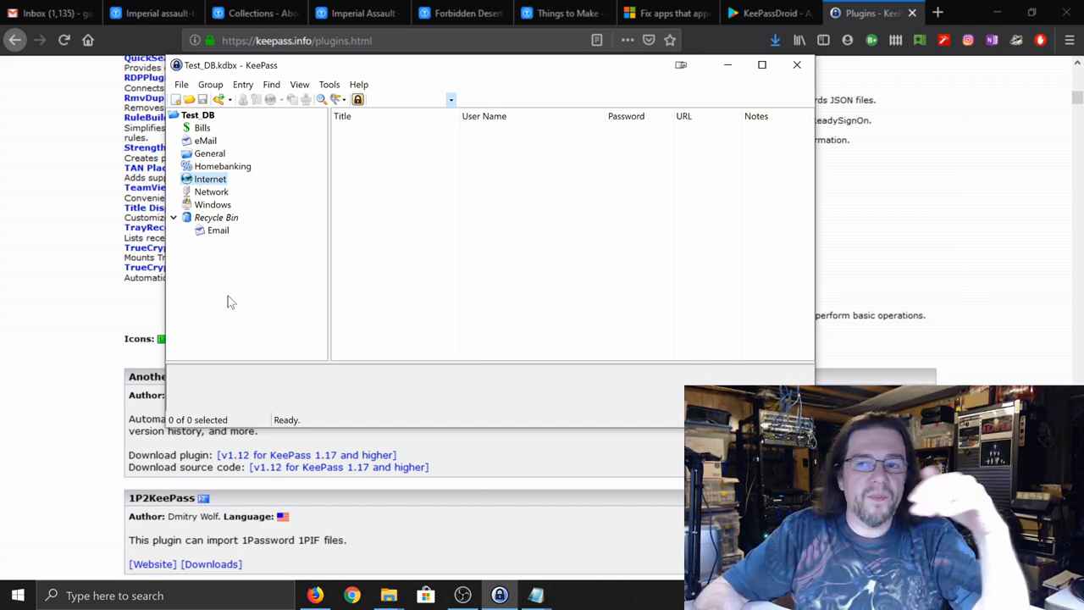
mouse_move(411, 210)
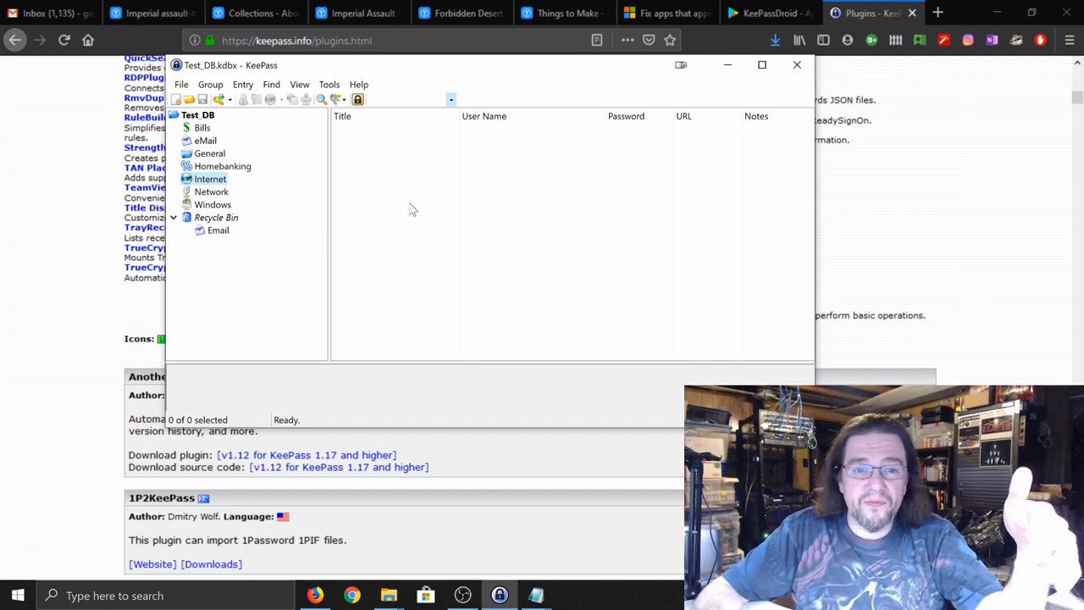
mouse_move(533, 230)
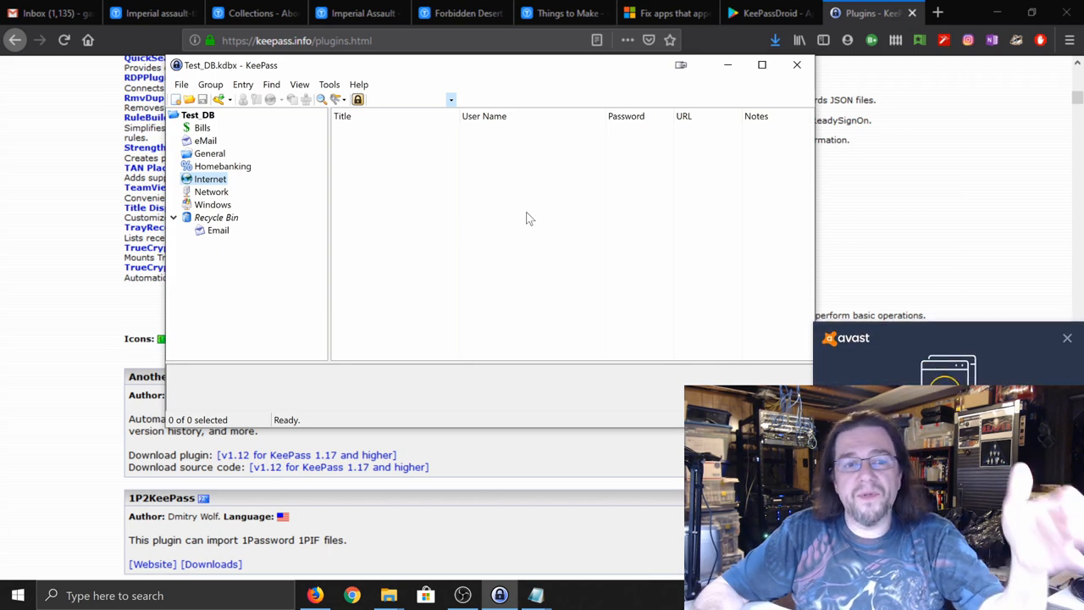
mouse_move(467, 233)
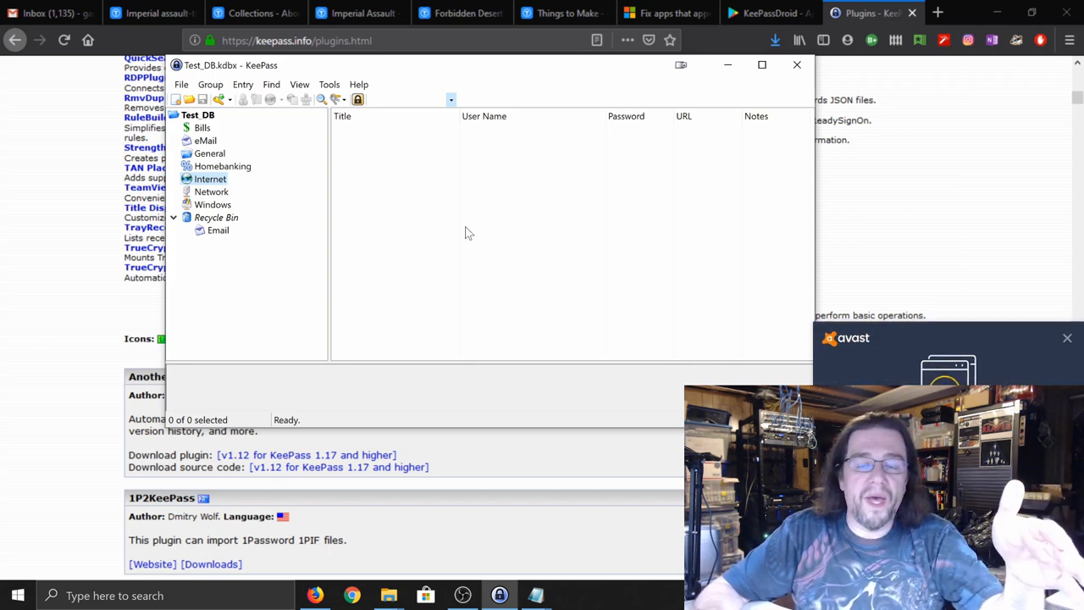
mouse_move(487, 234)
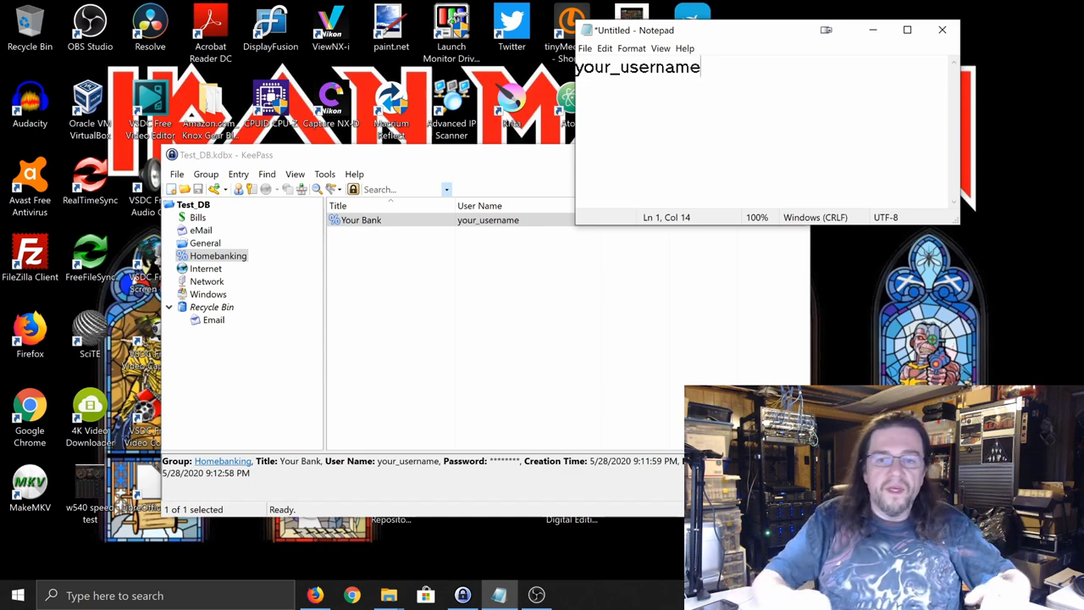
- Start a new line in Notepad below the pasted username
key(enter)
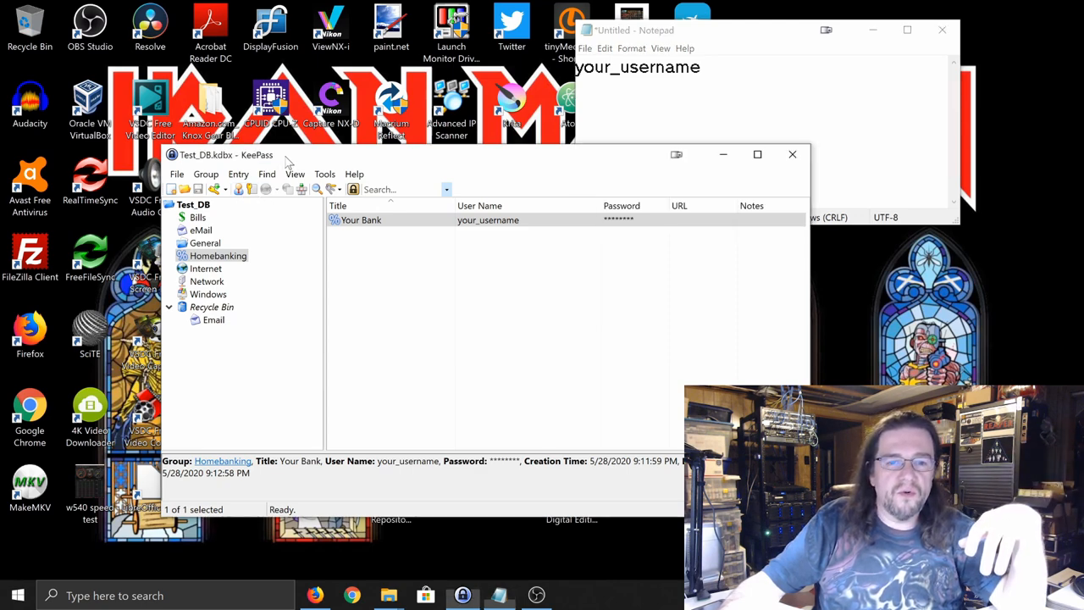
click(361, 219)
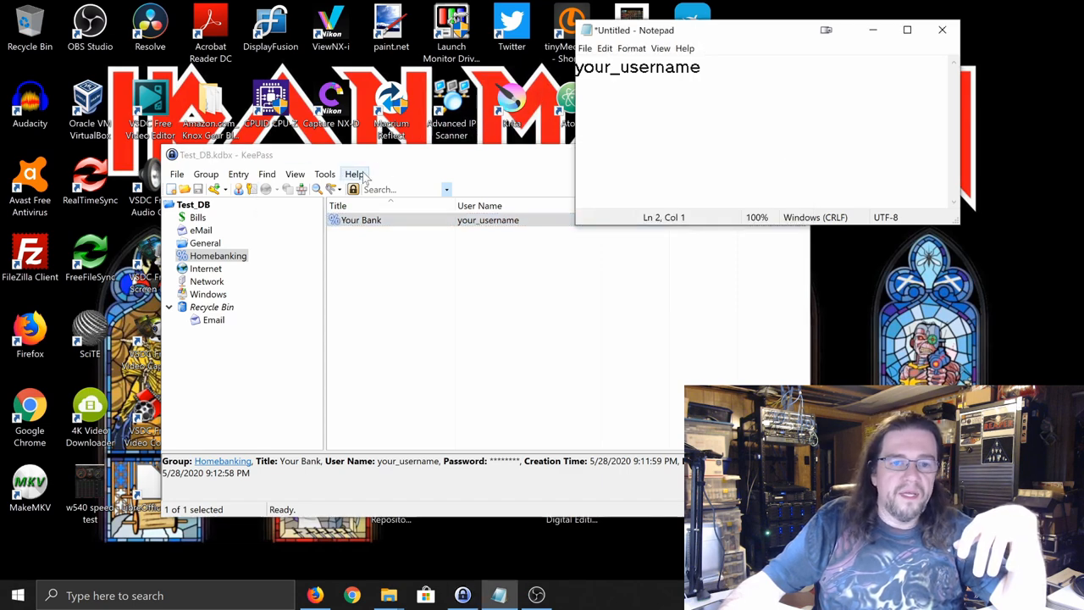
click(251, 188)
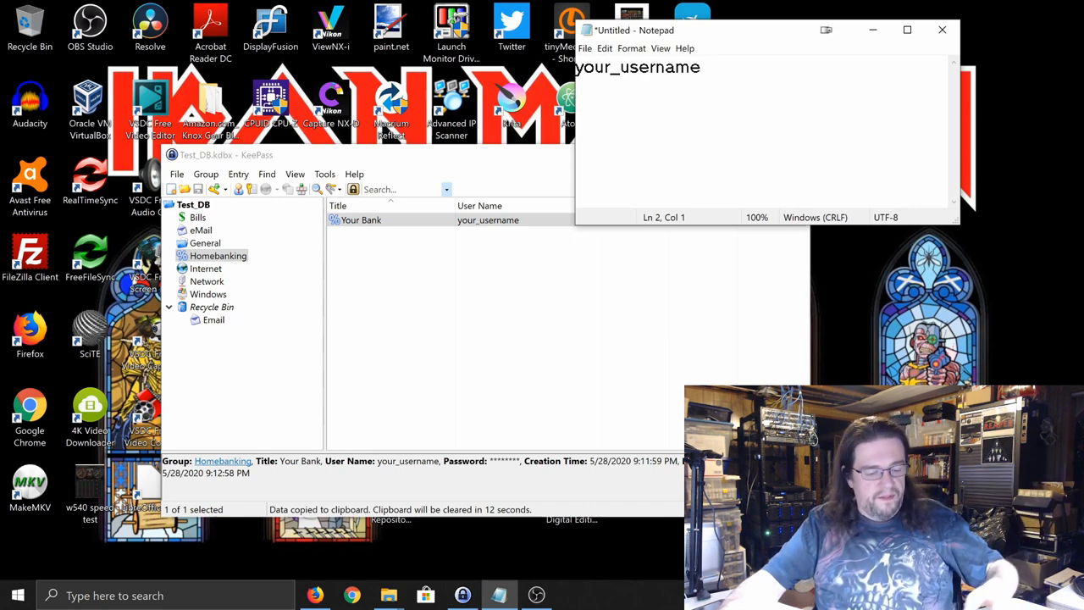
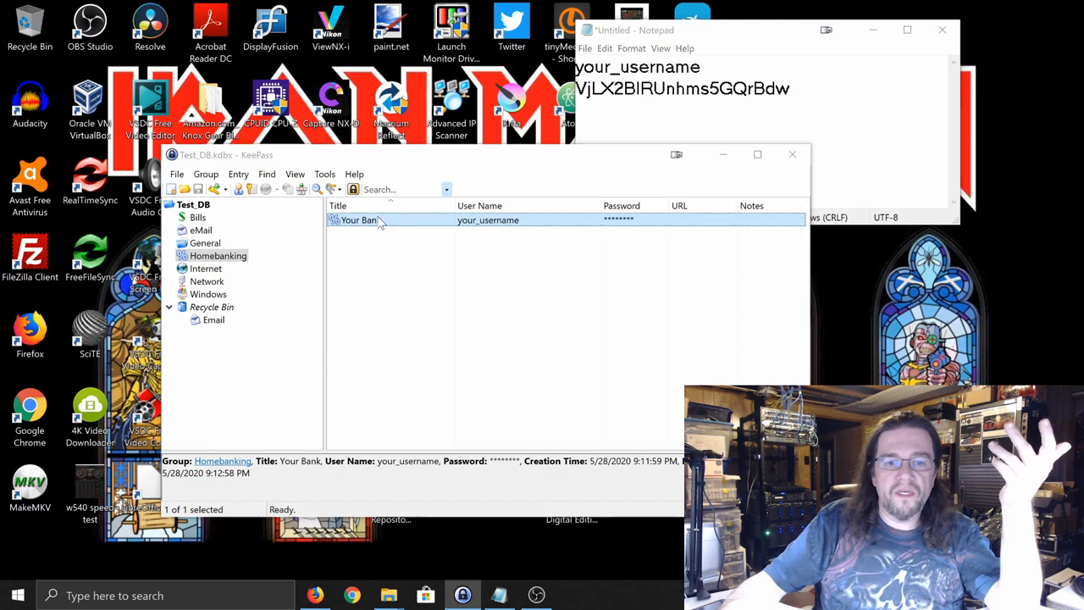
double_click(359, 219)
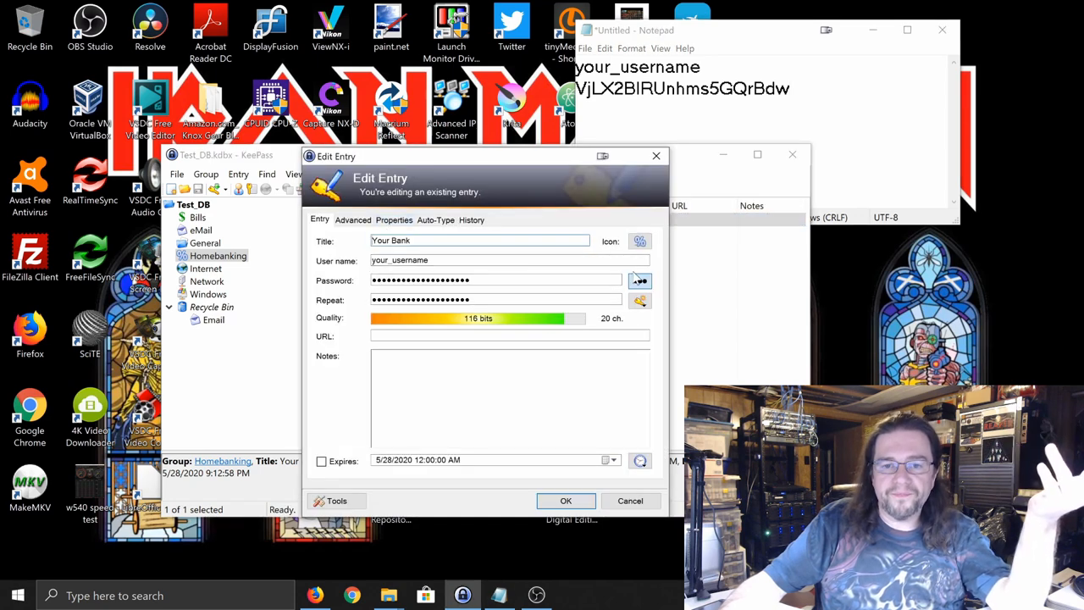
click(639, 280)
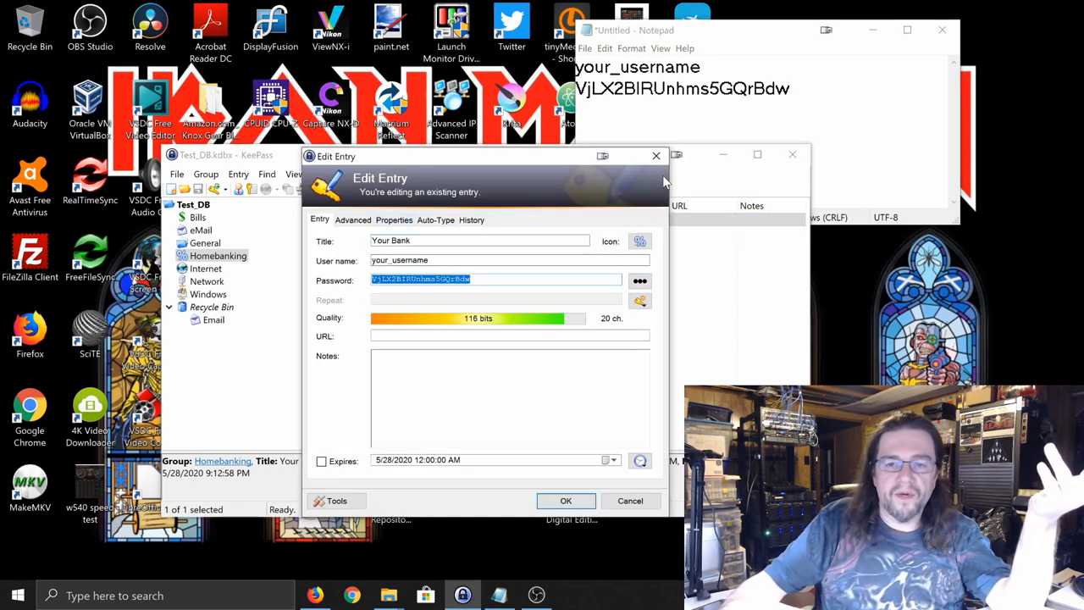